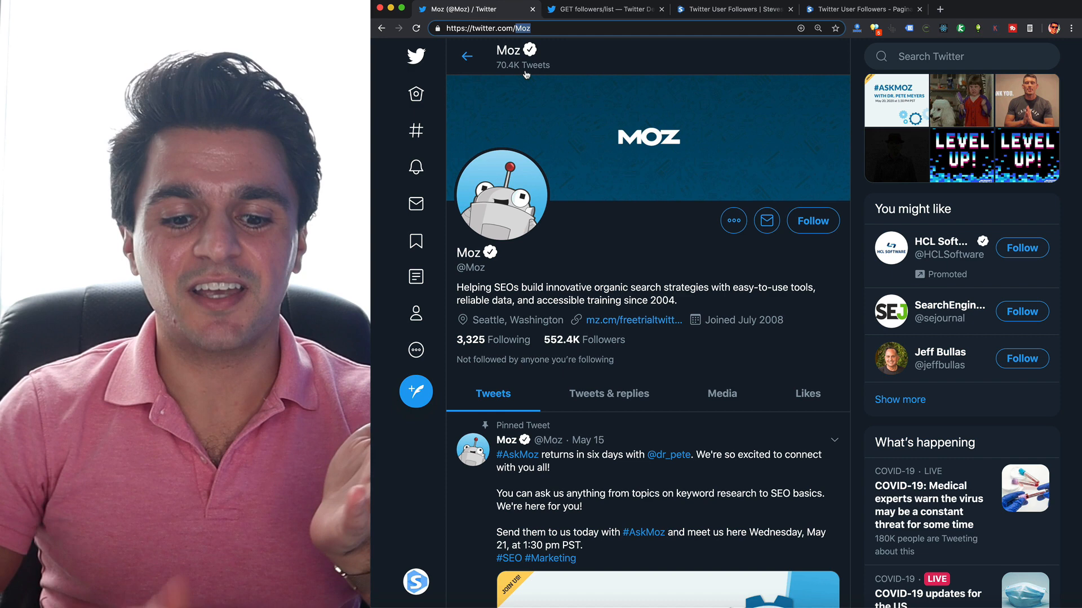
Browse Moz's followers list, briefly visiting the Best Myprice follower's profile
click(582, 339)
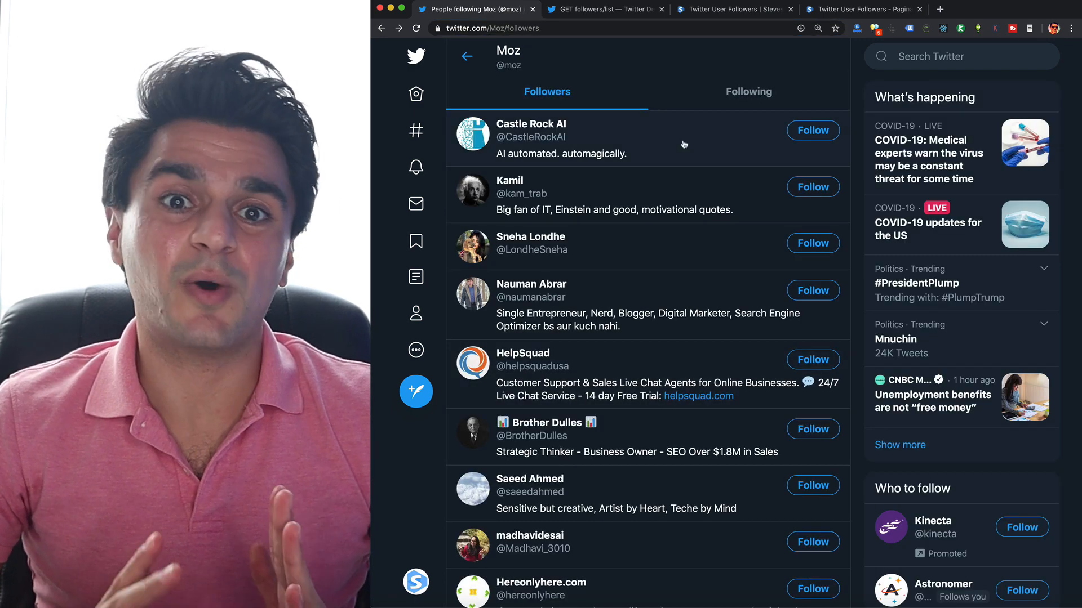
mouse_move(772, 129)
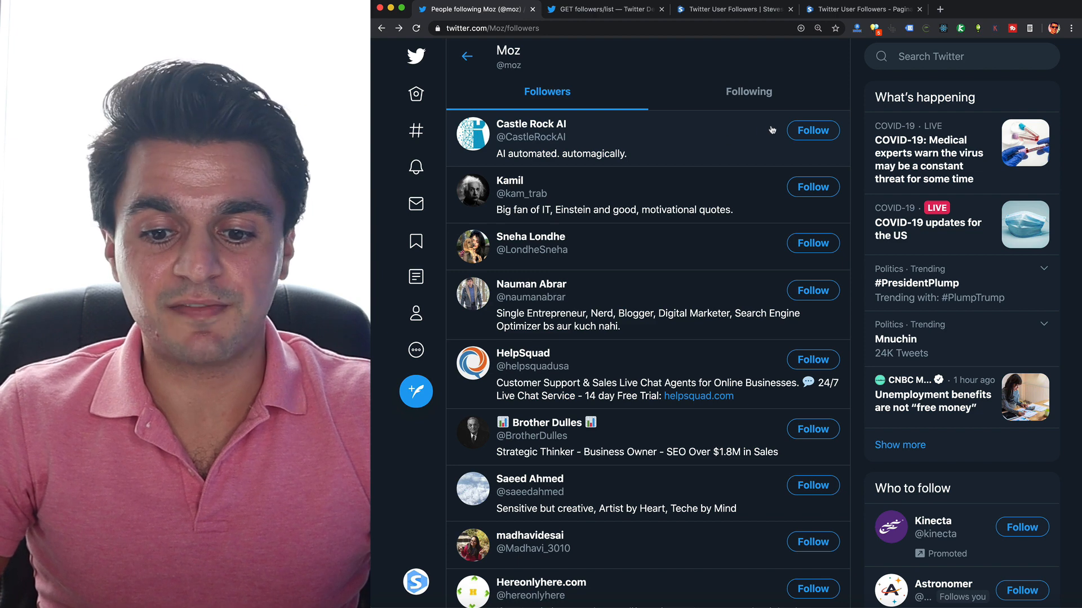
scroll(down, 3)
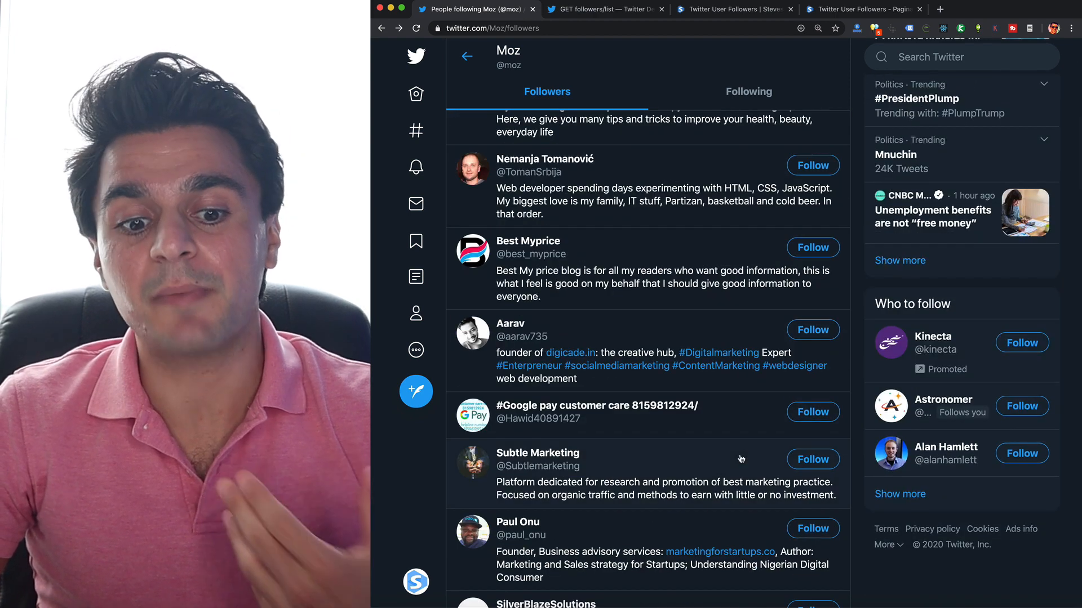
click(527, 242)
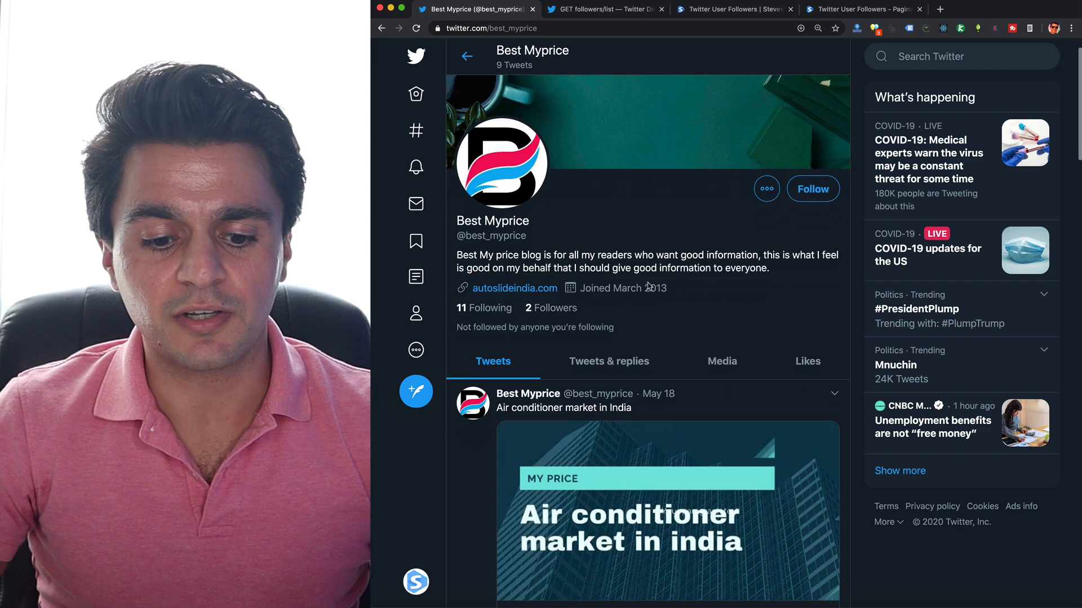
scroll(down, 3)
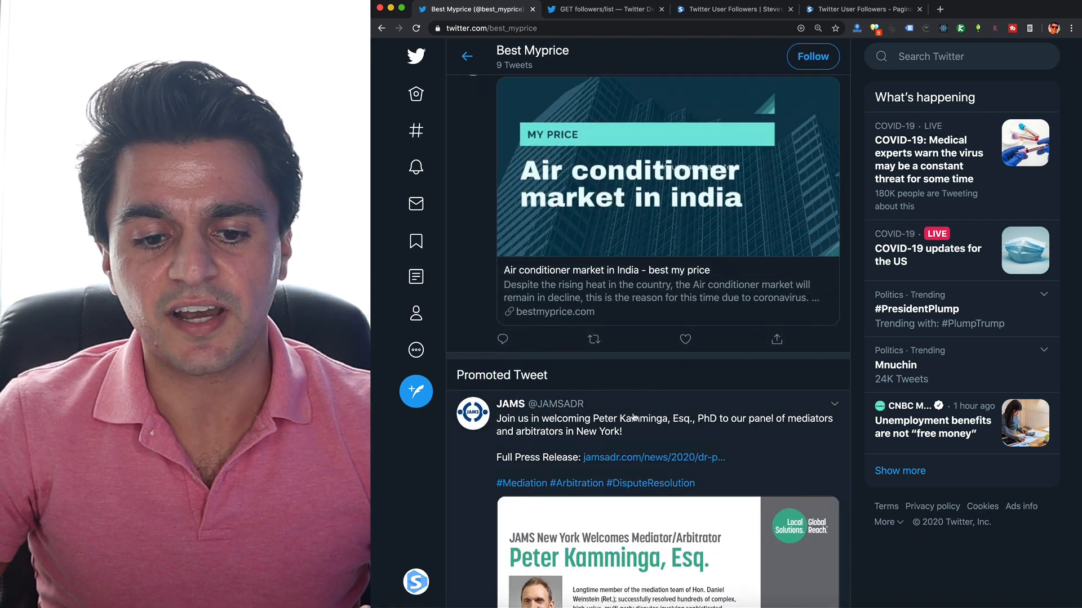
scroll(up, 3)
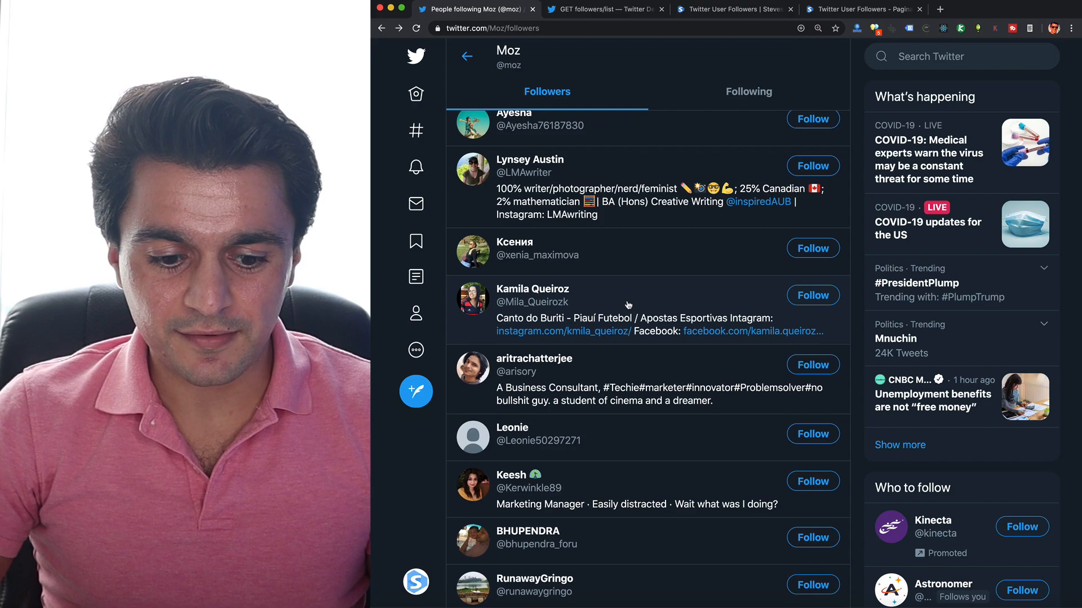
scroll(down, 3)
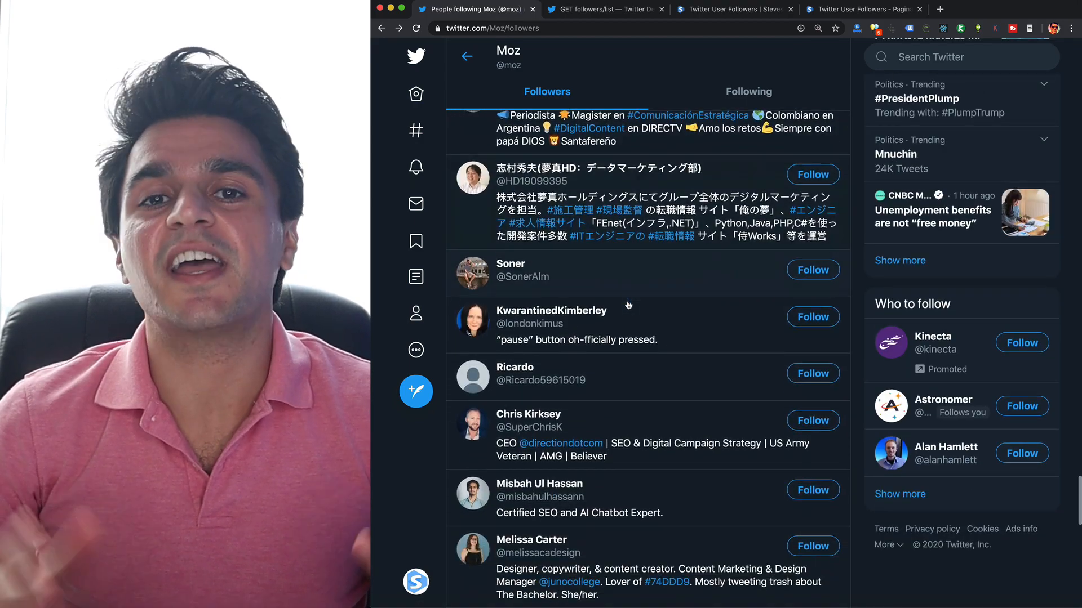
Review the GET followers/list reference down to its Parameters table
click(604, 9)
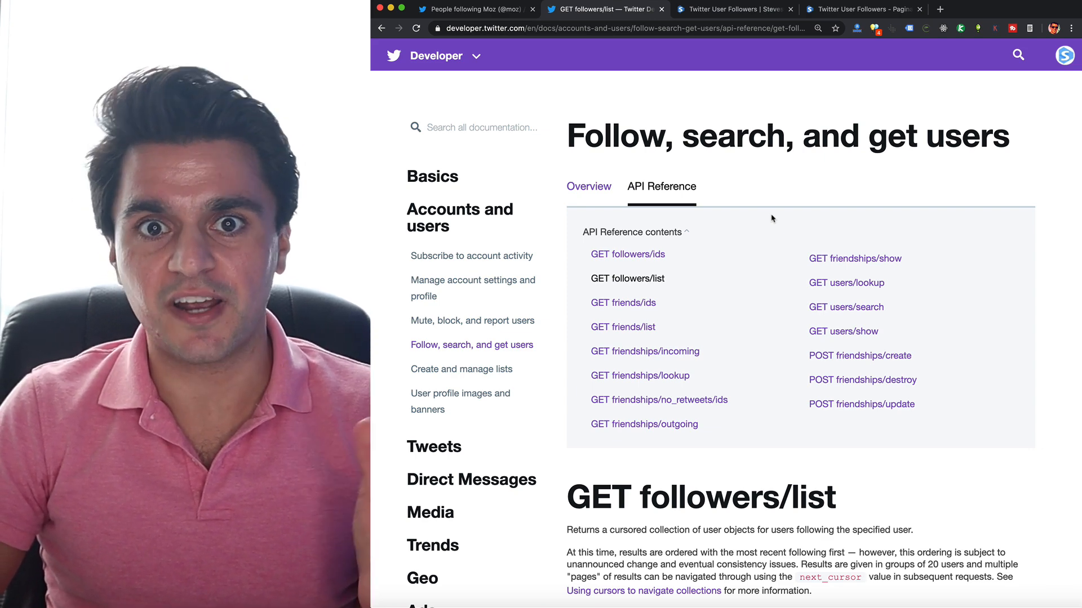
scroll(down, 3)
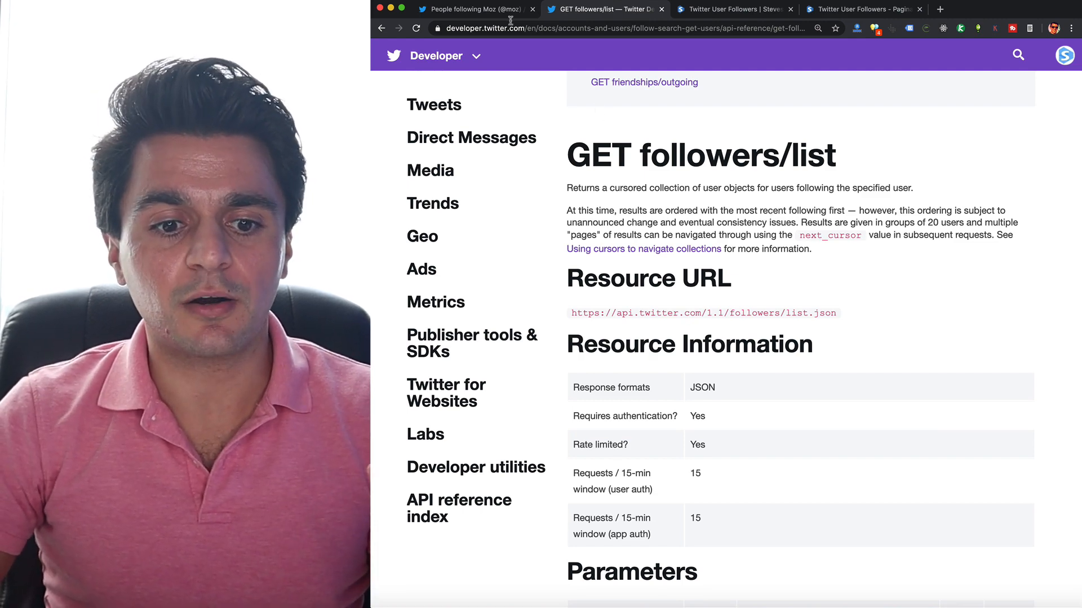
scroll(down, 3)
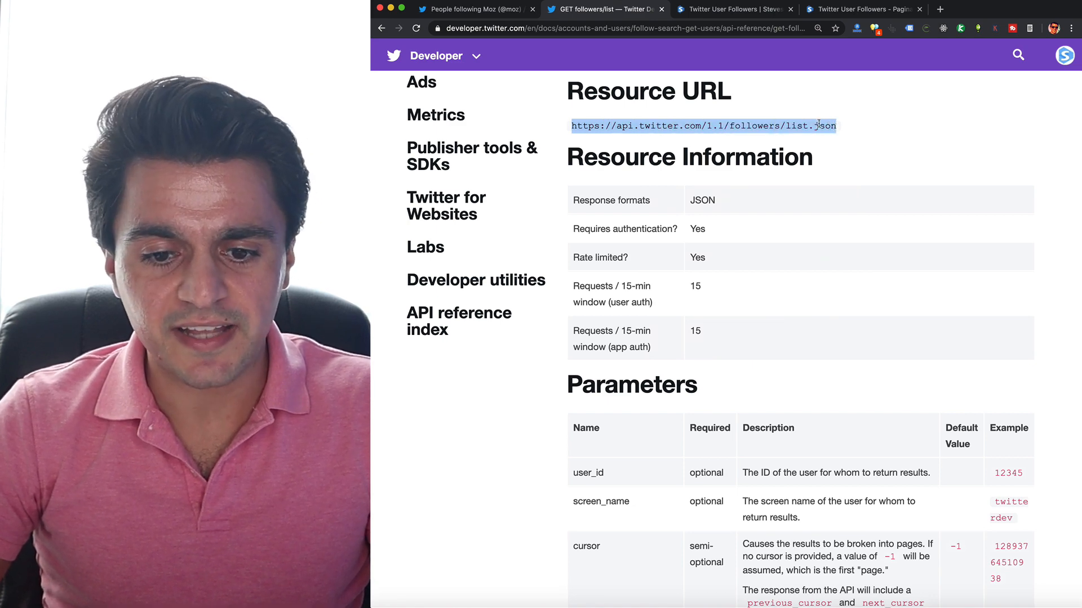
scroll(down, 3)
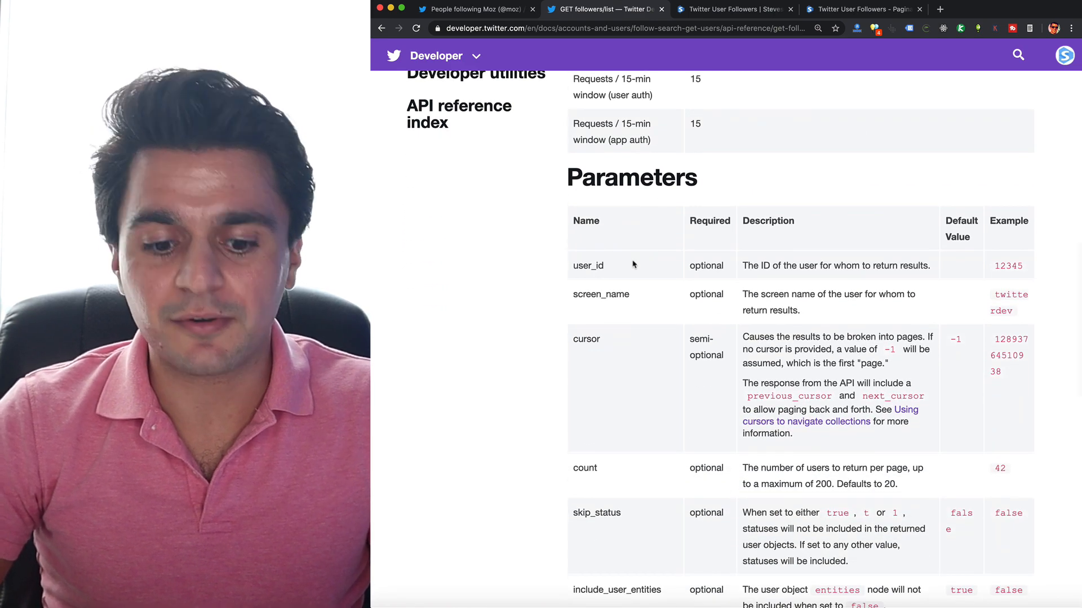
scroll(down, 3)
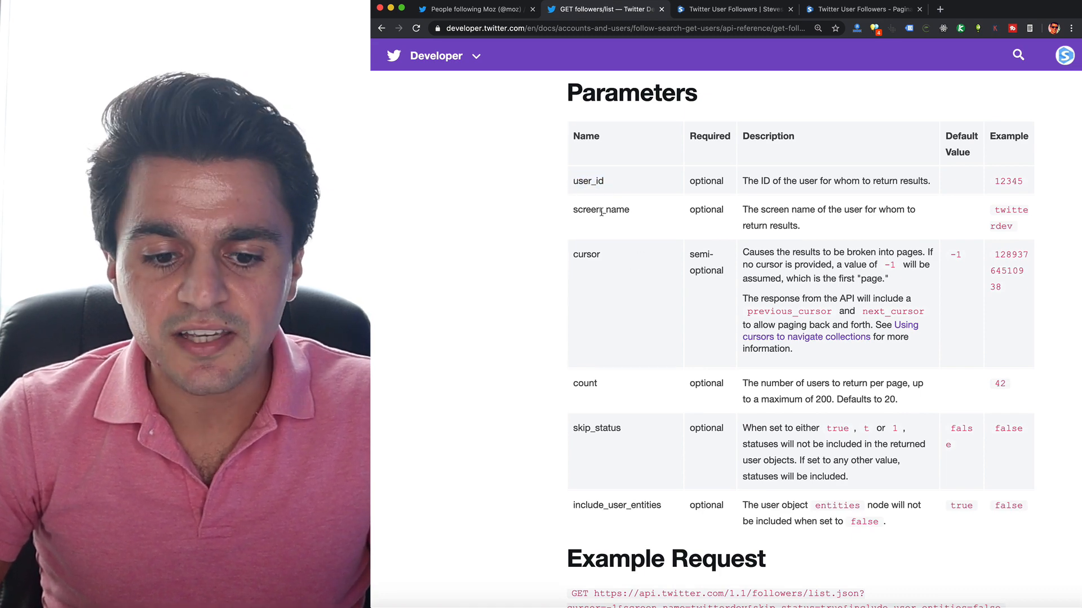
Note the Moz screen name from the address, then highlight the screen_name and cursor parameters
click(472, 9)
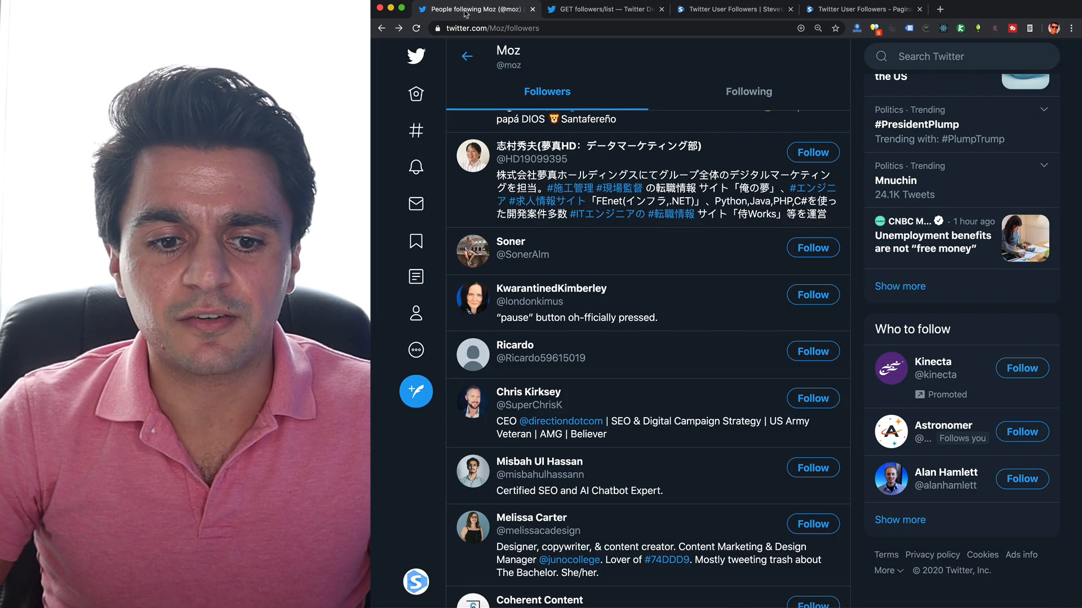
click(490, 29)
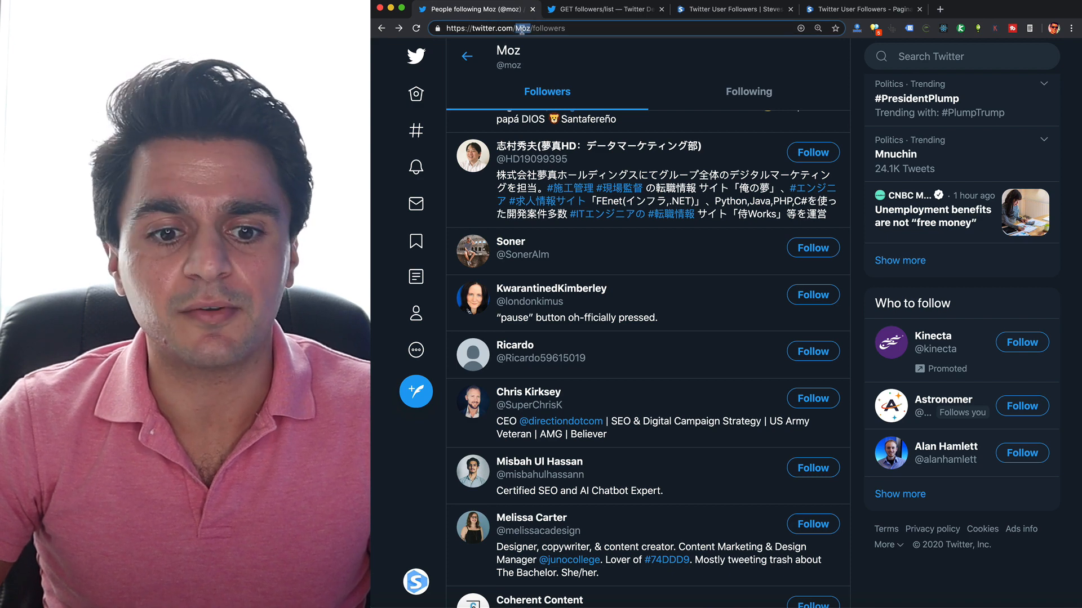
click(604, 9)
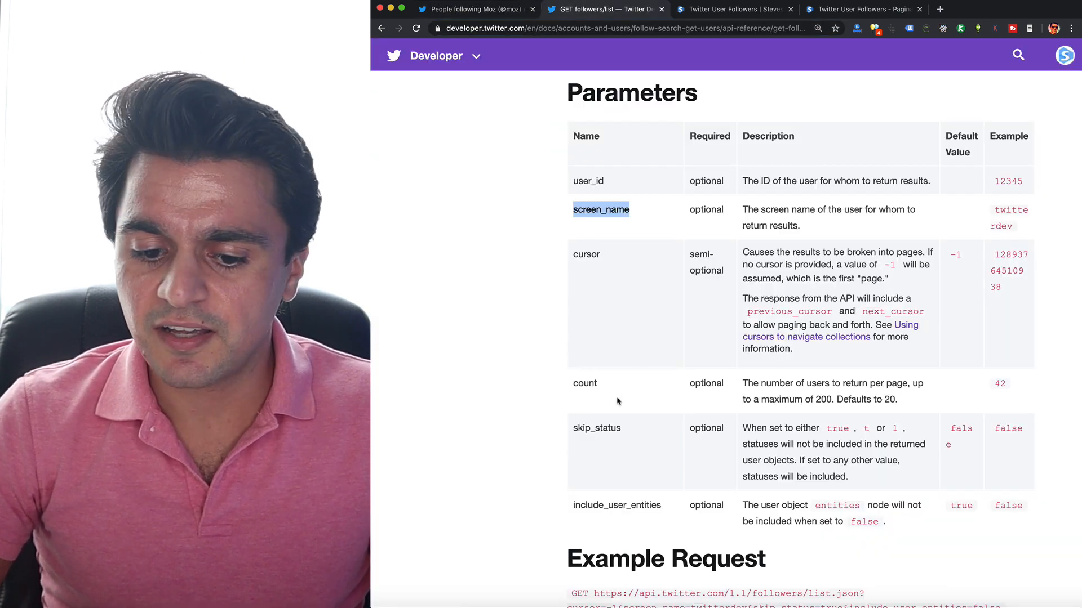
double_click(585, 383)
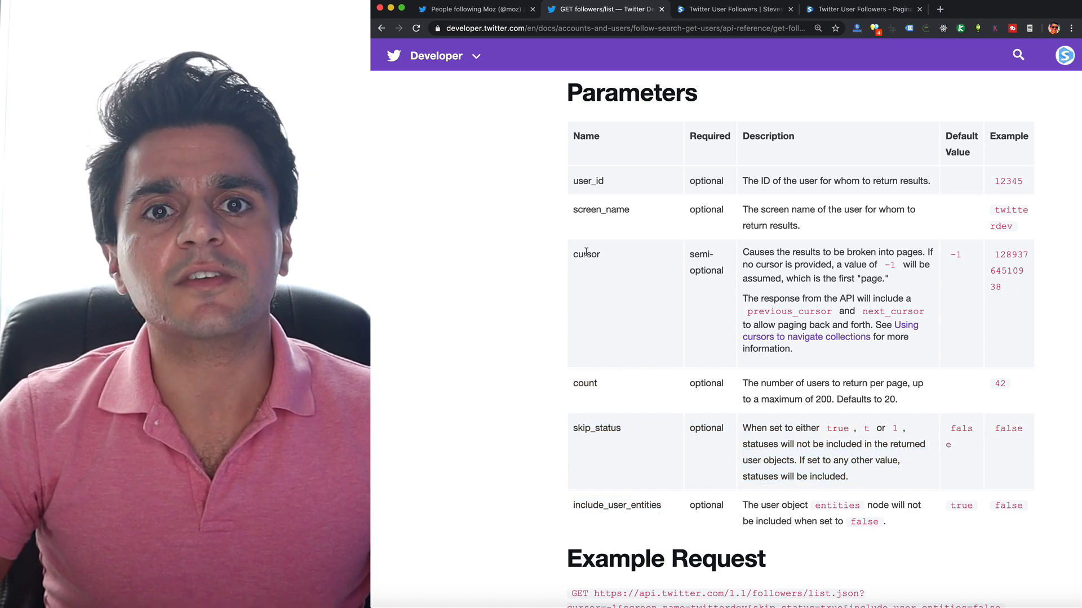
double_click(586, 254)
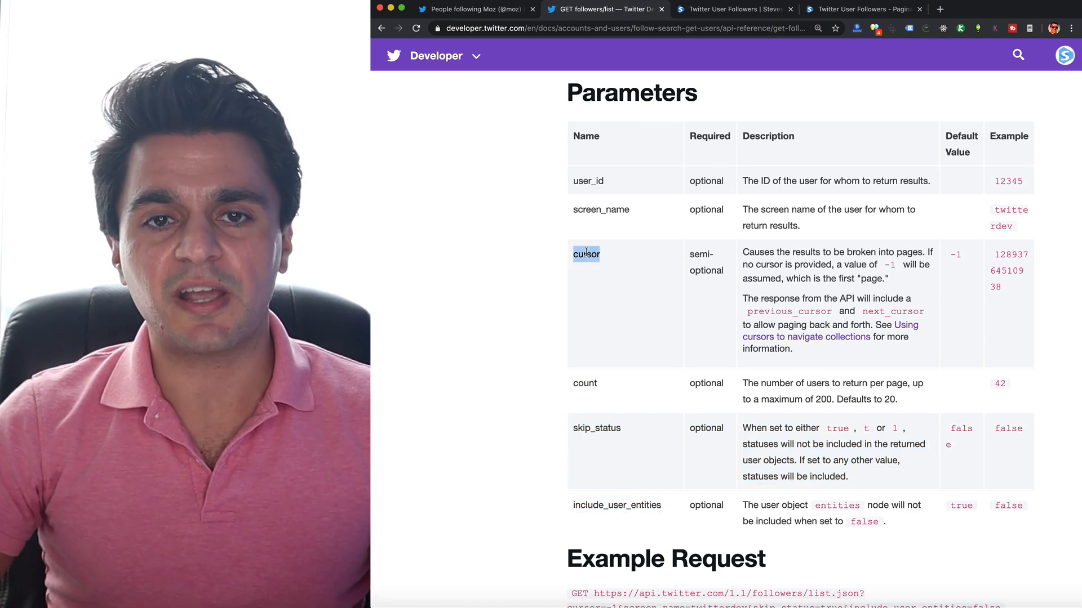
scroll(down, 3)
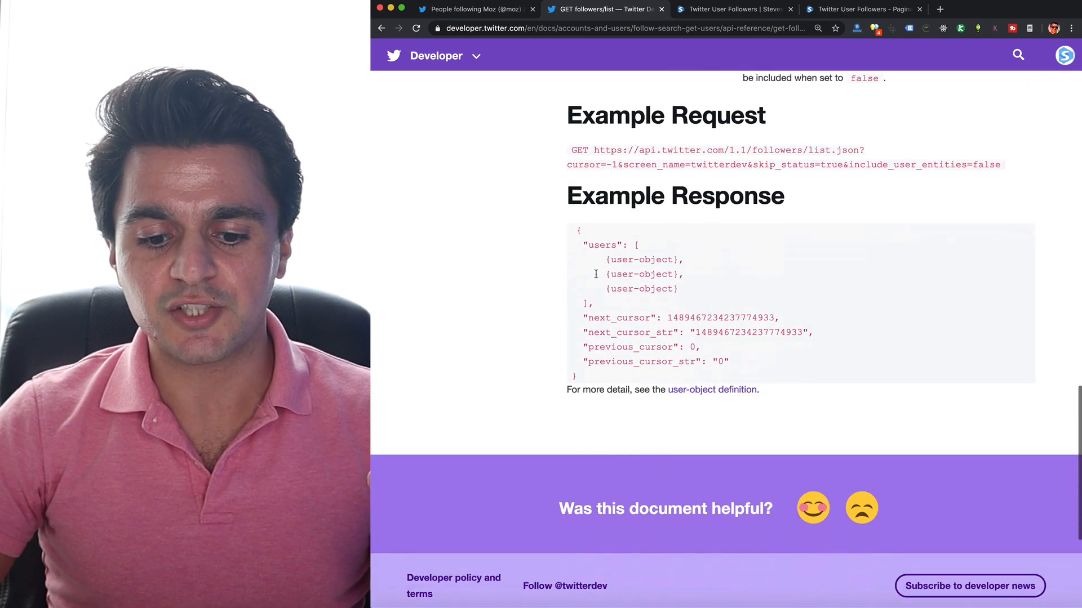
scroll(up, 3)
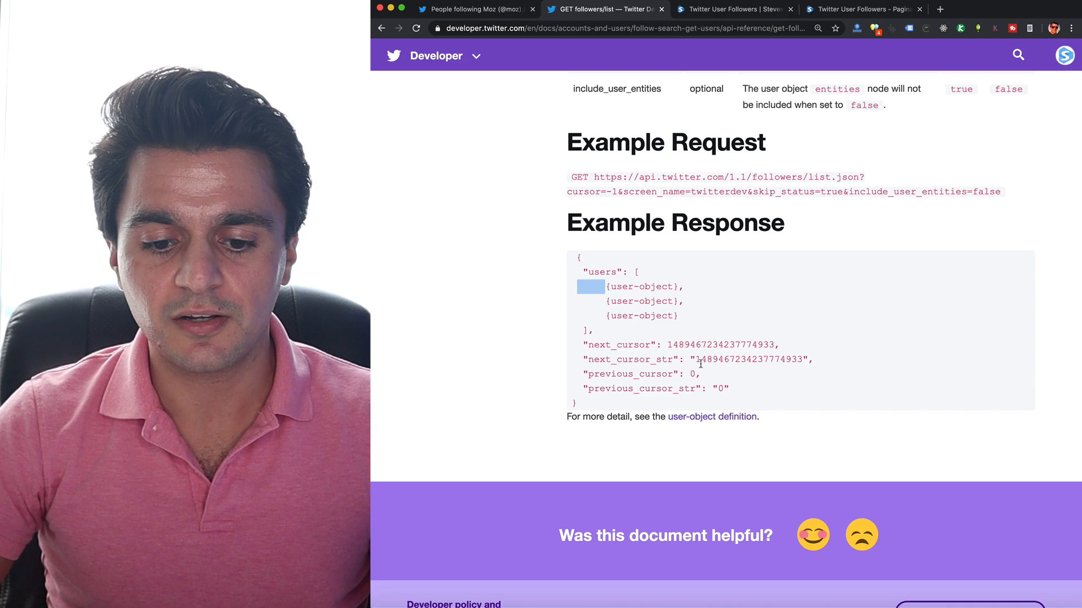
scroll(up, 3)
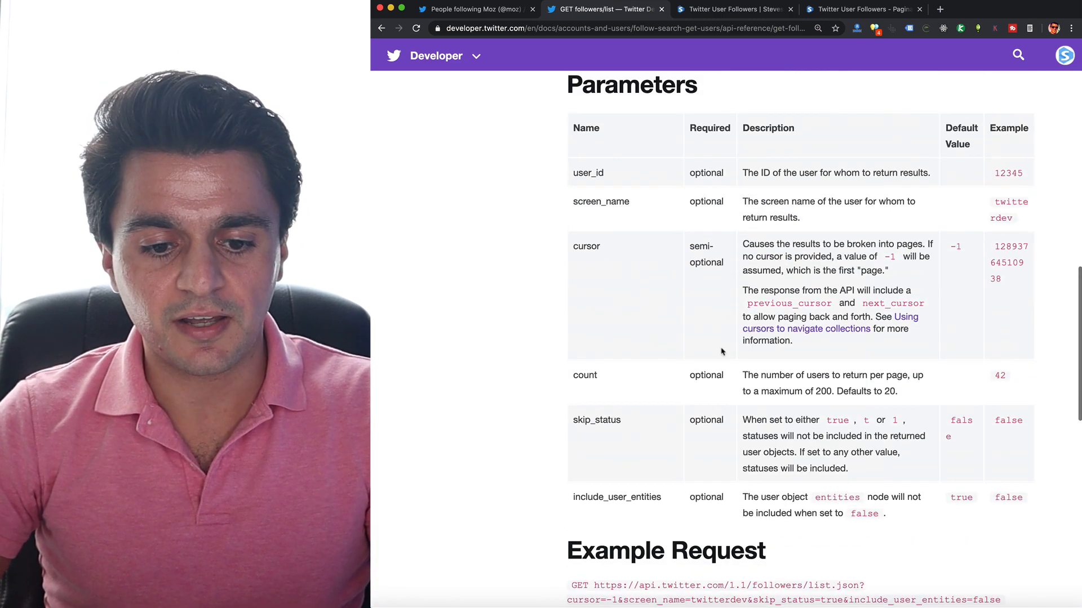
scroll(up, 3)
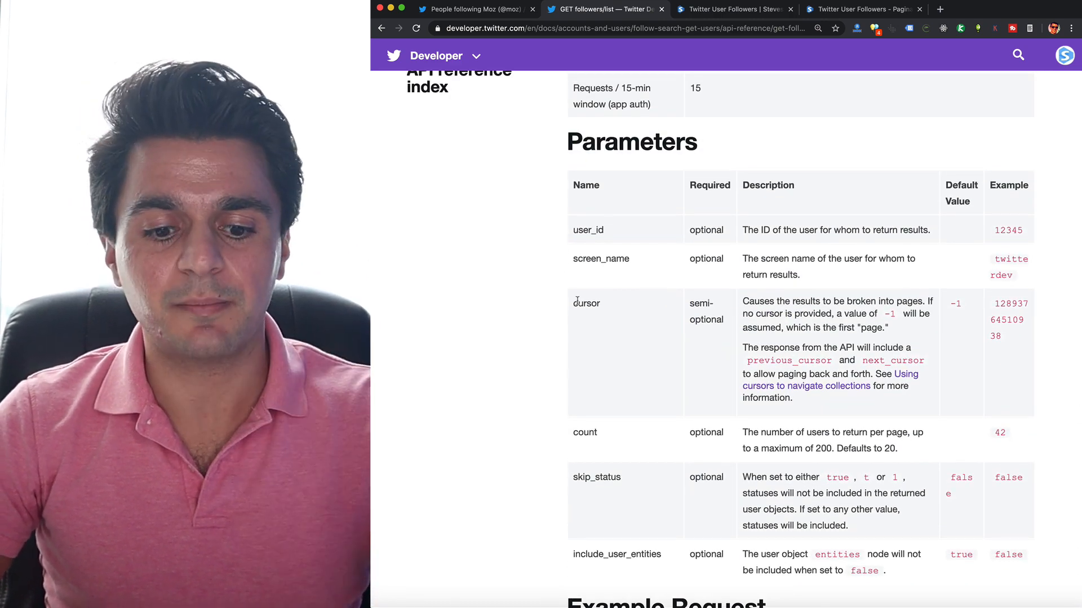
double_click(585, 303)
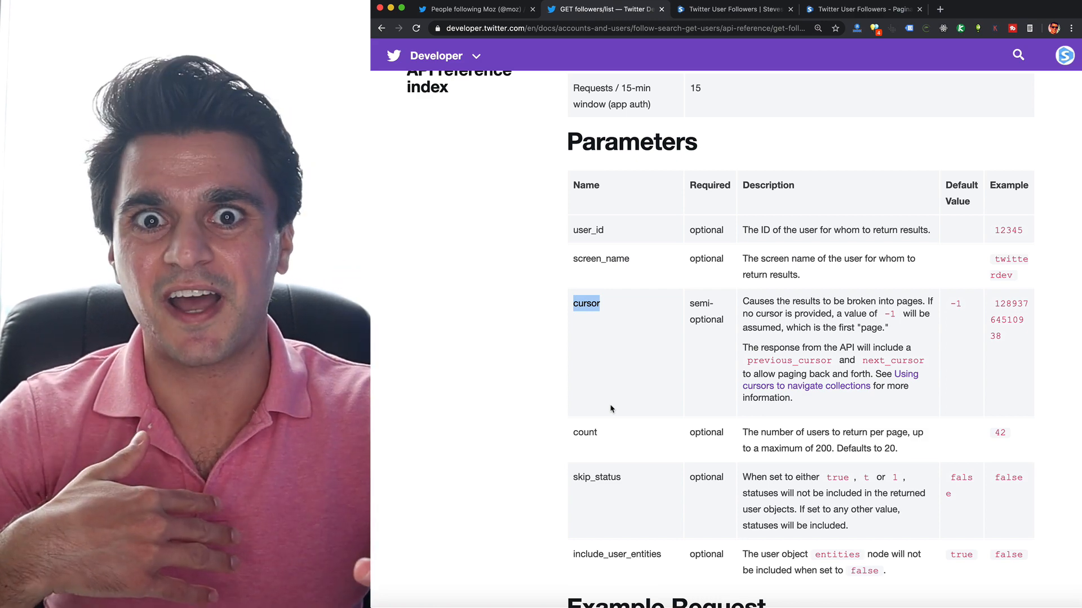
scroll(up, 3)
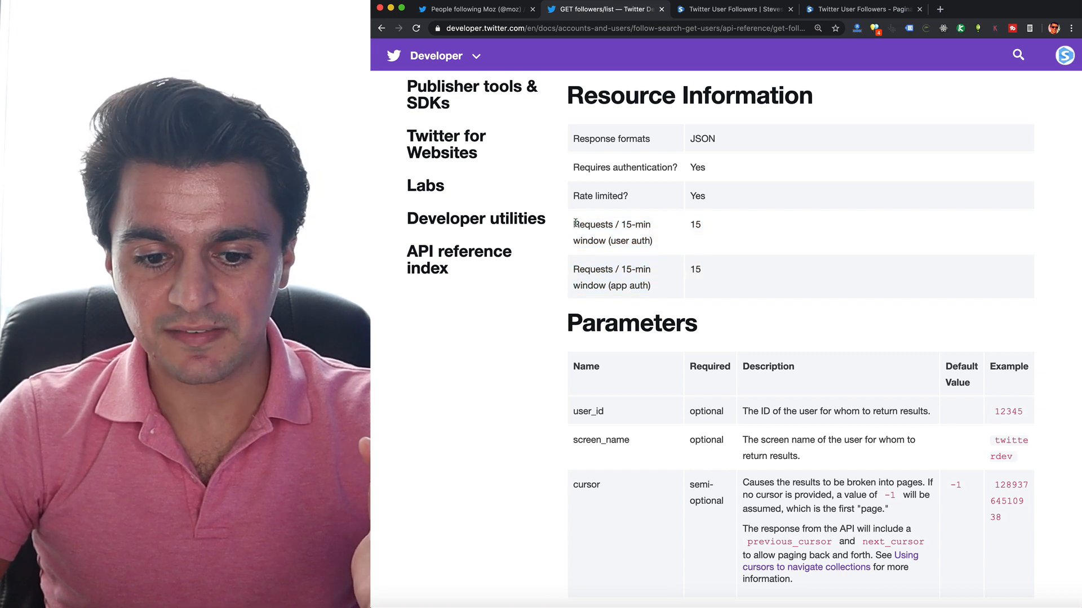
Compute 60 × 24 = 1440 requests, then 1440 × 200 = 288000 followers per day
double_click(694, 224)
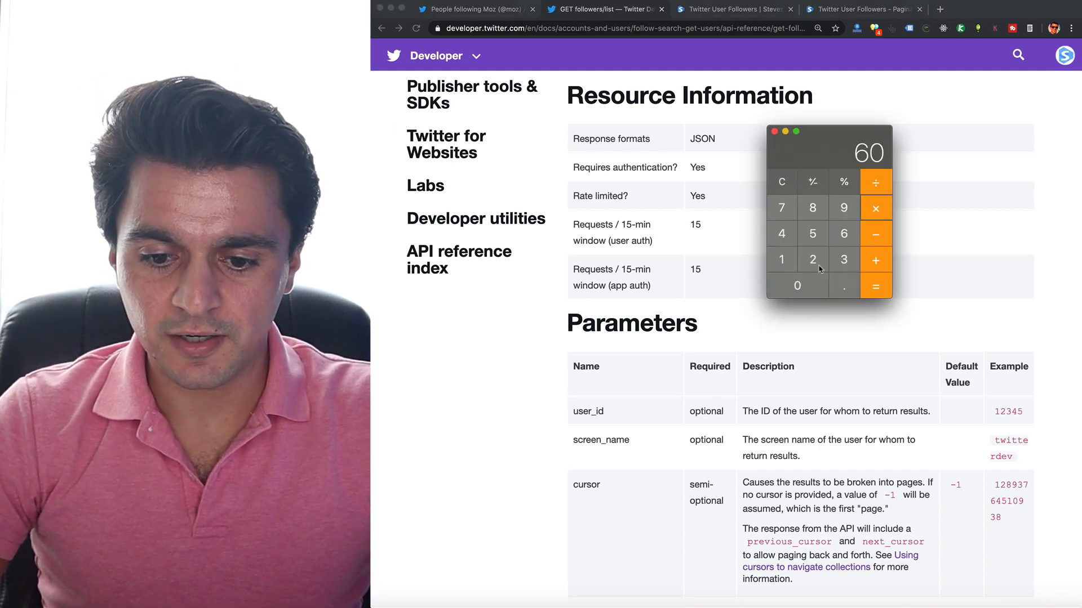
click(876, 285)
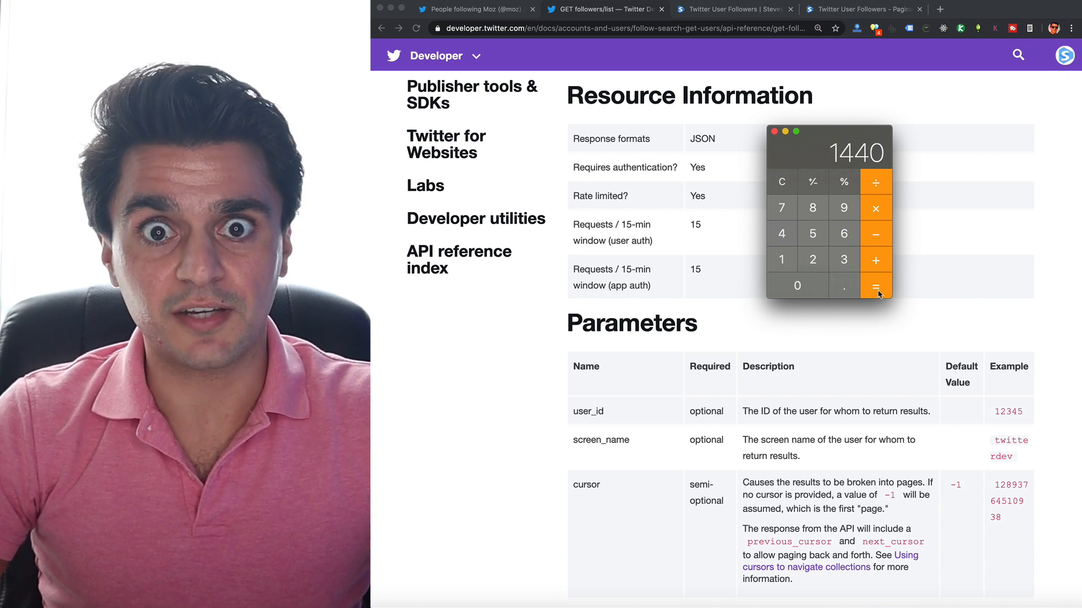
mouse_move(875, 207)
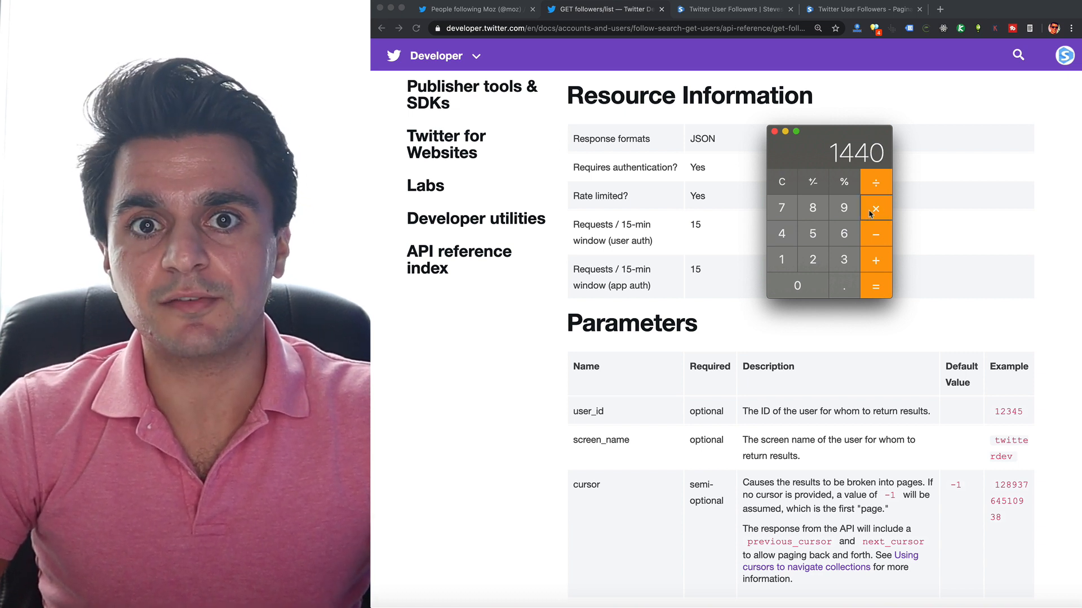
click(875, 285)
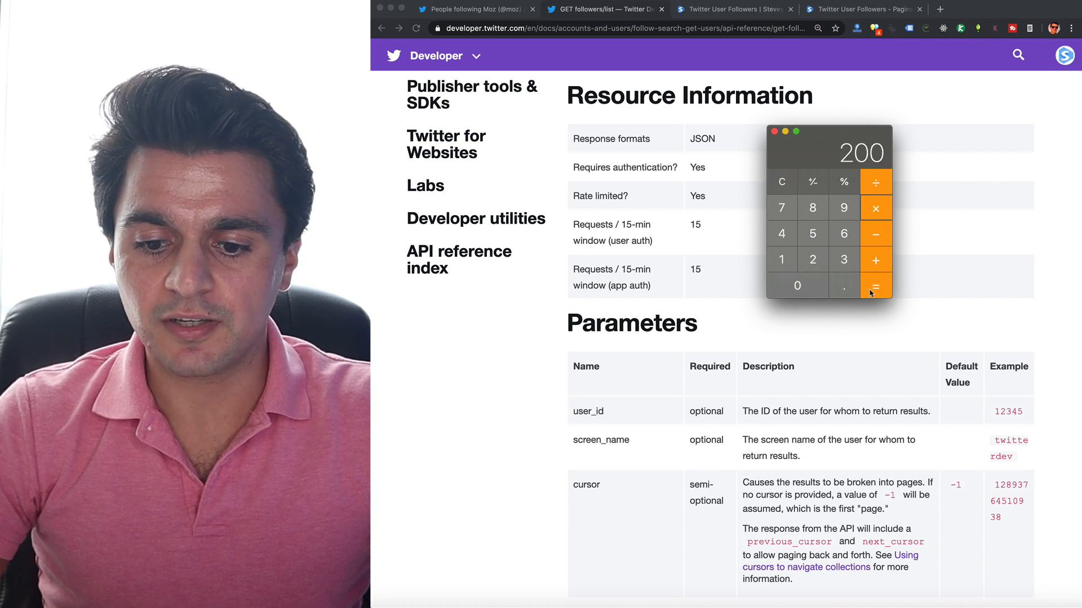
click(875, 285)
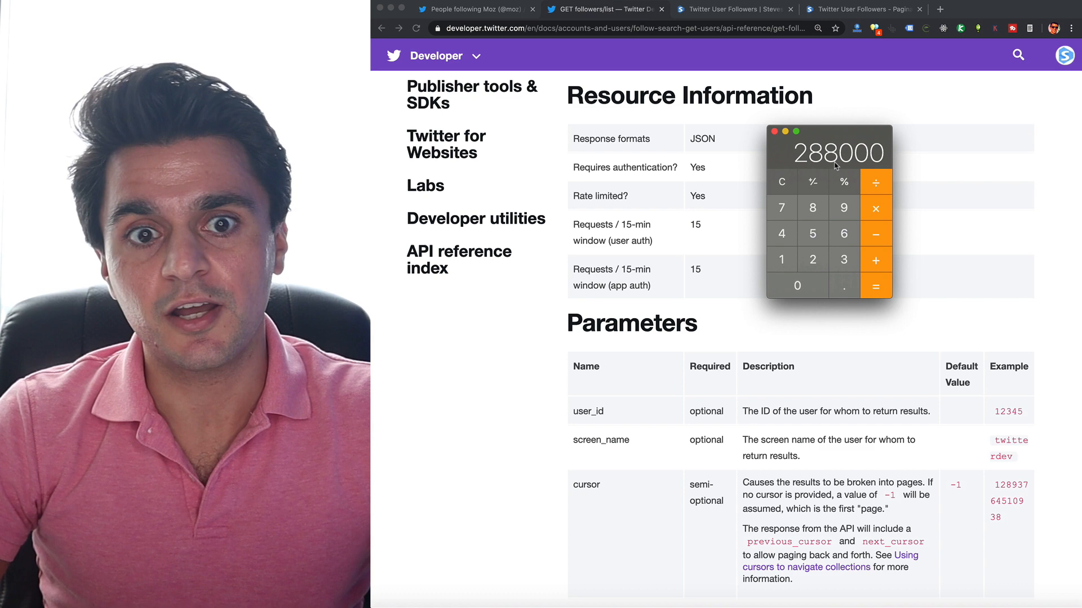
click(472, 9)
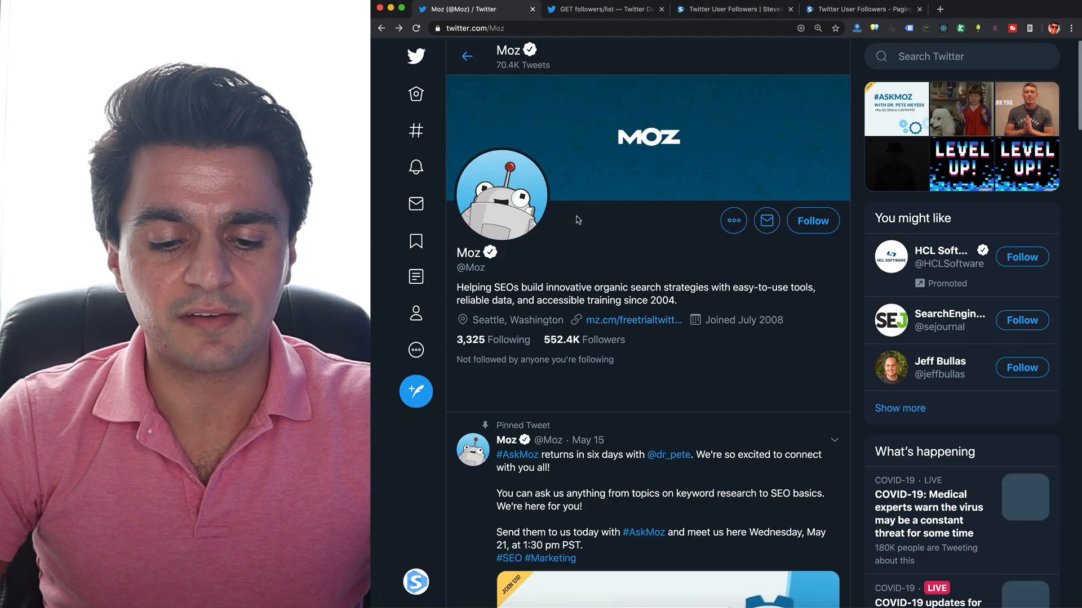
mouse_move(569, 347)
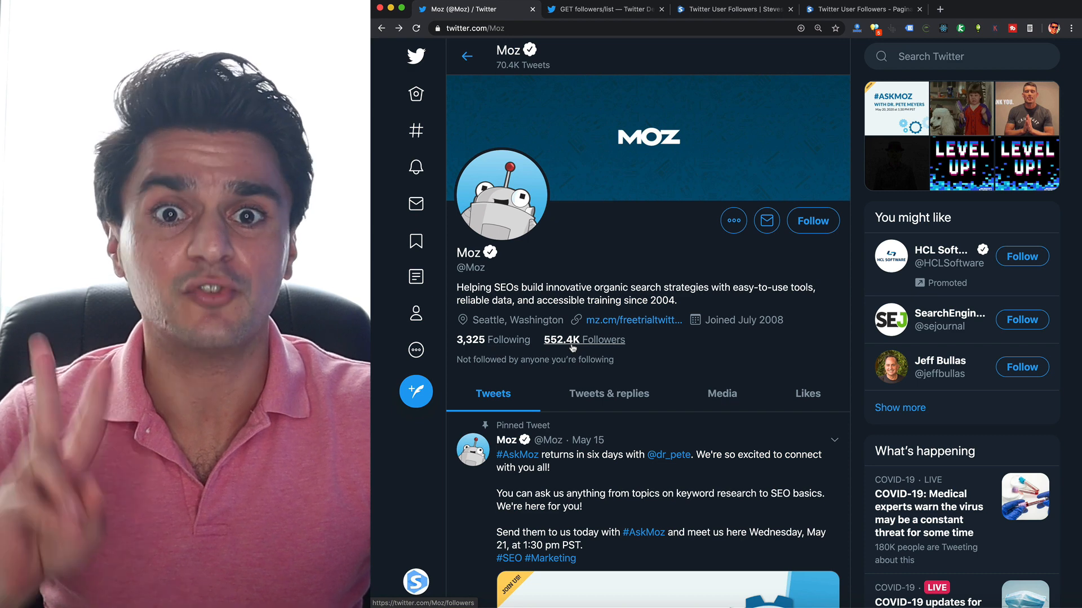
mouse_move(583, 339)
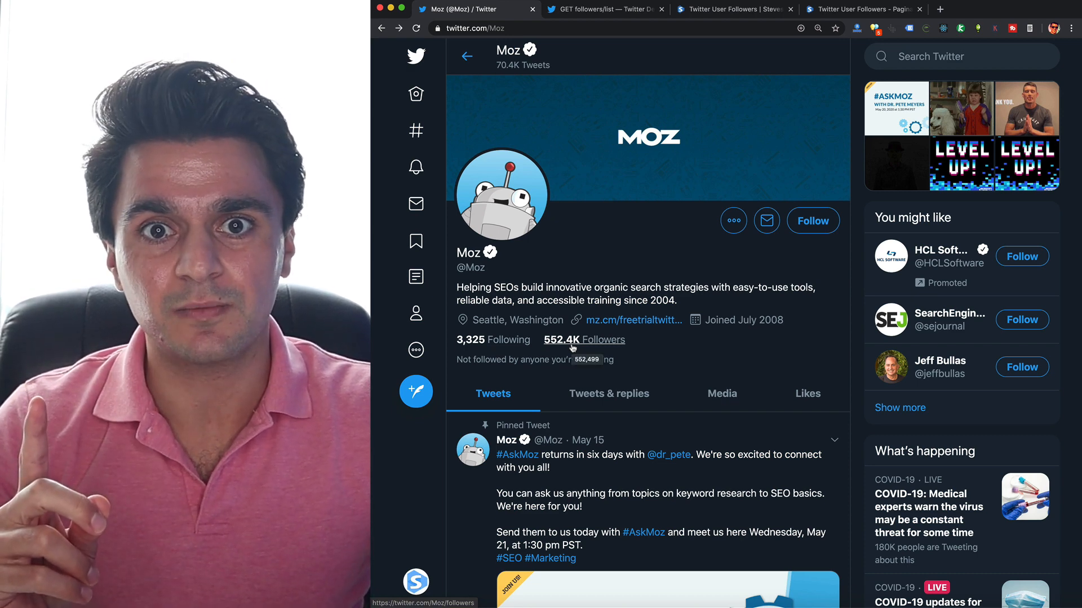
Return to the GET followers/list documentation after checking Moz's 552,499 followers
click(604, 9)
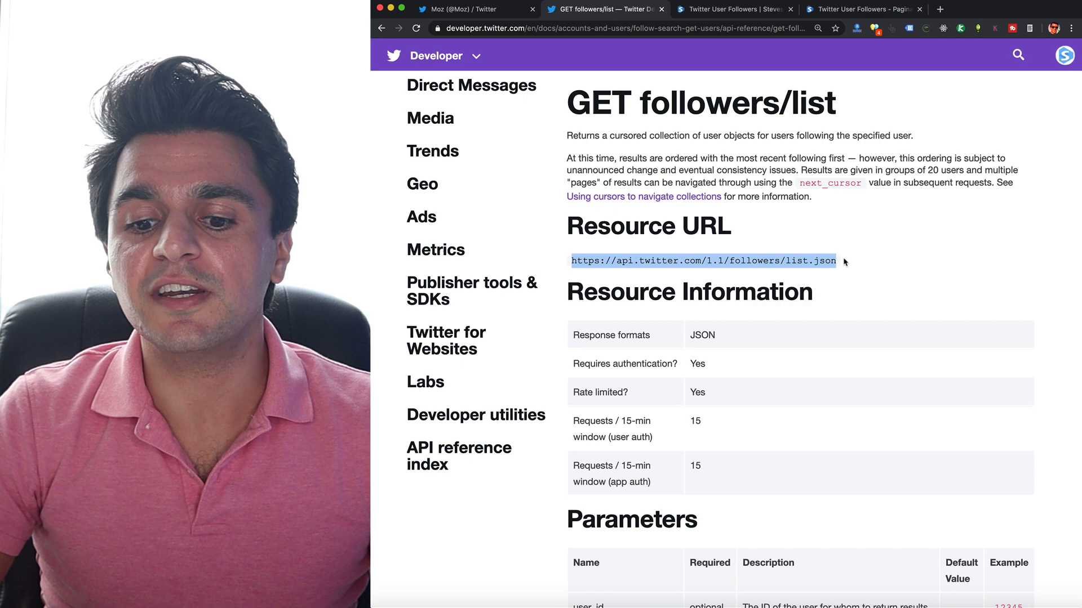
Read the user object definition and its example user object, then bring up Stevesie's User Followers endpoint
scroll(down, 3)
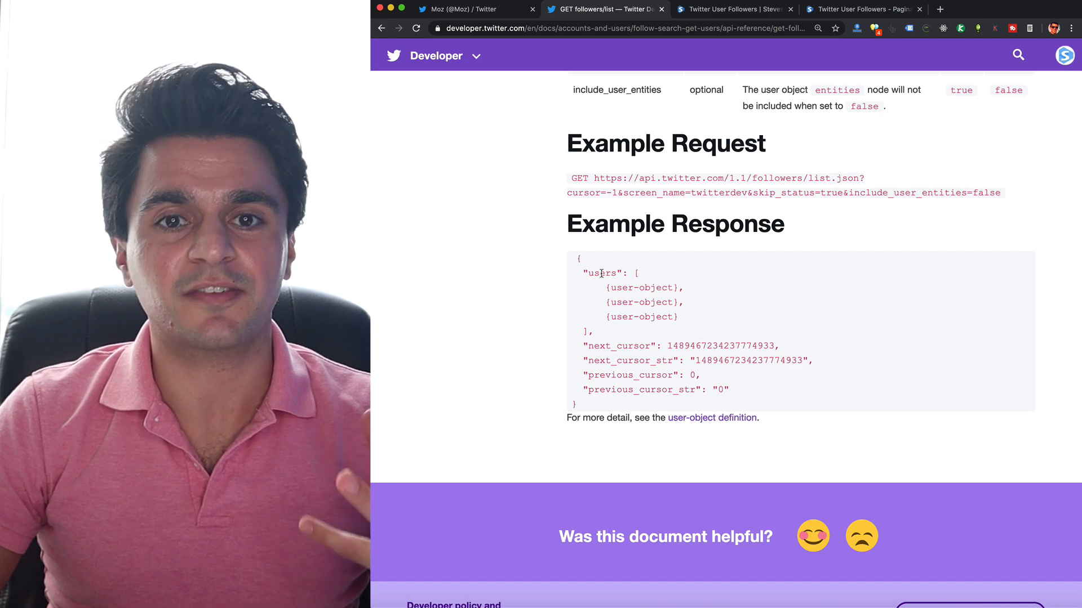
double_click(641, 287)
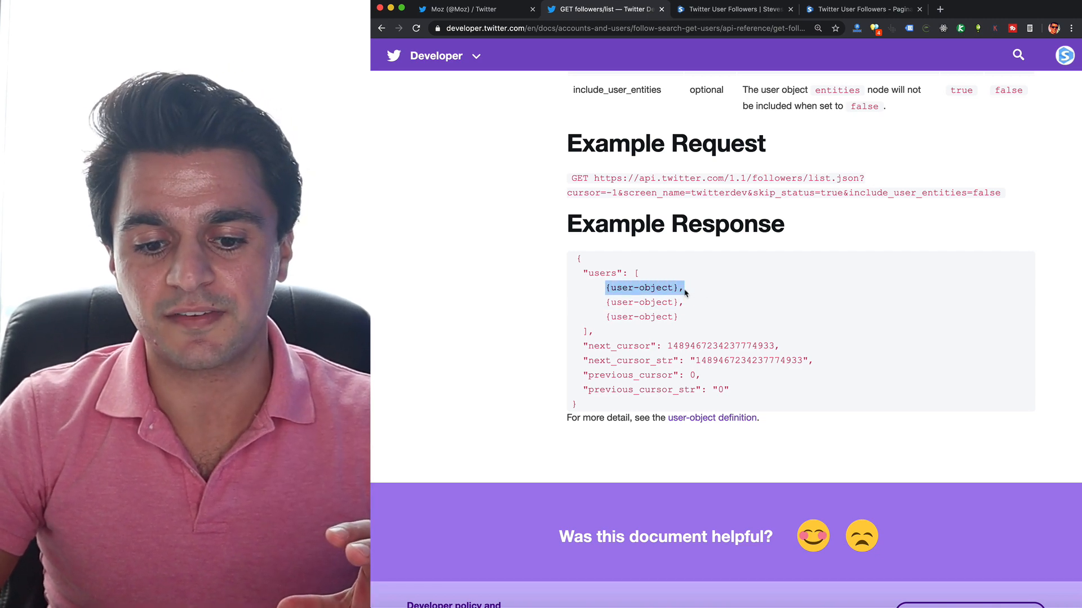
click(712, 417)
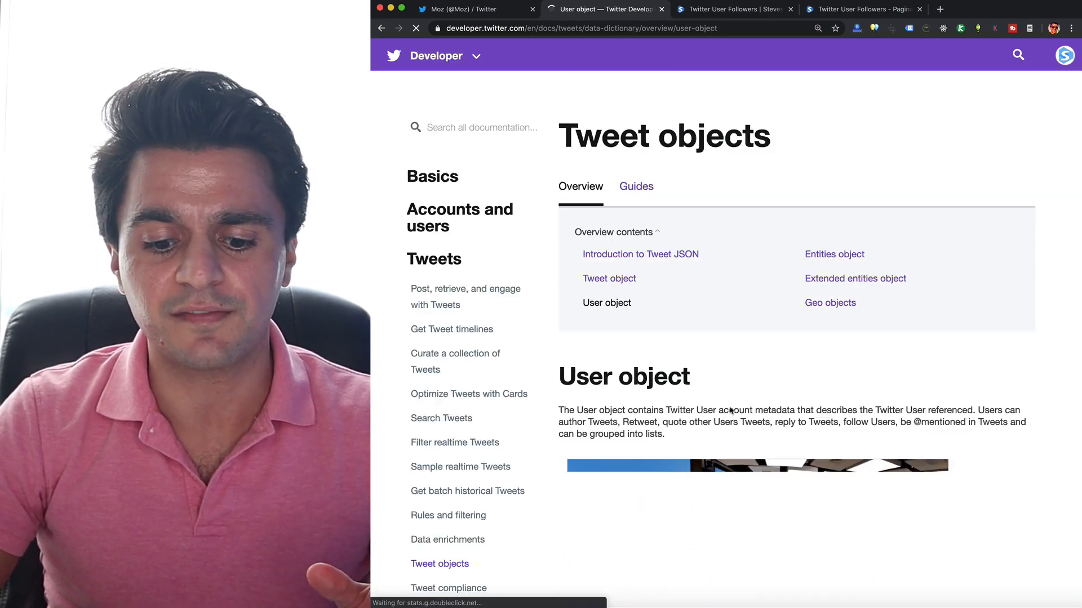
scroll(down, 3)
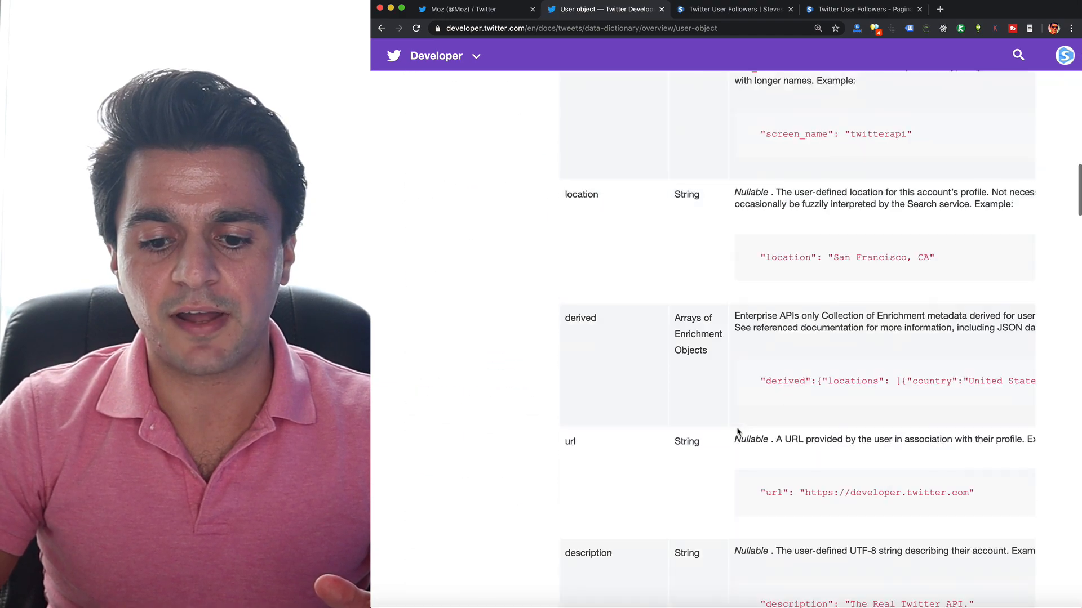
scroll(down, 3)
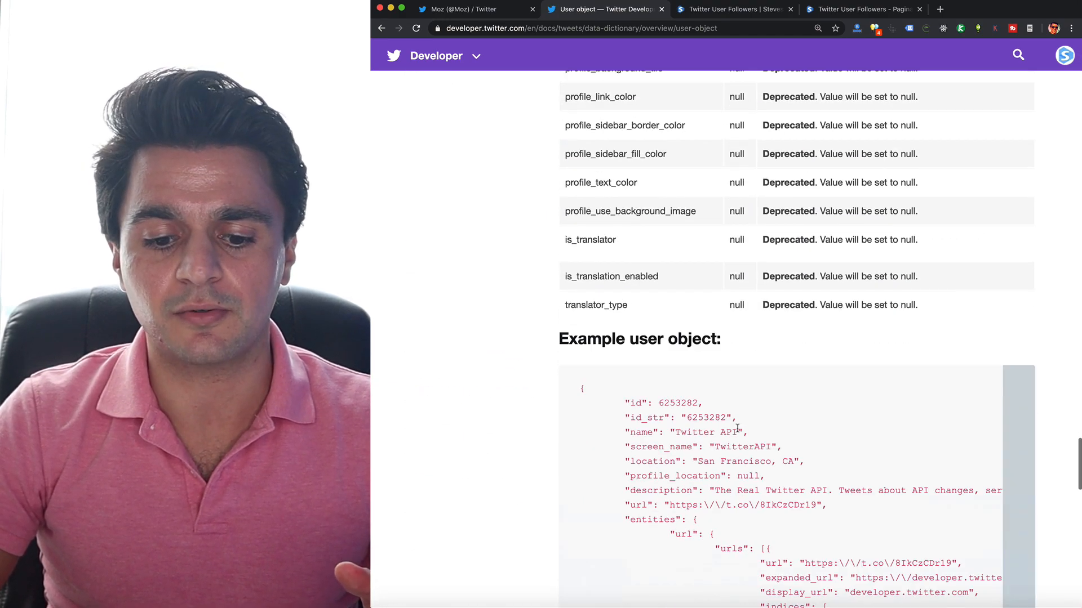
scroll(down, 3)
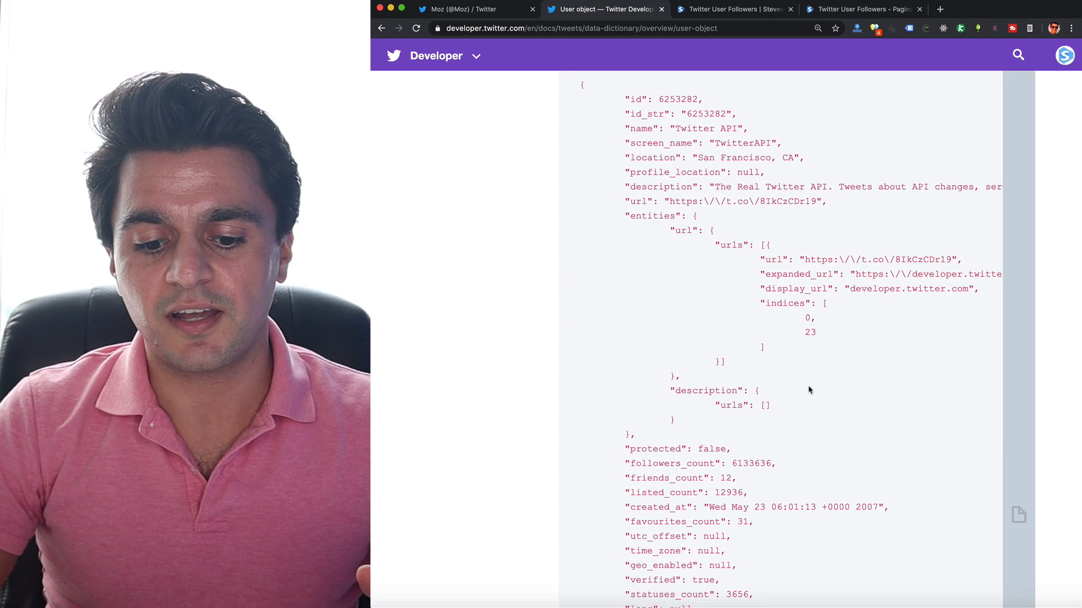
scroll(down, 3)
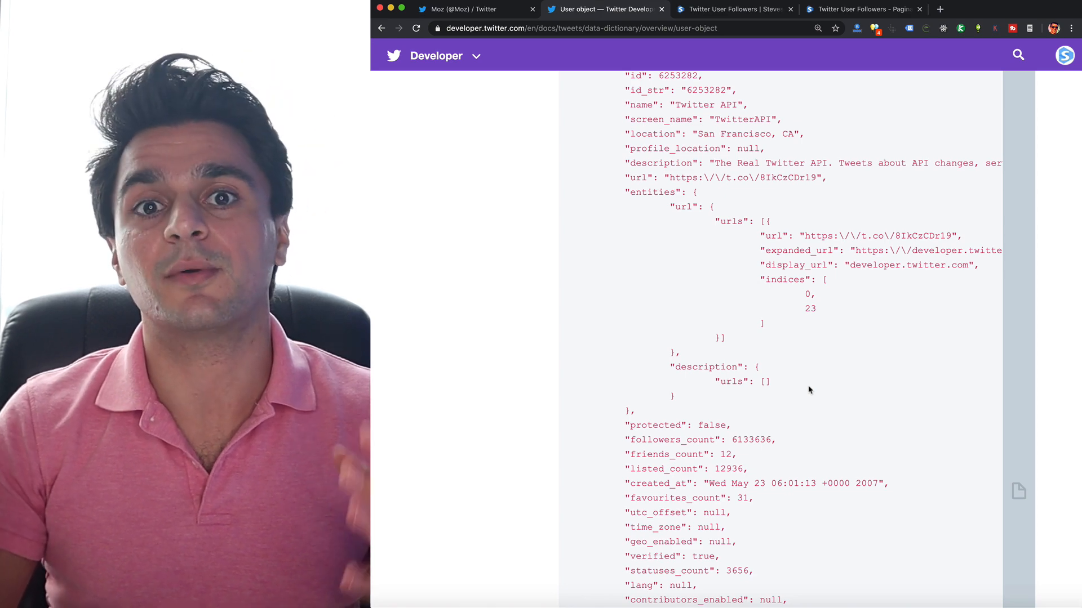
click(731, 9)
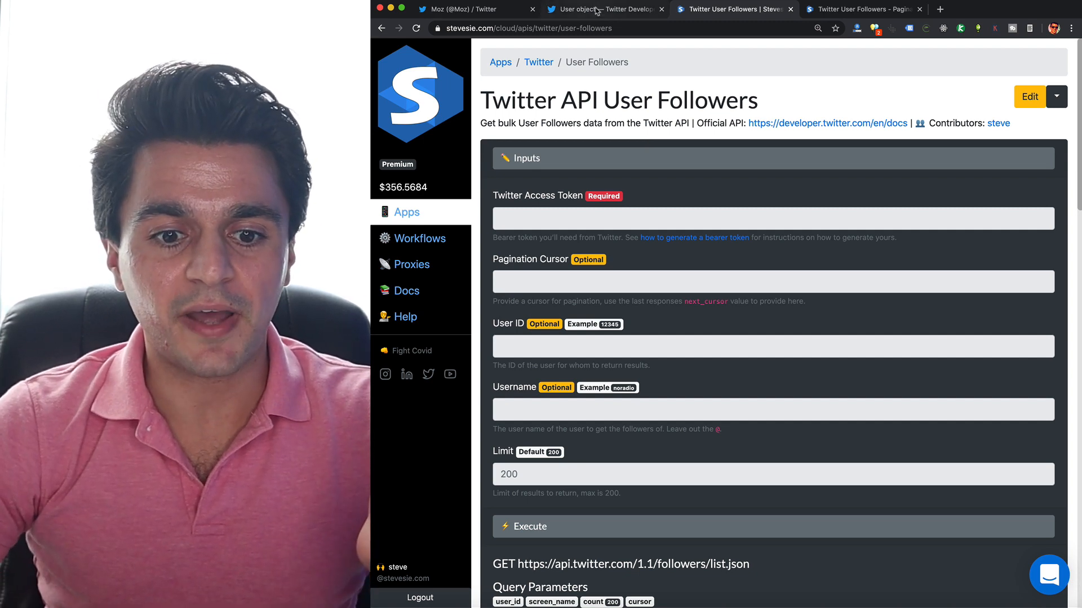
click(601, 9)
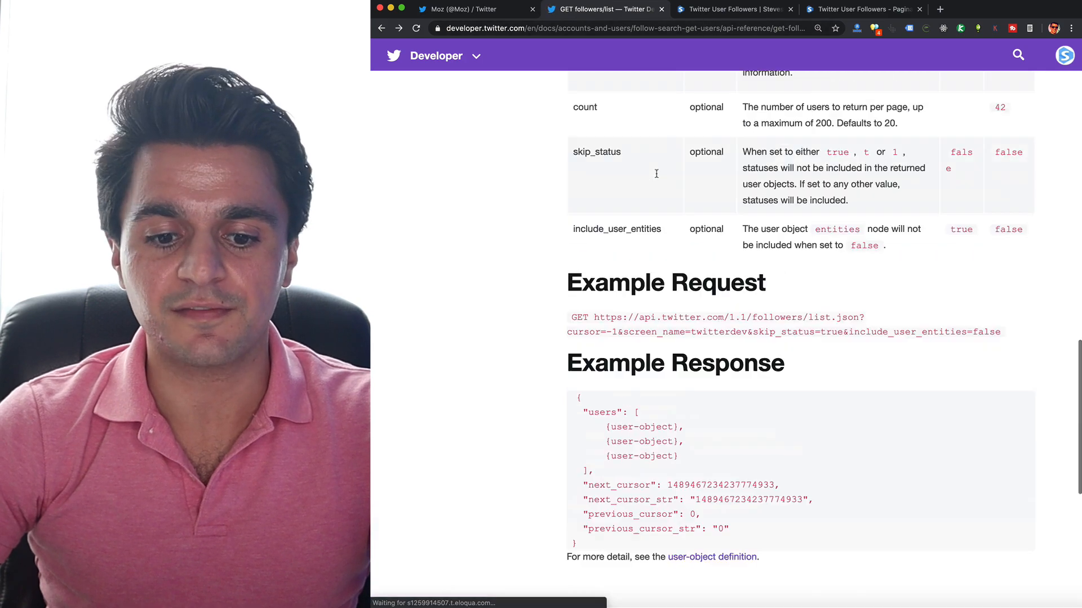
click(731, 9)
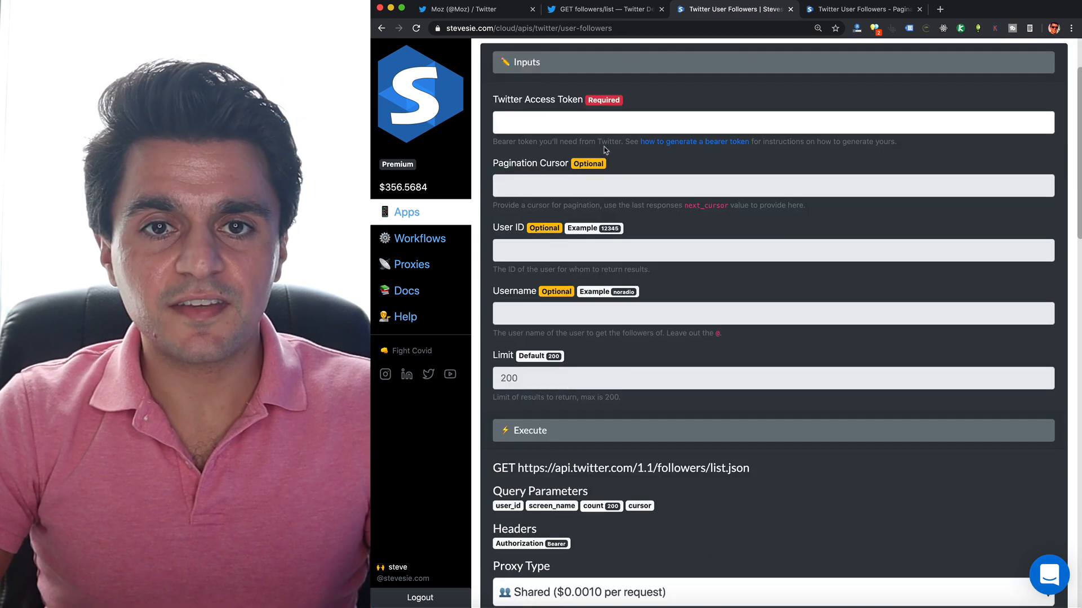
Supply the Twitter access token and the username 'Mo' for the User Followers request
scroll(down, 3)
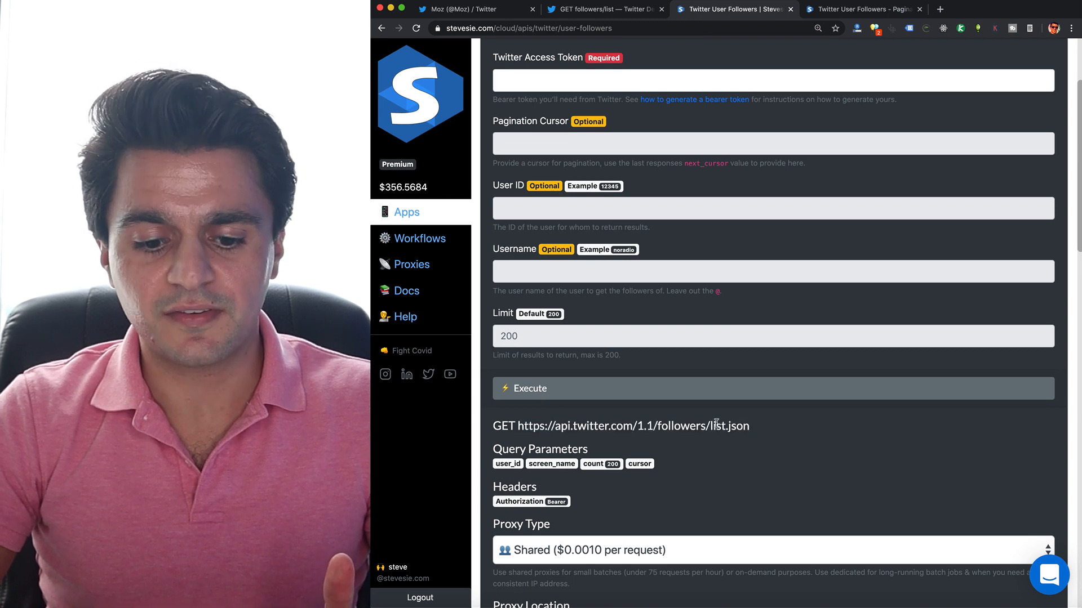
scroll(up, 3)
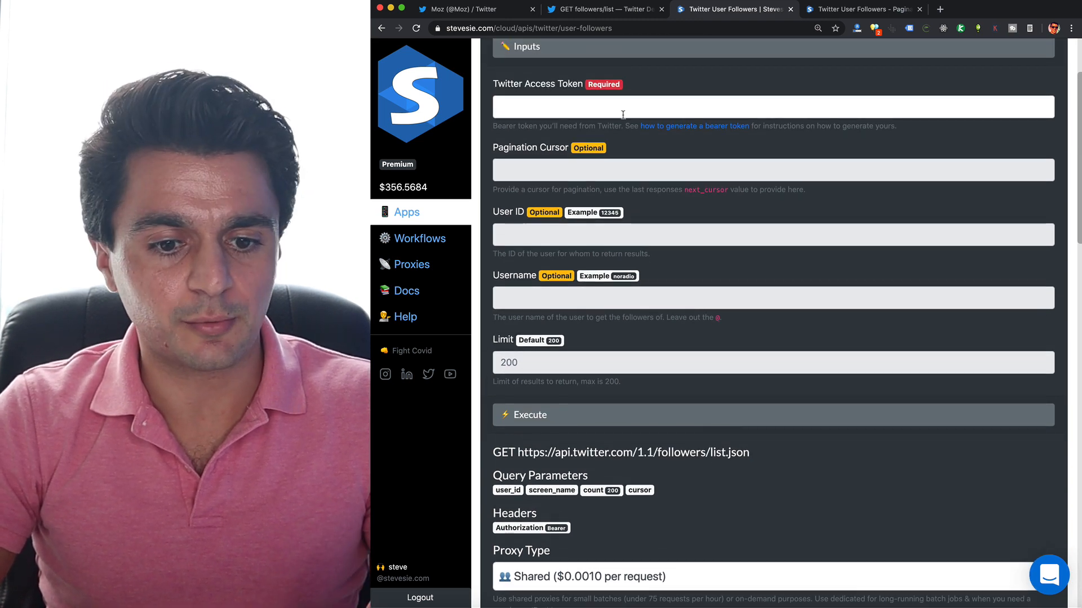
click(689, 106)
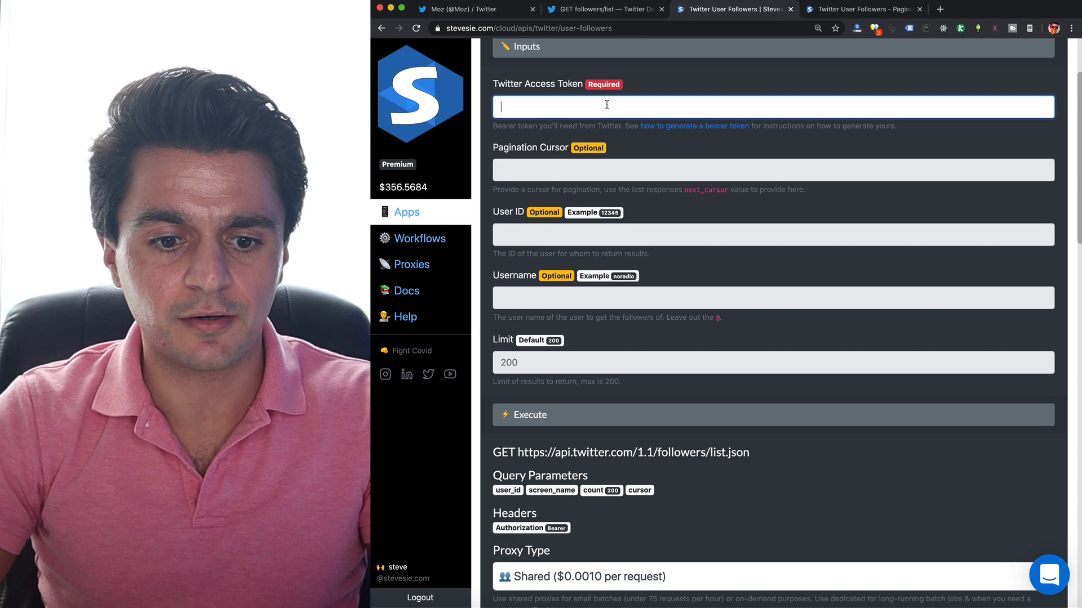
scroll(down, 3)
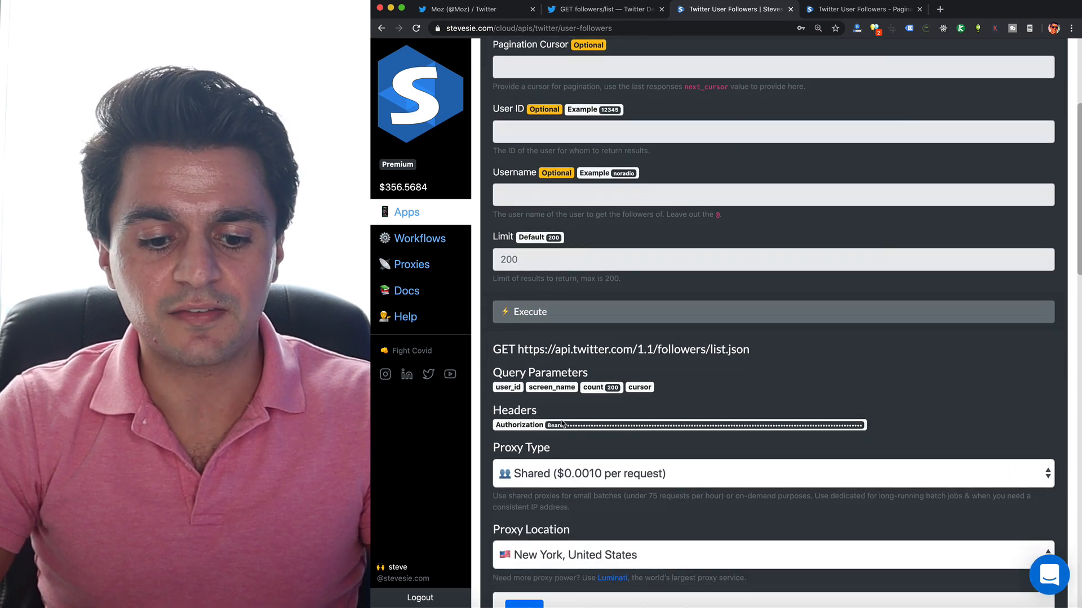
scroll(down, 3)
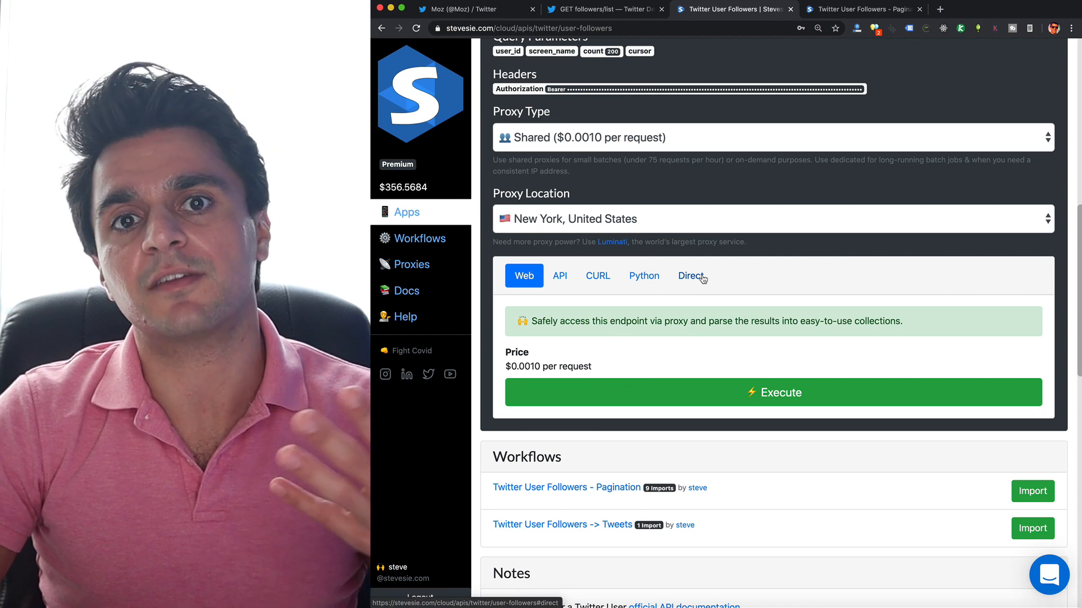
scroll(up, 3)
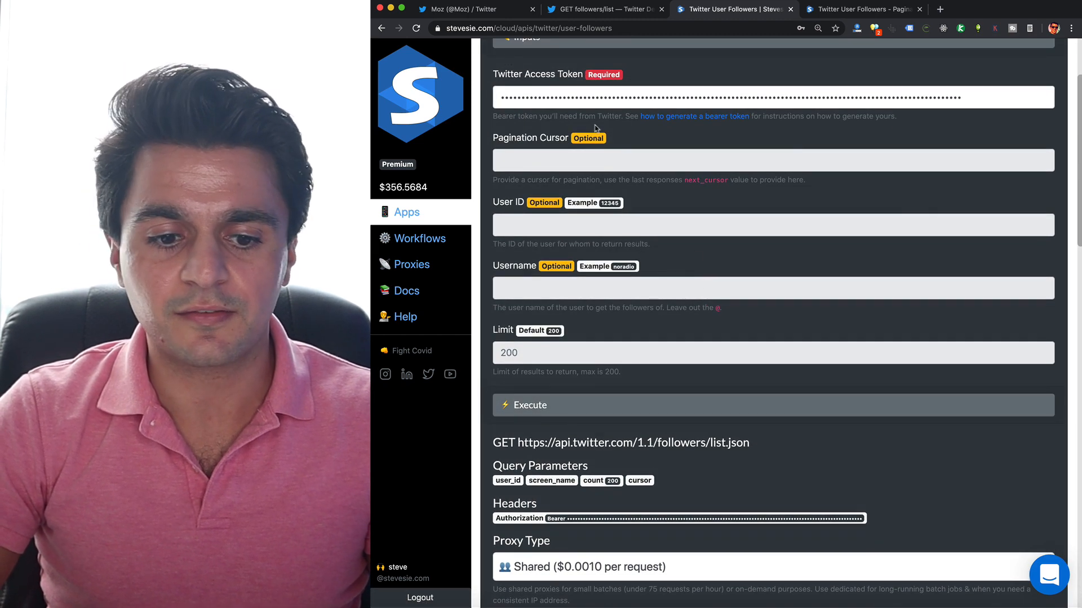
scroll(up, 3)
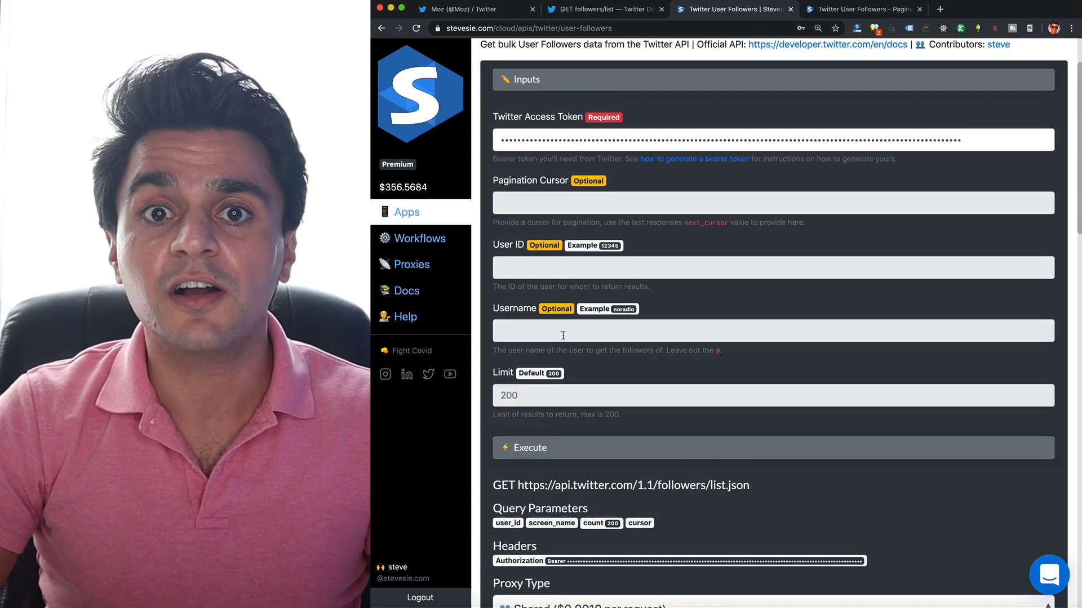
text(Mo)
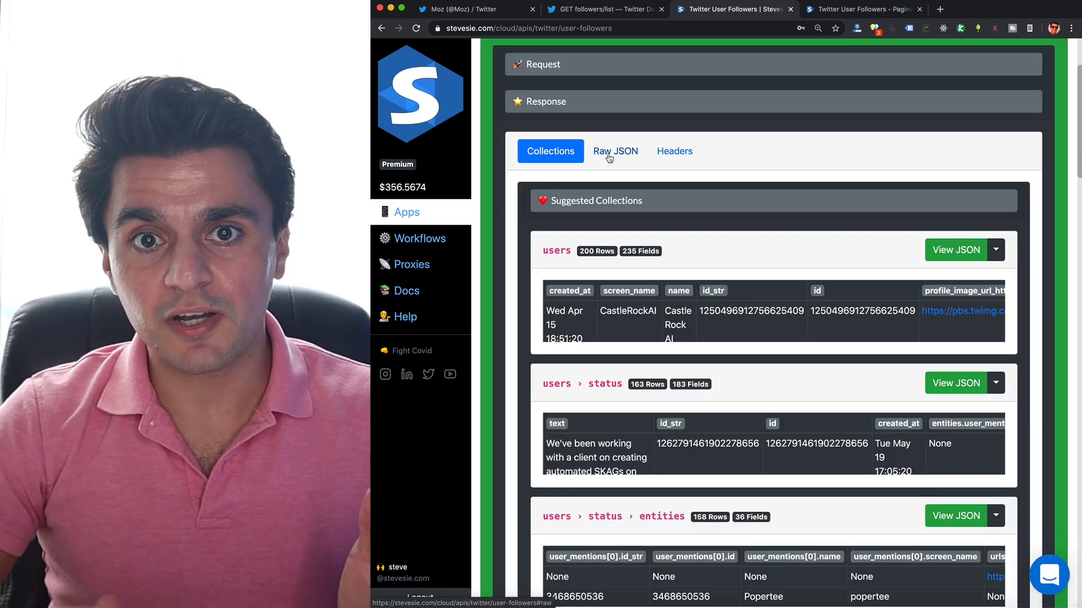
click(615, 150)
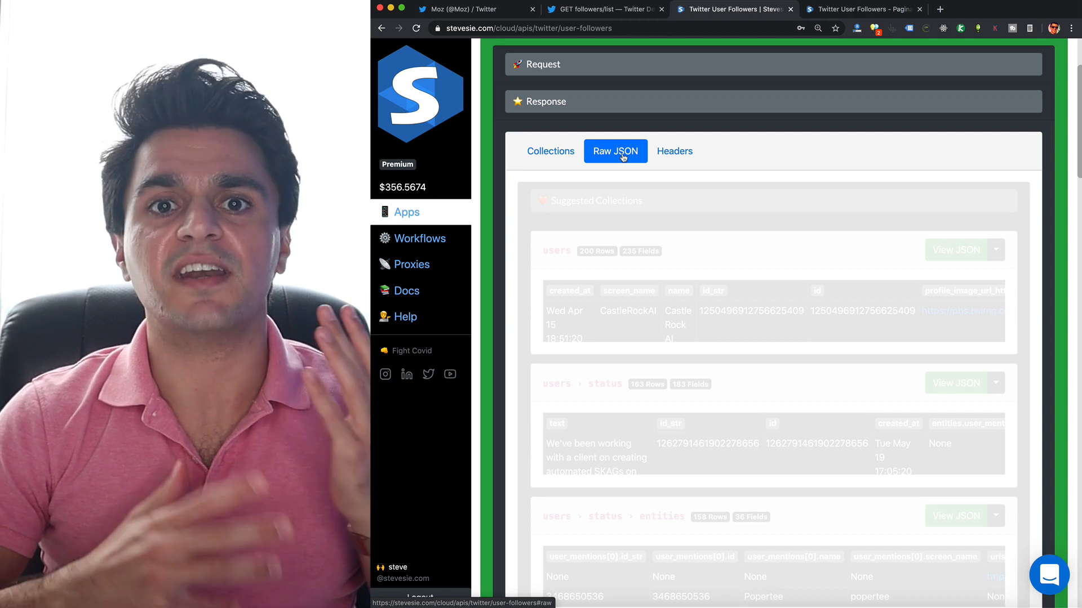
click(614, 151)
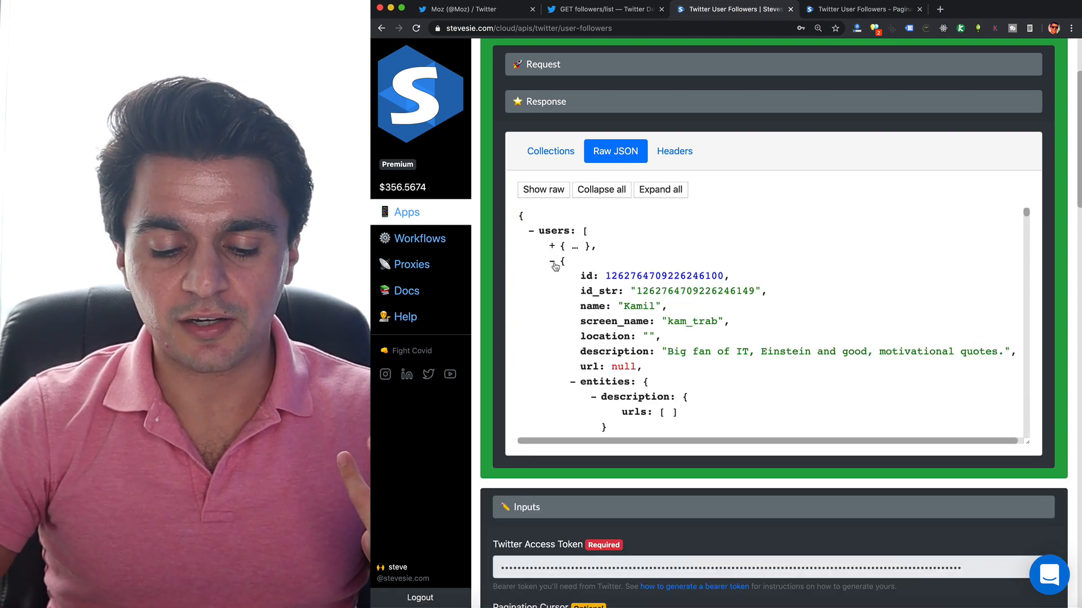
scroll(down, 3)
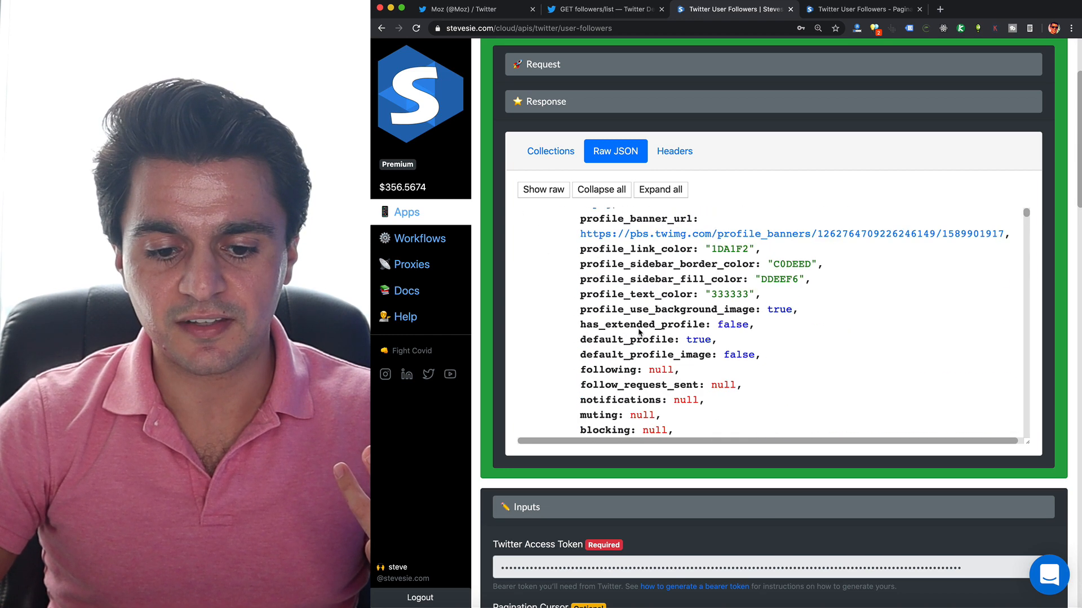
scroll(down, 3)
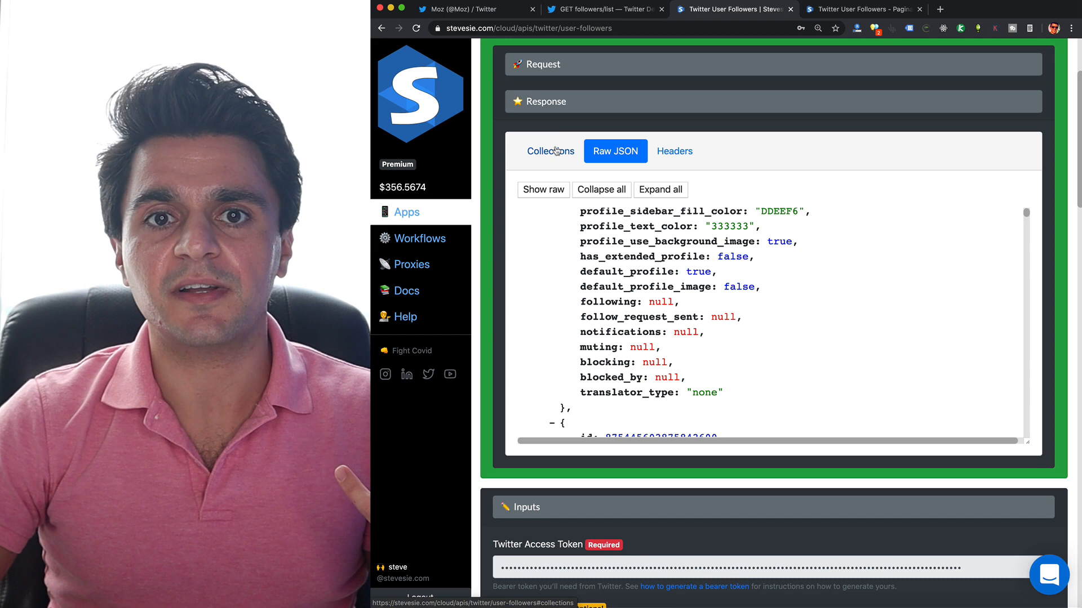
click(550, 151)
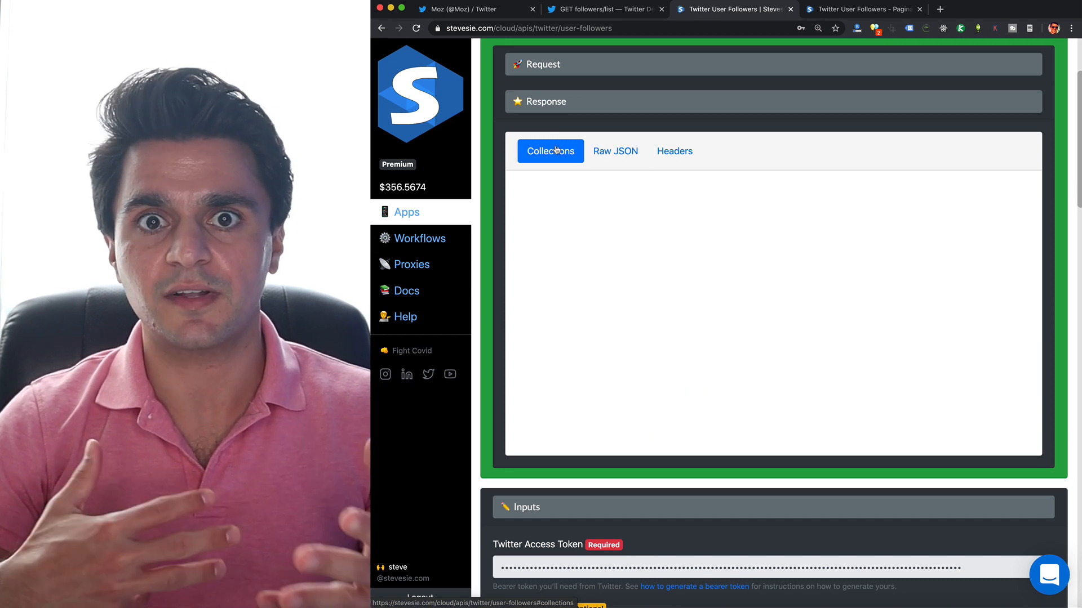
click(550, 151)
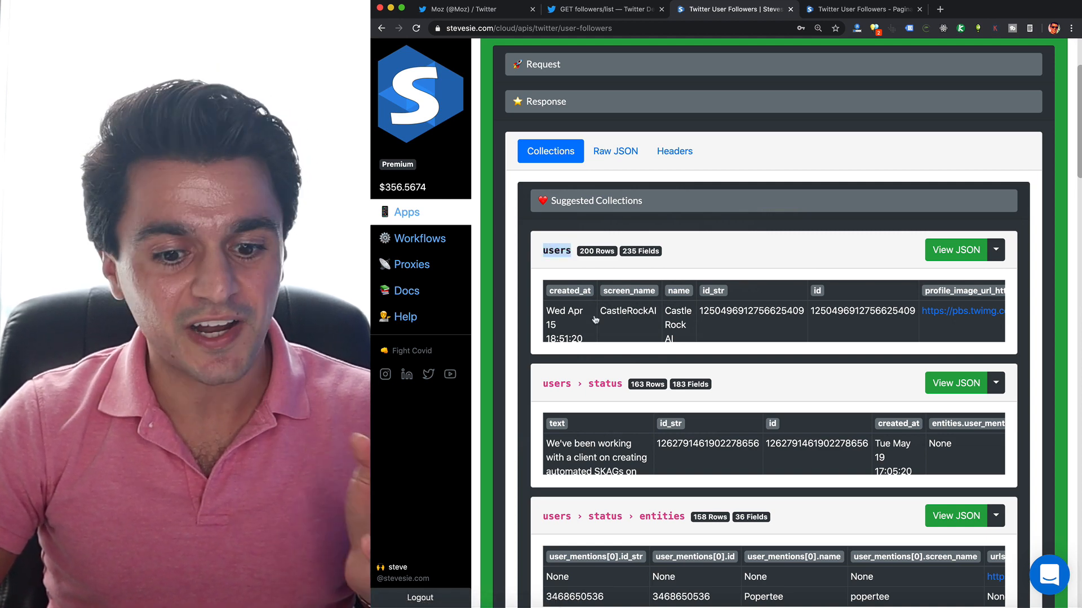
Scan the users collection columns, visit a follower's linked website, then show its export options
double_click(627, 311)
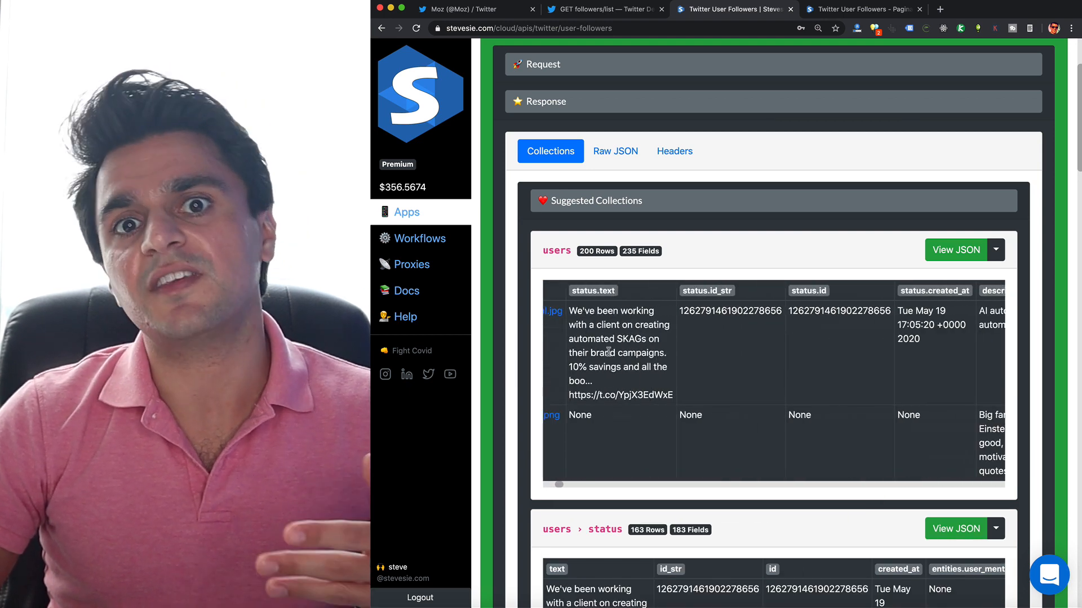
scroll(right, 3)
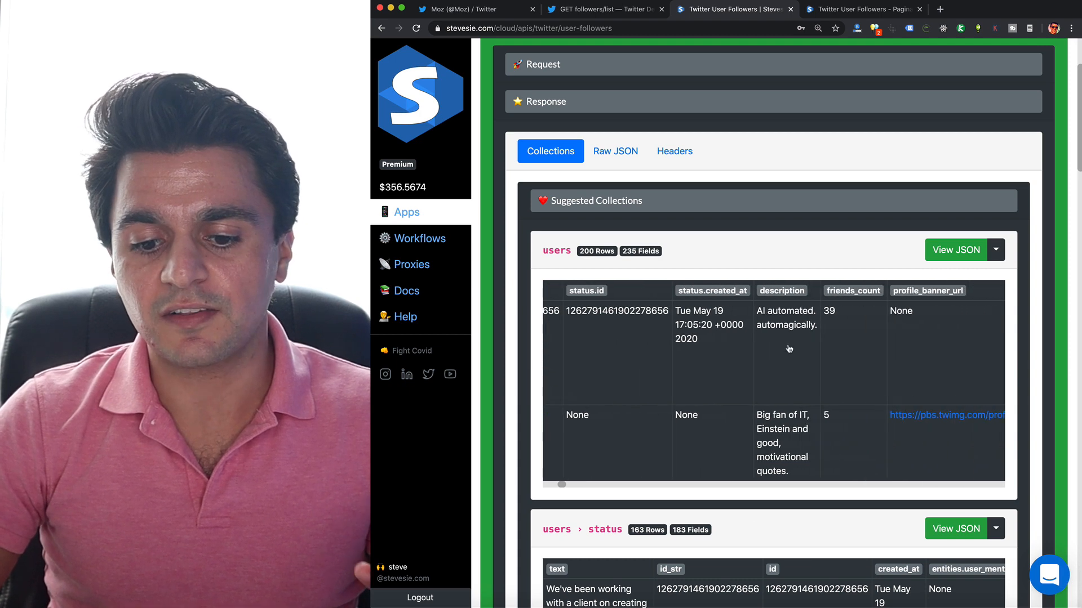
scroll(right, 3)
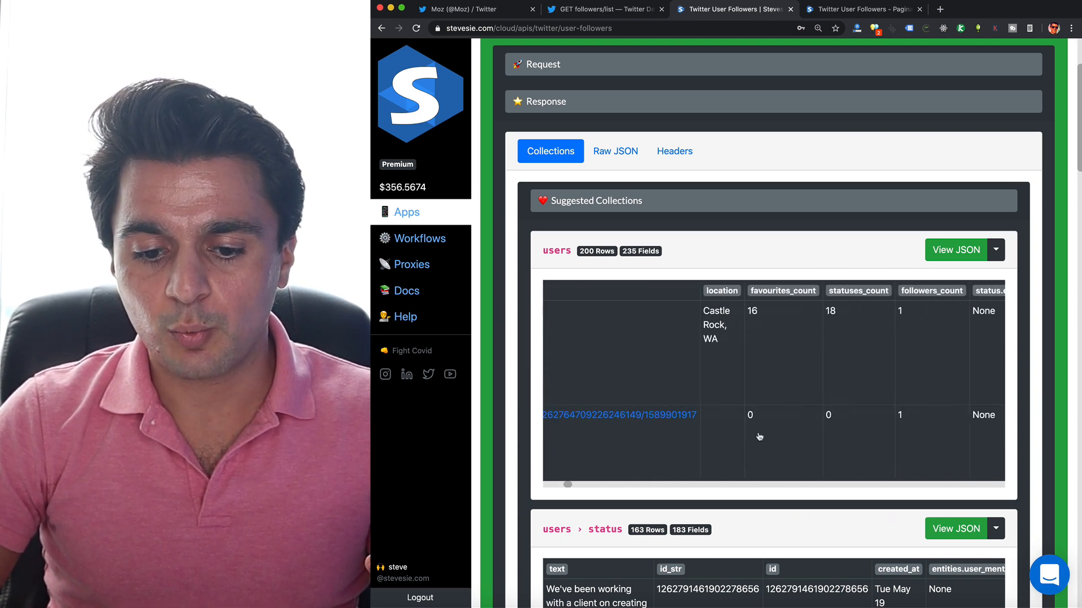
scroll(right, 3)
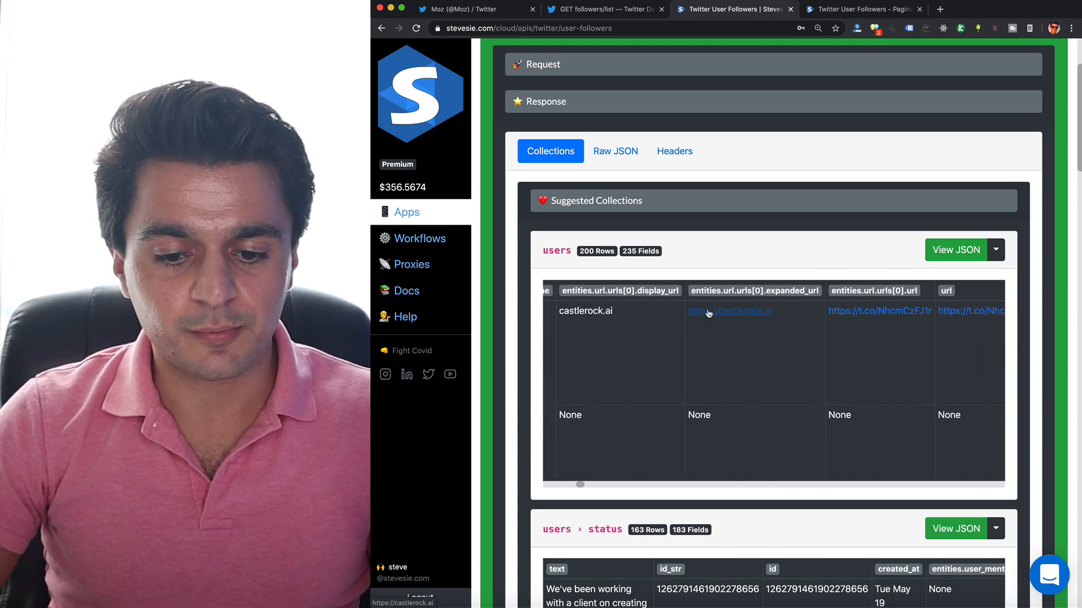
click(730, 311)
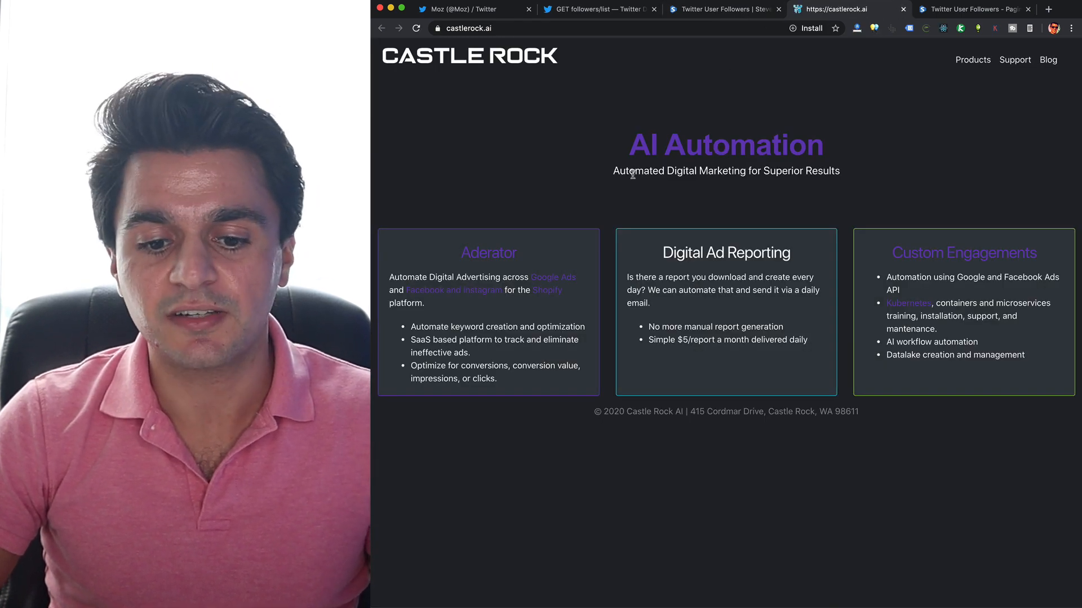
click(721, 9)
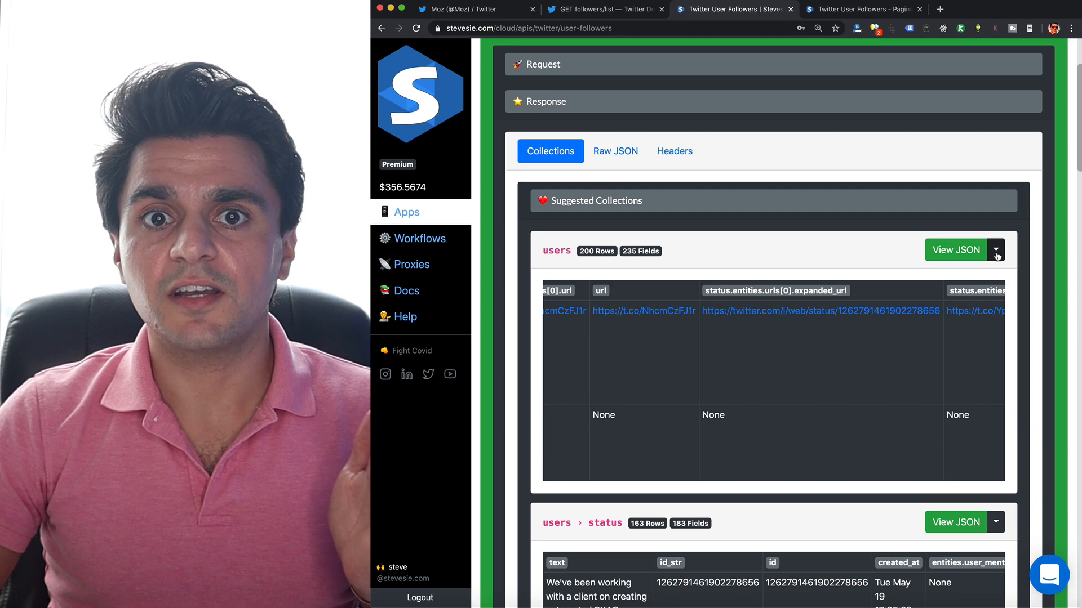
click(995, 250)
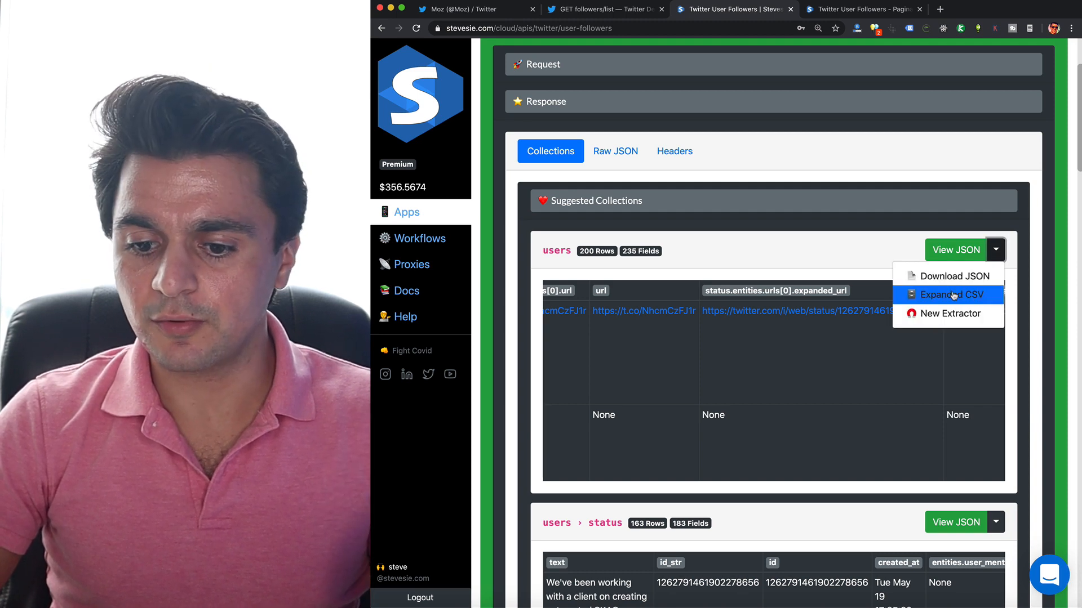
Export the users collection as Expanded CSV and review the users.description bios in Excel
click(950, 294)
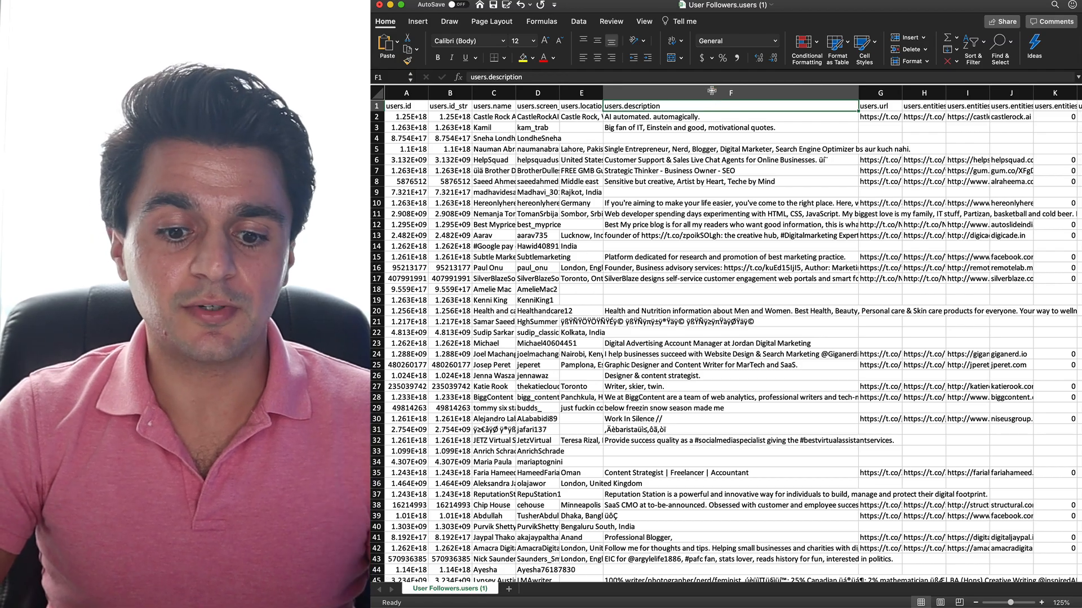
click(730, 93)
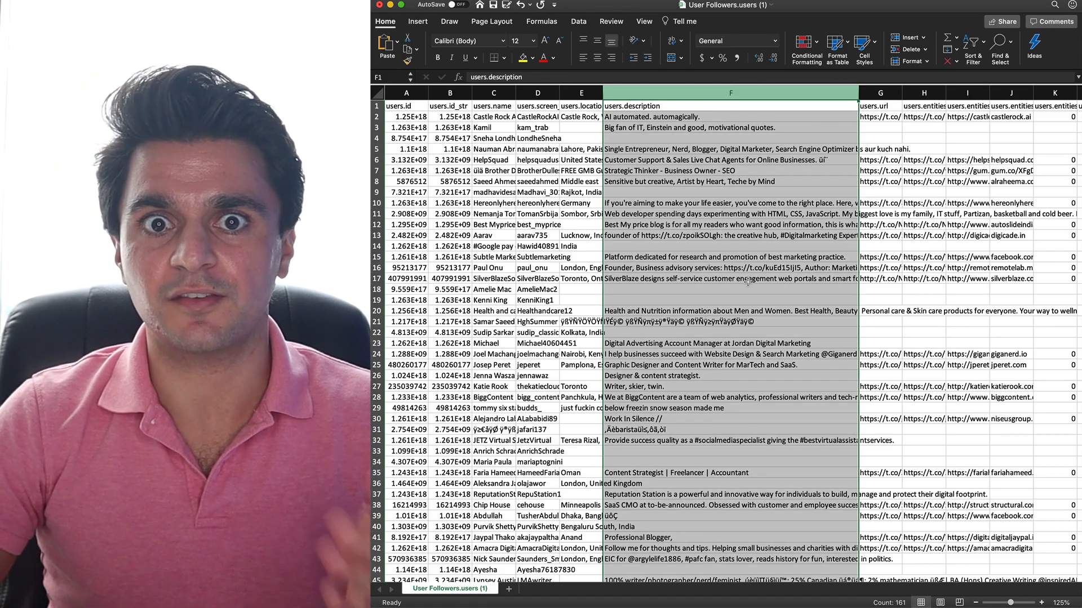
scroll(down, 3)
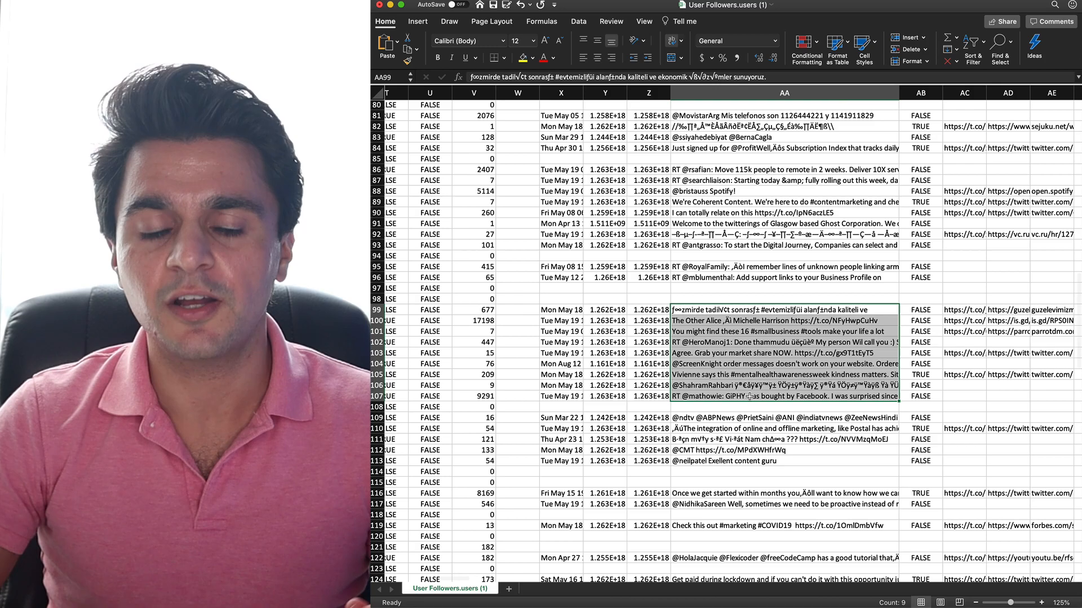
scroll(up, 3)
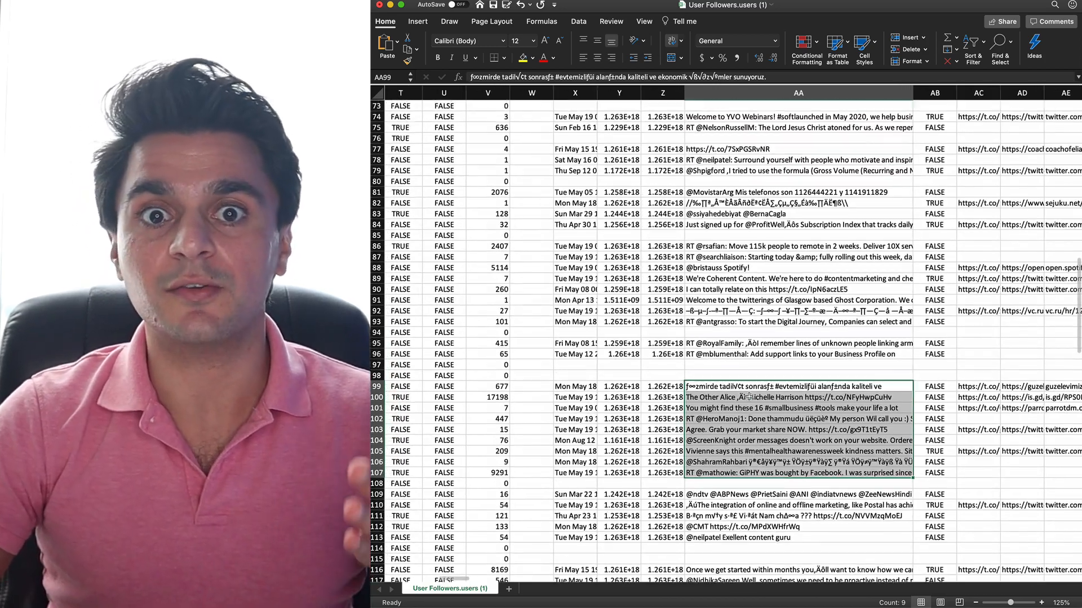
scroll(up, 3)
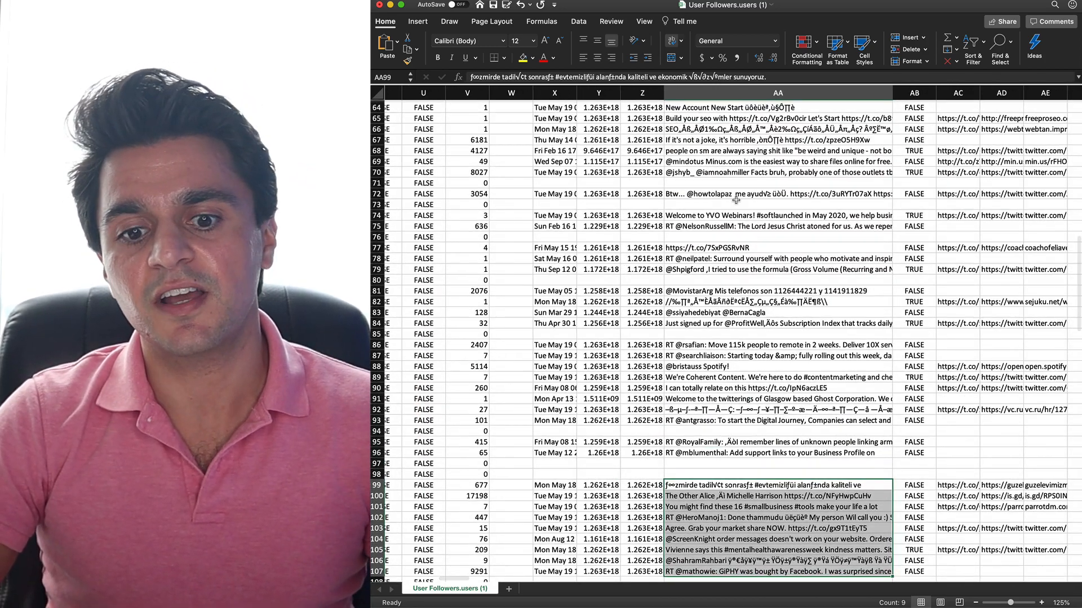
scroll(up, 3)
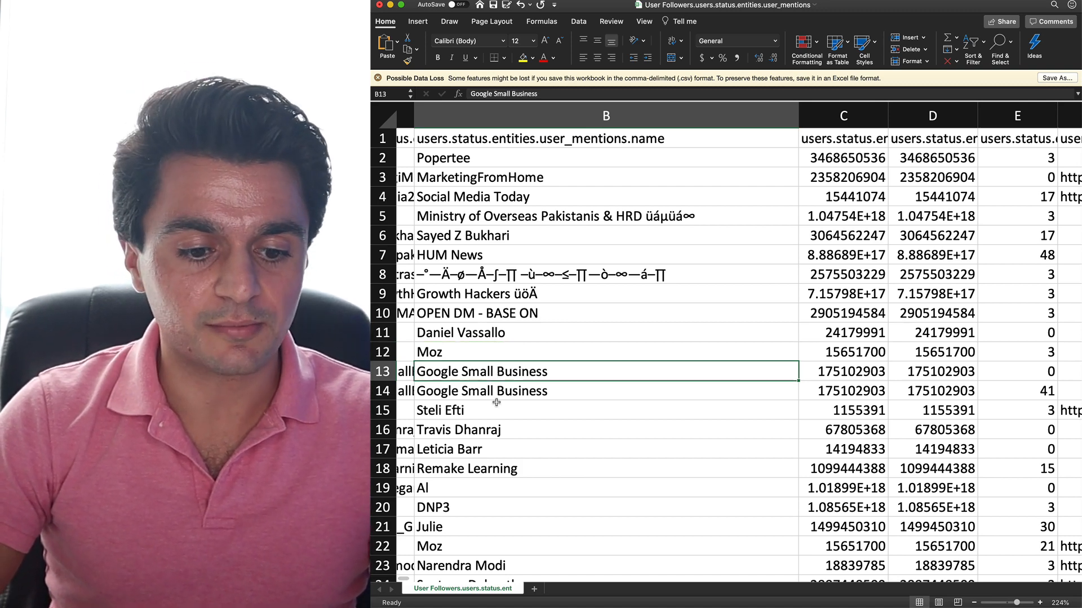
Scroll the mentioned-account names and inspect the HubSpot mention entry
scroll(down, 3)
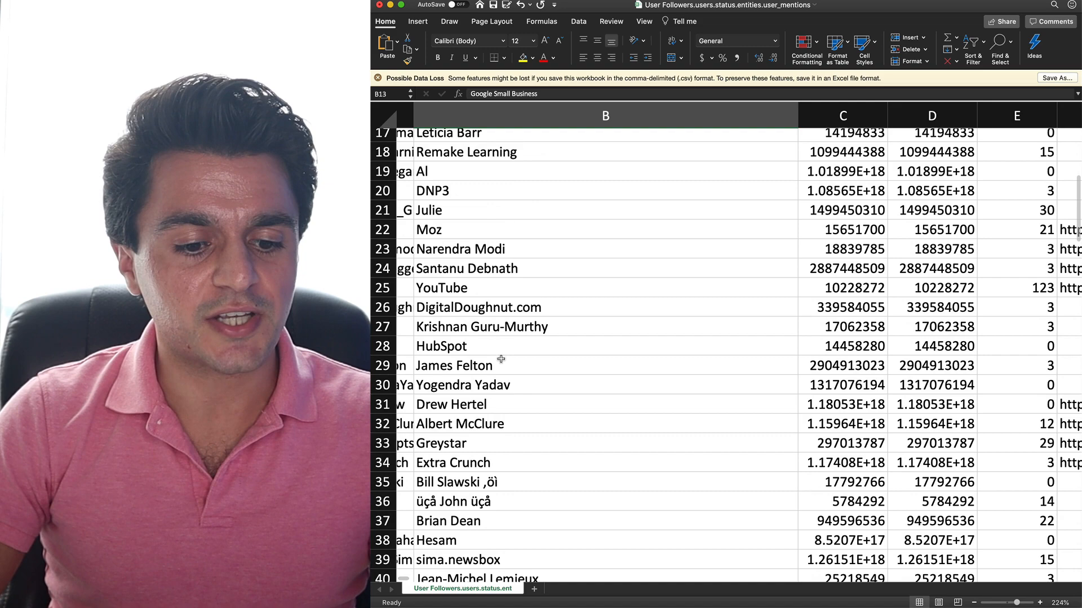
click(441, 346)
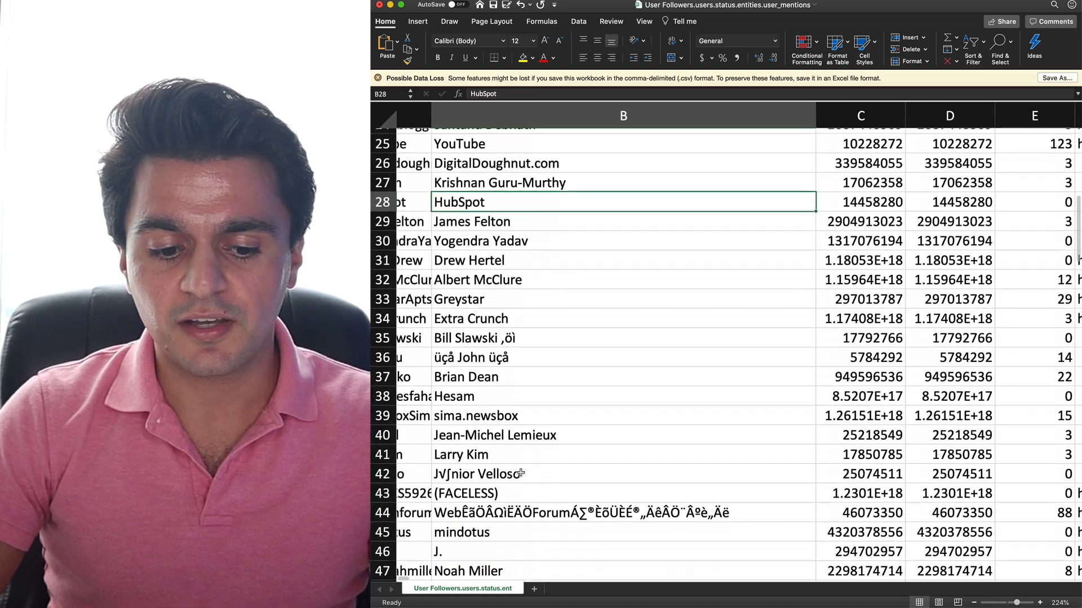
scroll(down, 3)
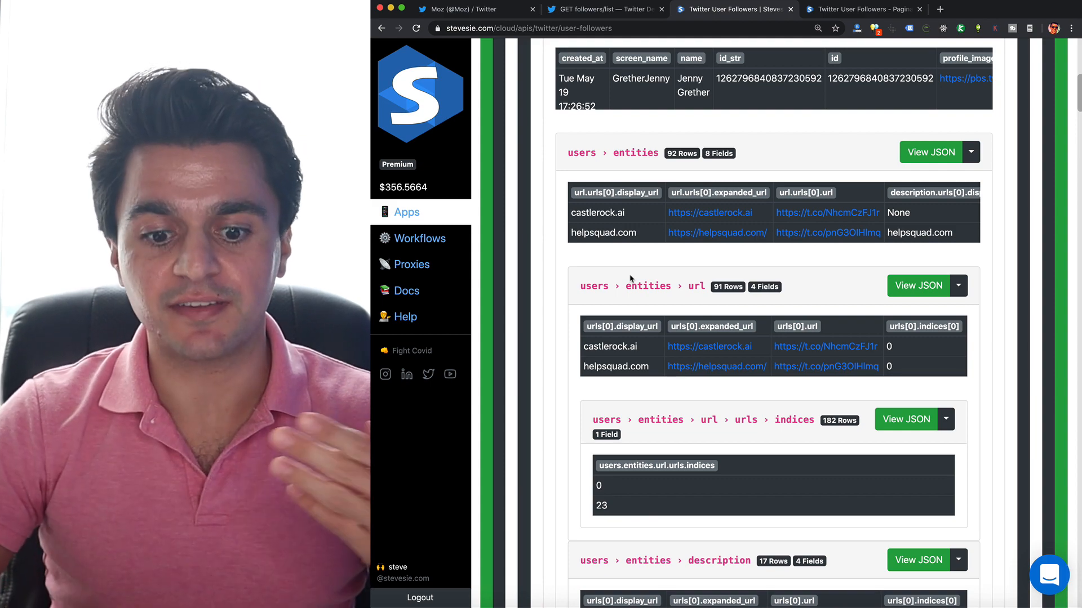
Scroll to the nested users status entities hashtags collection
scroll(down, 3)
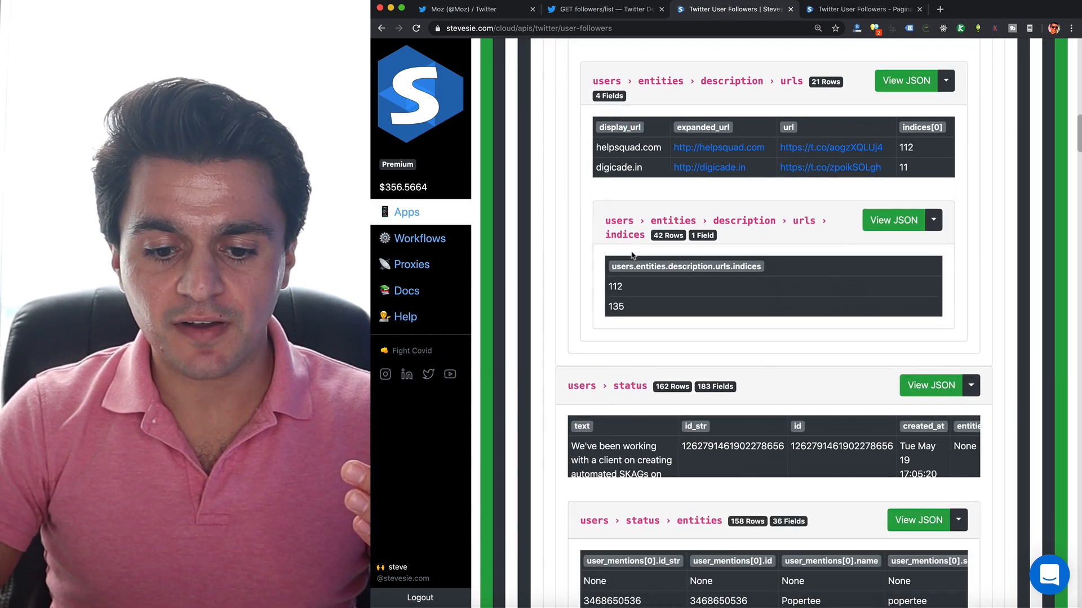
scroll(down, 3)
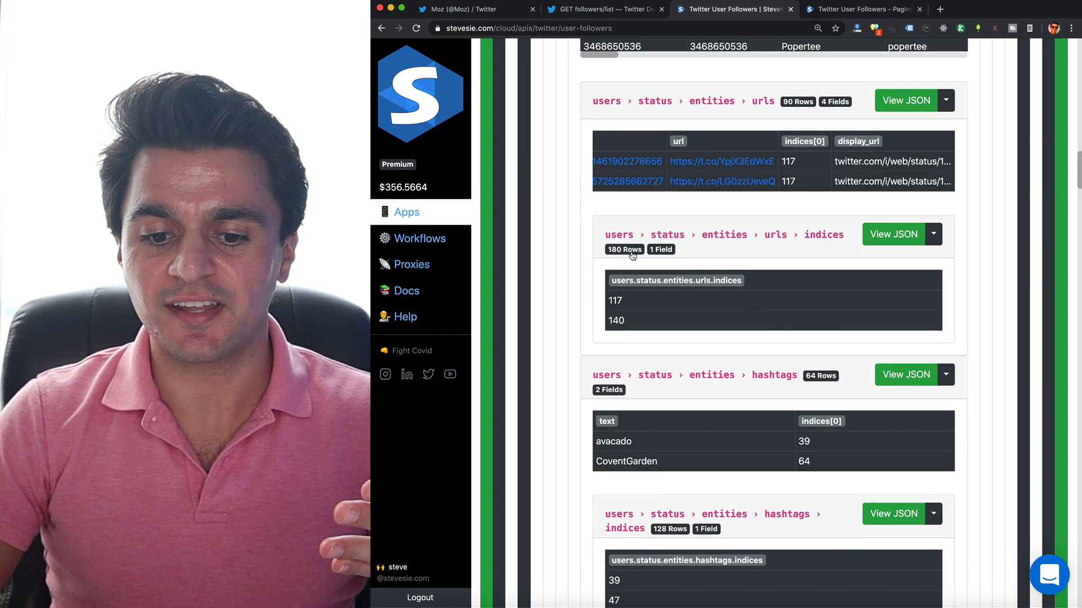
scroll(down, 3)
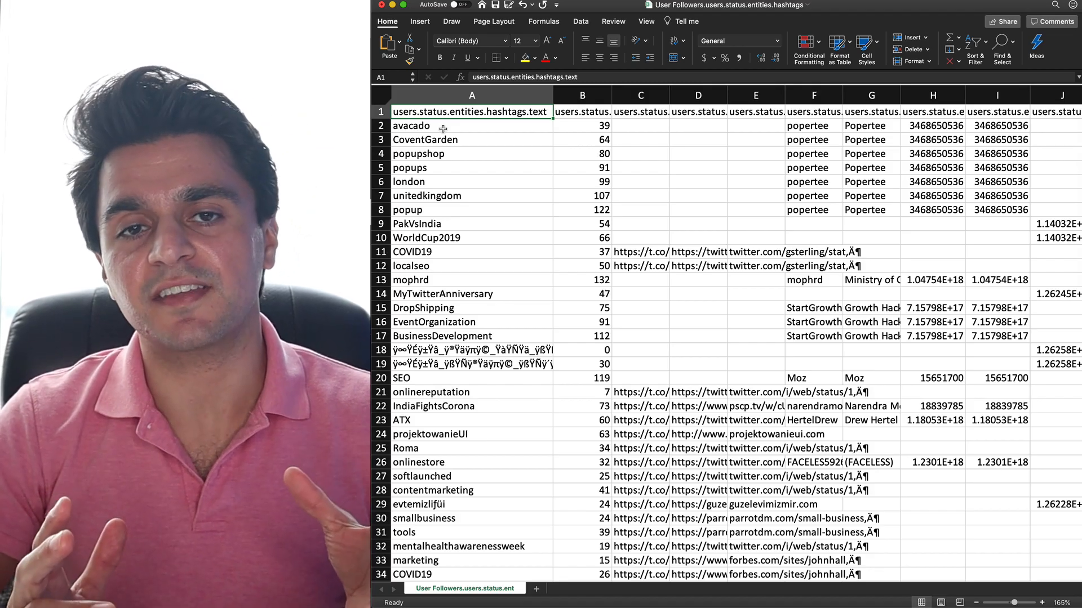
Scroll down and across the hashtags spreadsheet columns in Excel
scroll(down, 3)
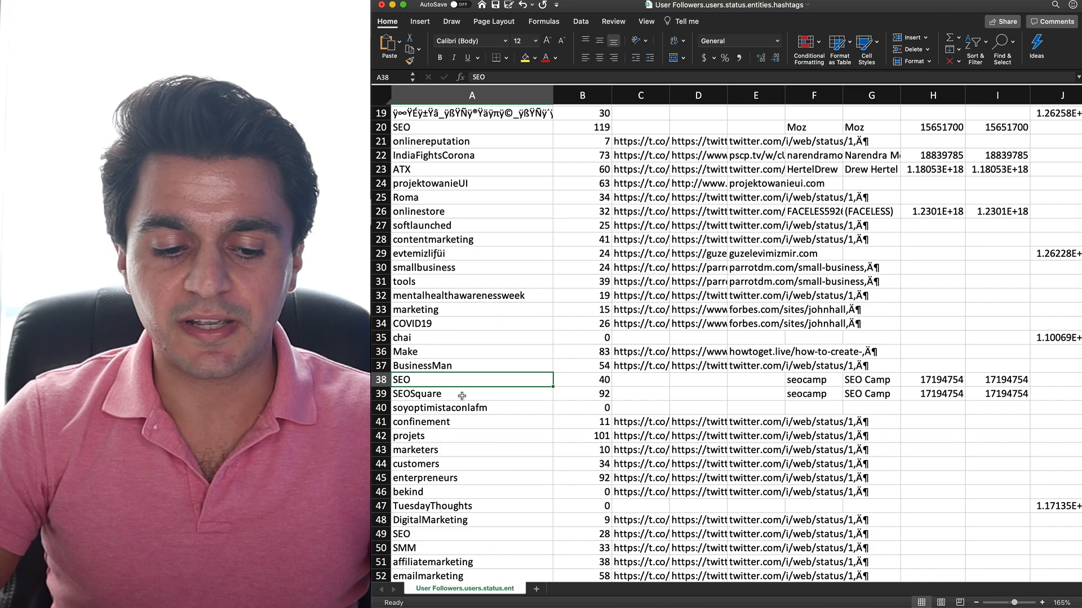
scroll(right, 3)
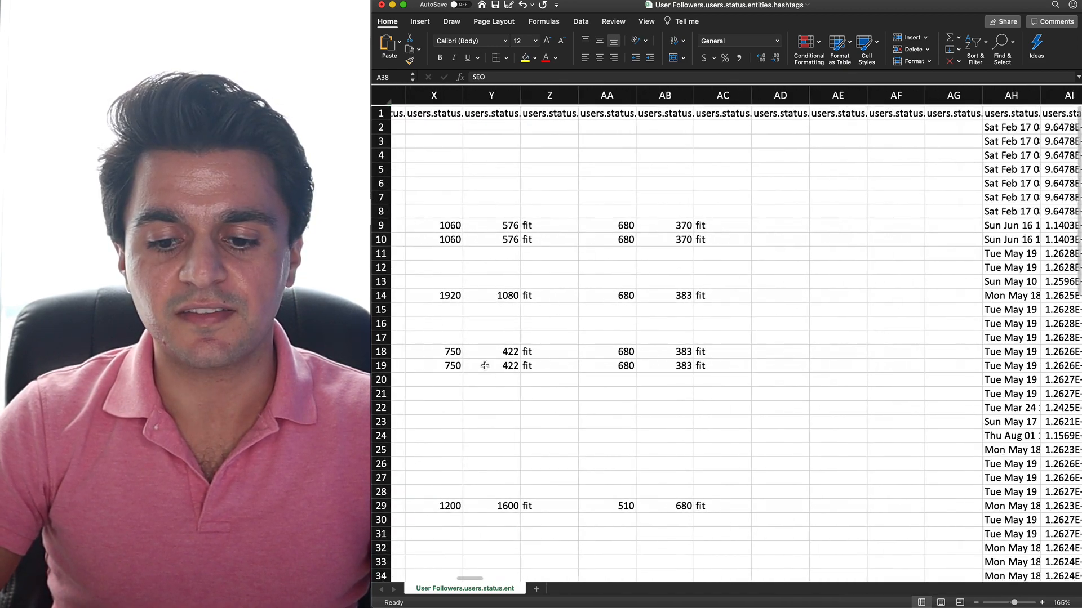
scroll(right, 3)
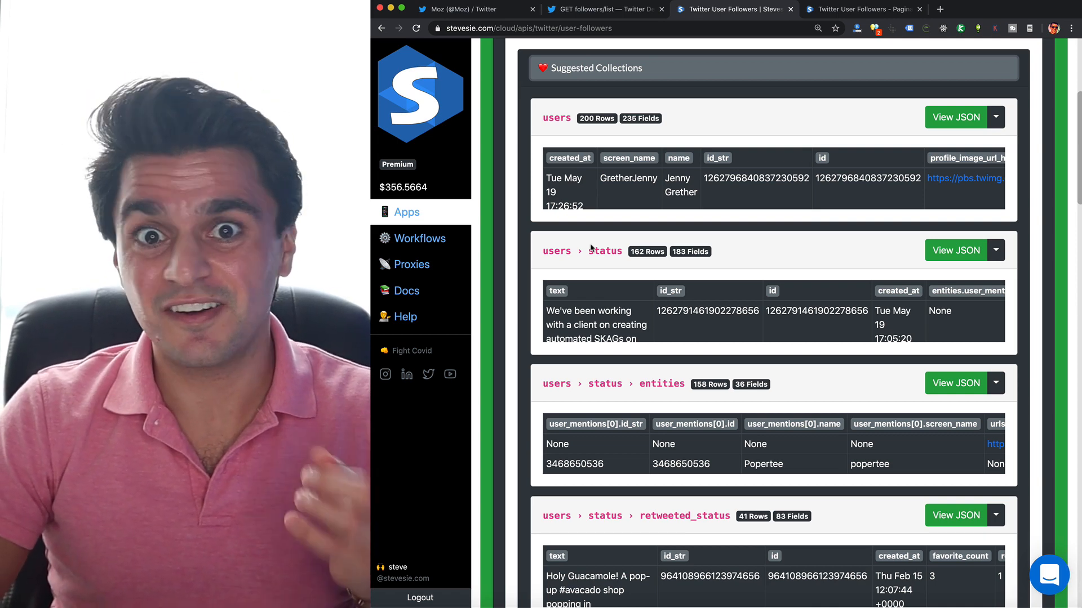
scroll(down, 3)
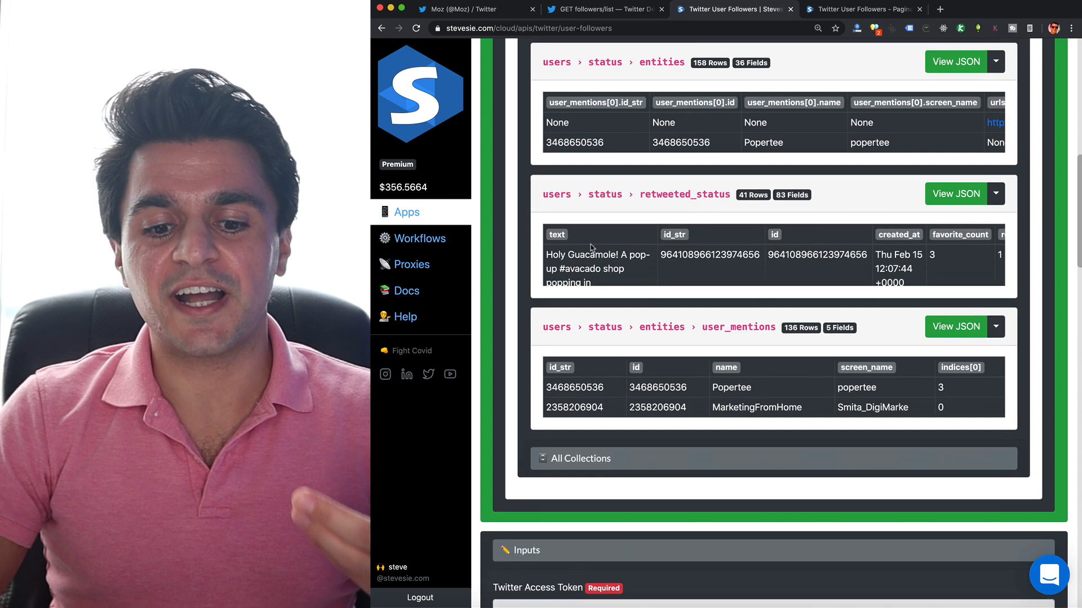
scroll(down, 3)
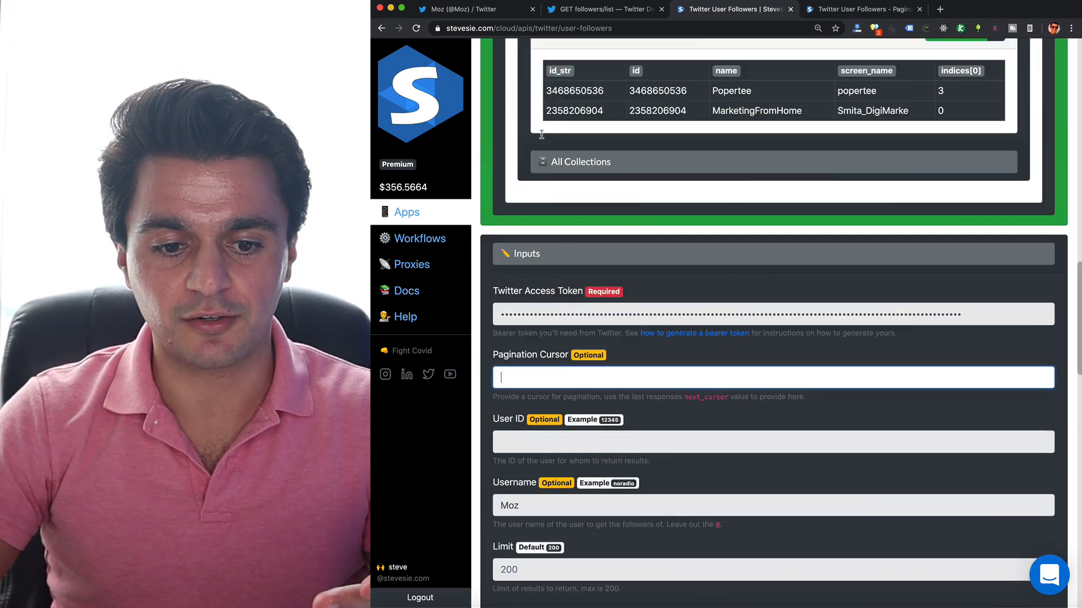
click(615, 83)
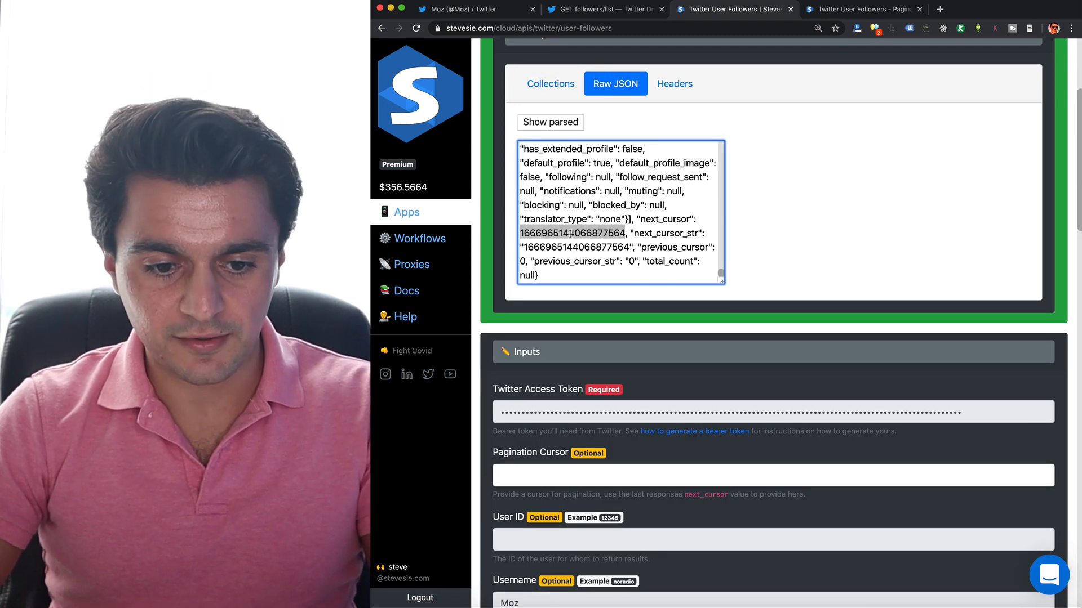
text(1666965144066877564)
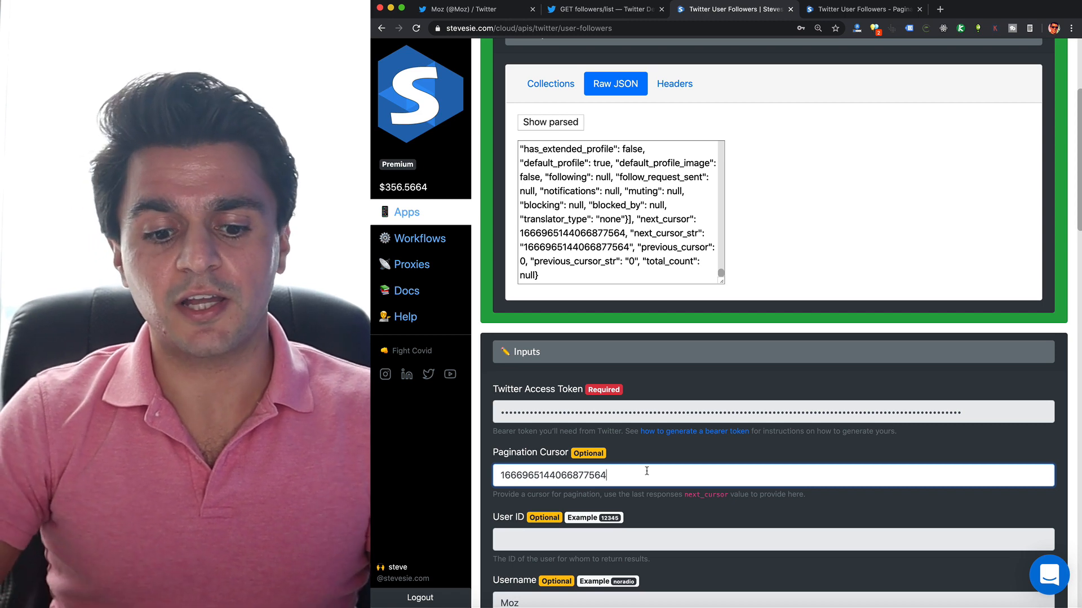
scroll(down, 3)
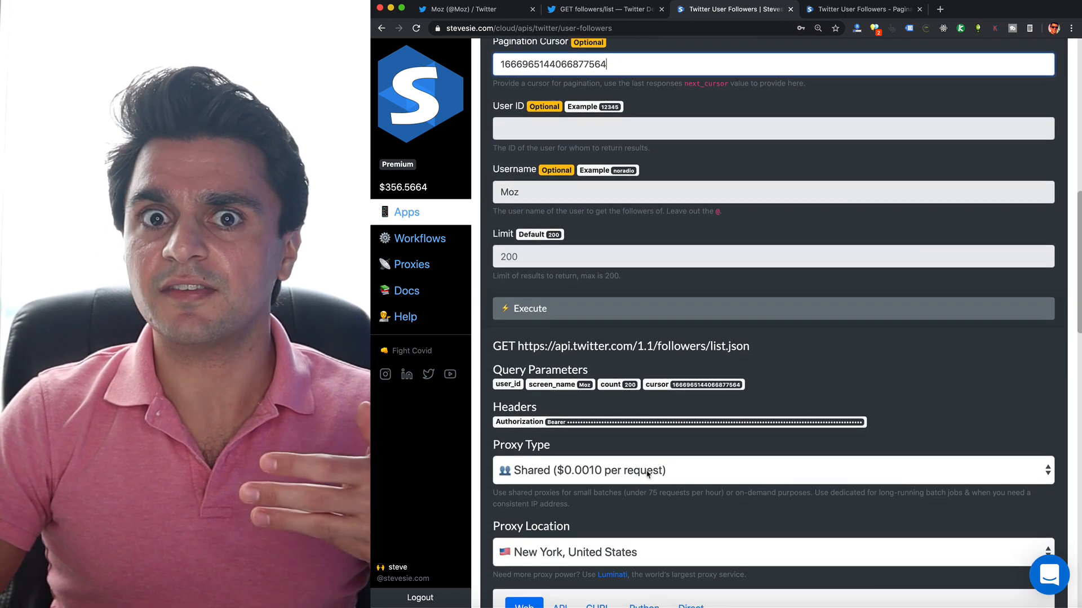
scroll(down, 3)
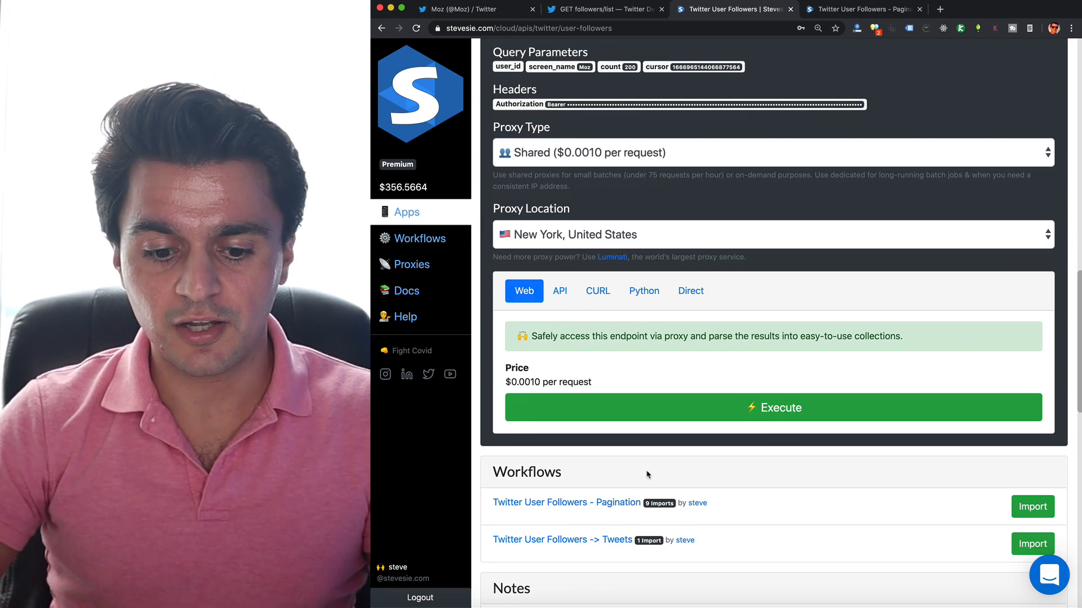
In the Twitter User Followers – Pagination workflow, save Moz as the sole username item
scroll(down, 3)
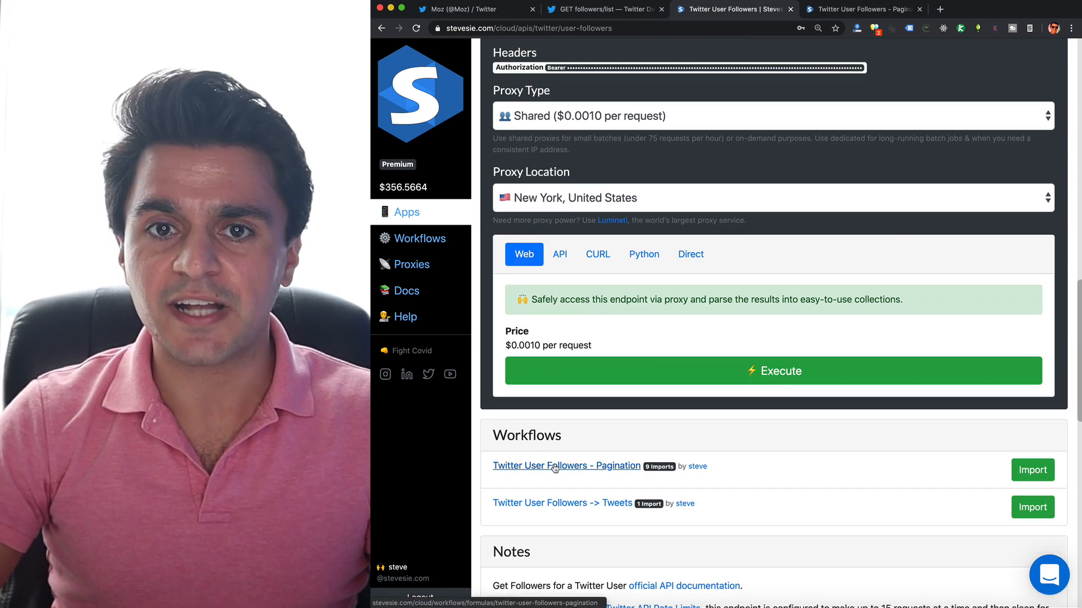
click(567, 465)
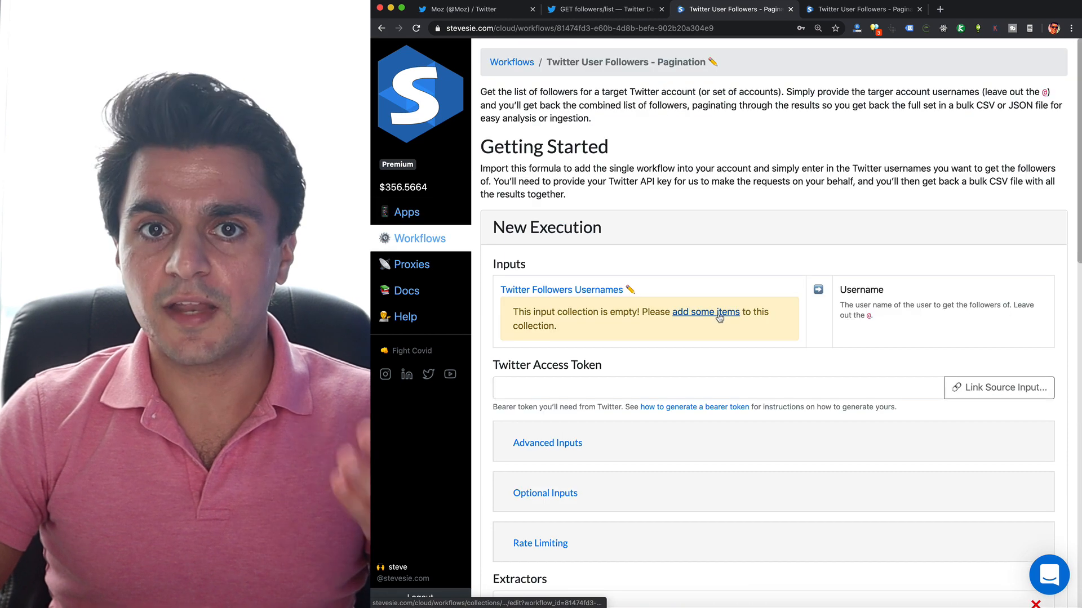
click(705, 312)
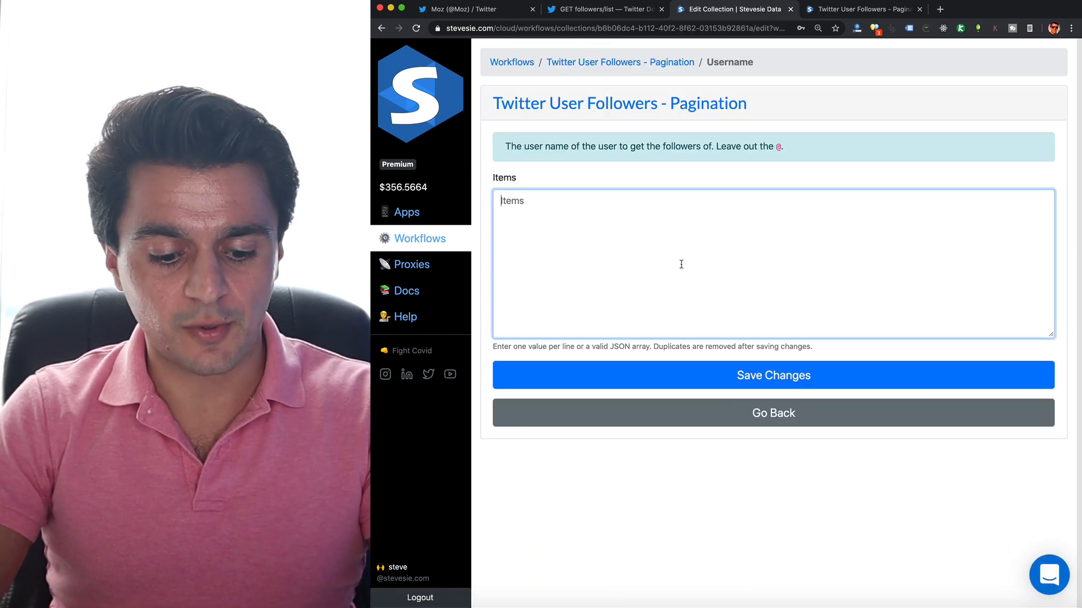
text(Moz)
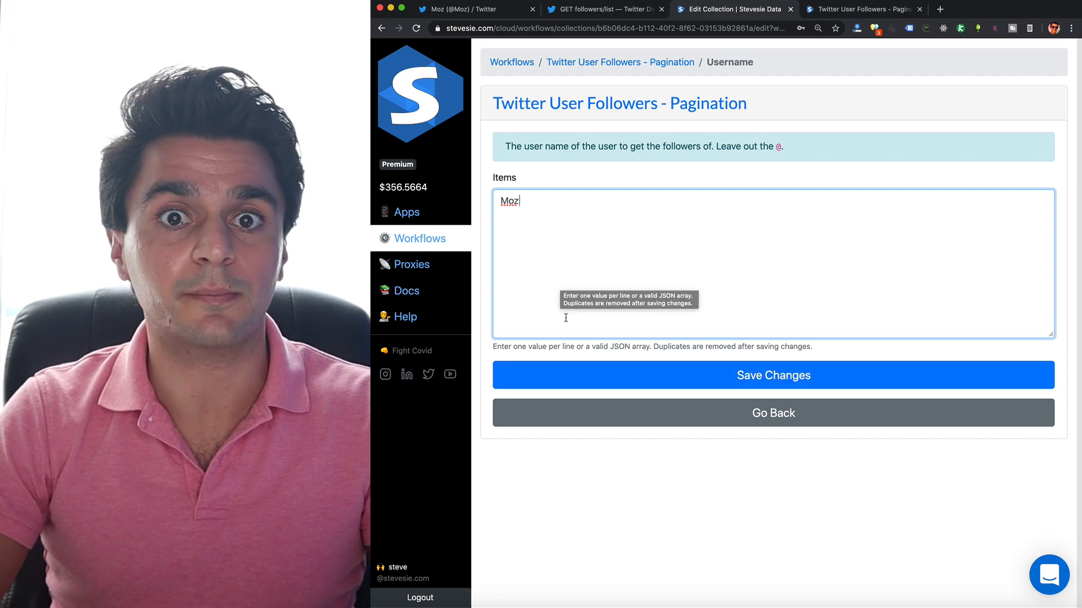
click(772, 375)
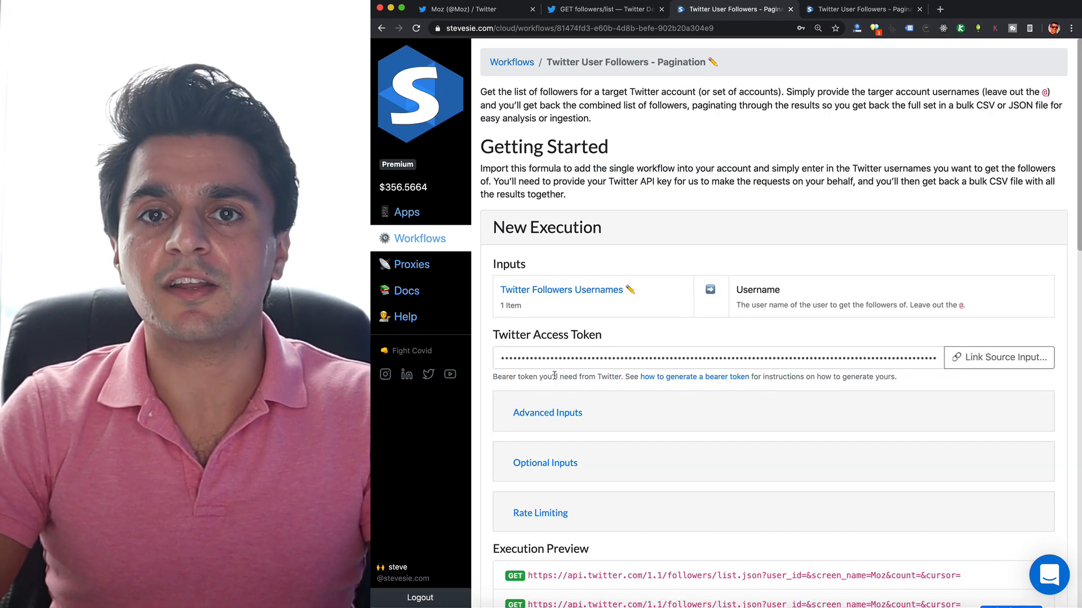
mouse_move(694, 376)
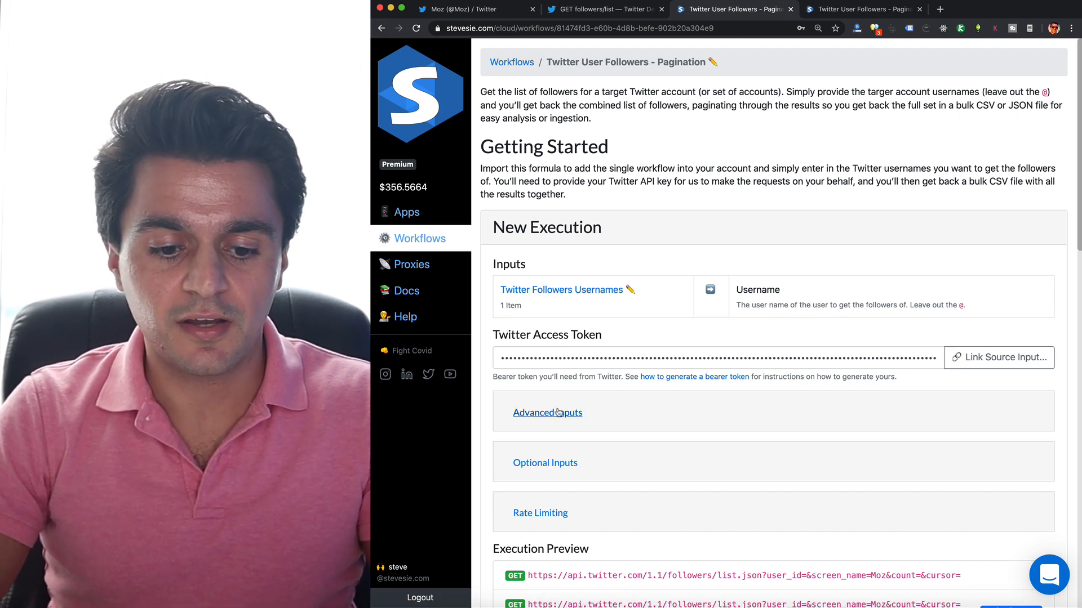
Review the self-looping cursor in Advanced Inputs and choose Shared proxies at $0.0010 per request
click(548, 413)
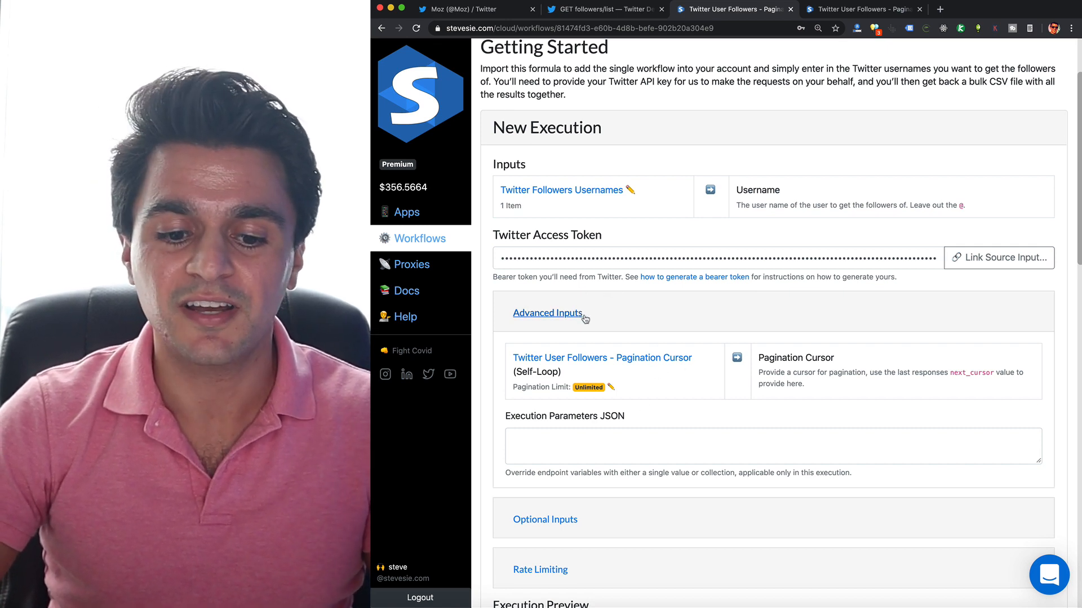
scroll(down, 3)
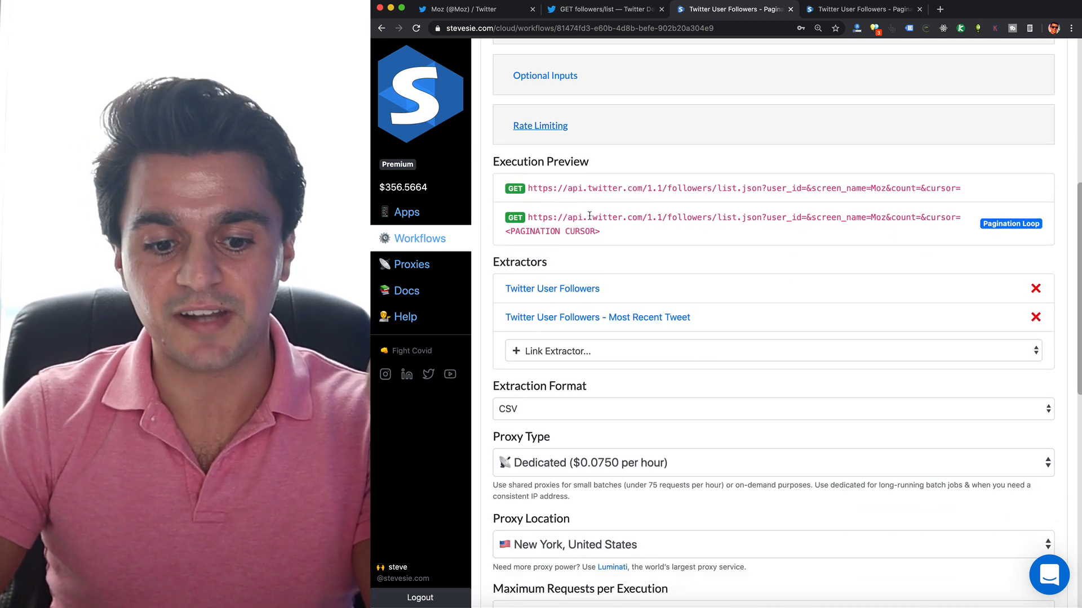
scroll(down, 3)
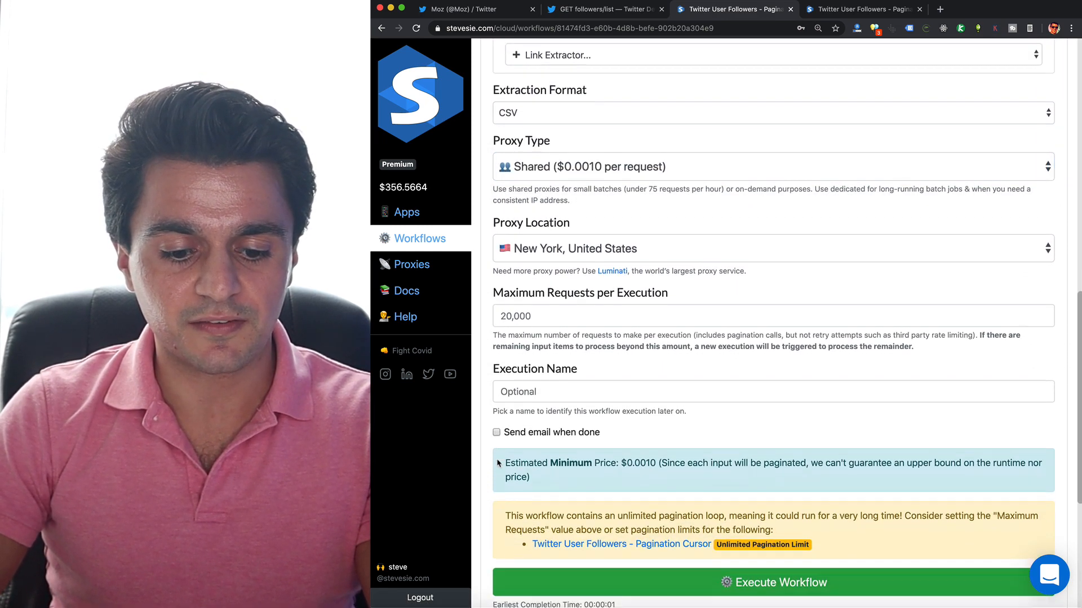
Execute the followers workflow, then switch to the finished 21,200-item Moz Followers run
click(774, 582)
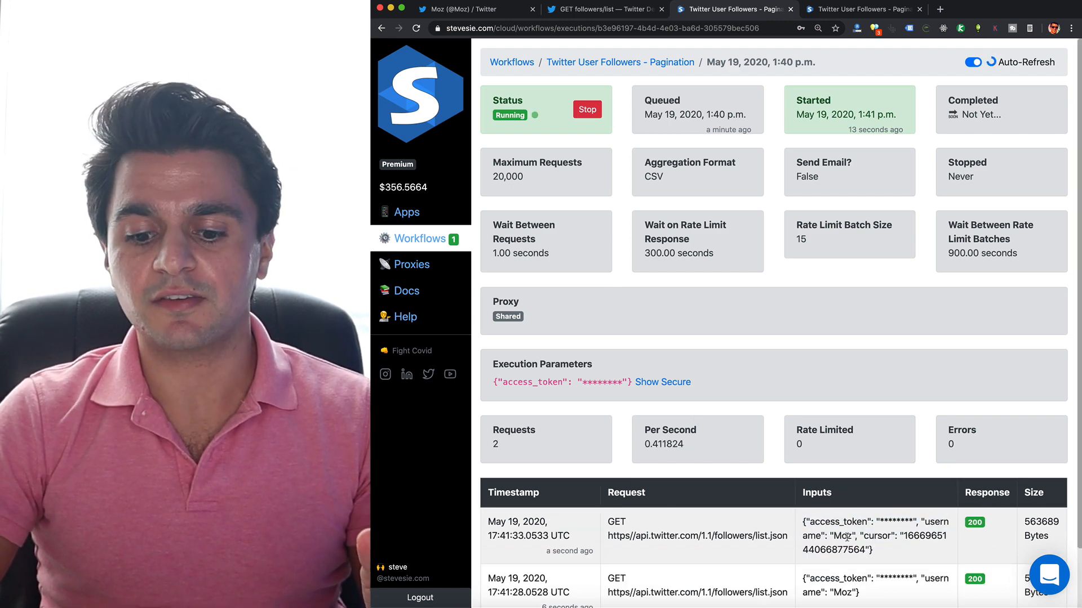
scroll(down, 3)
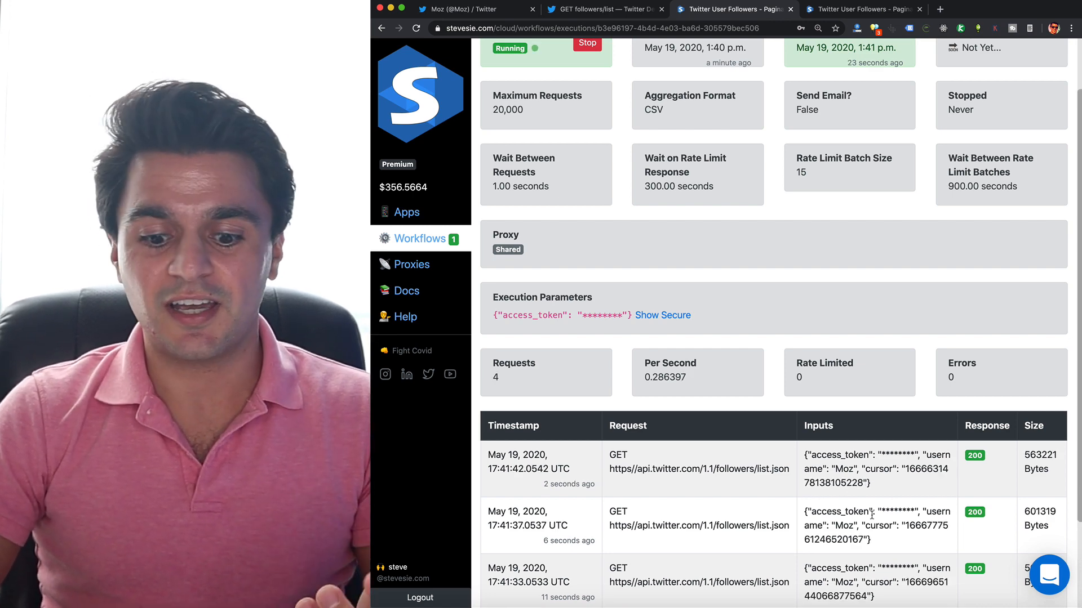
scroll(down, 3)
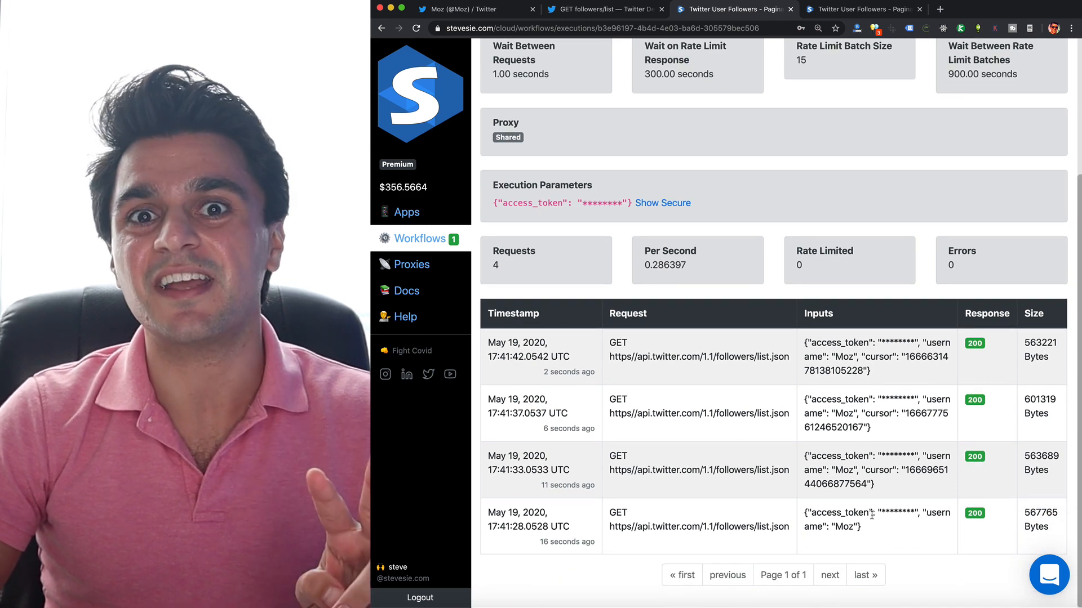
click(859, 9)
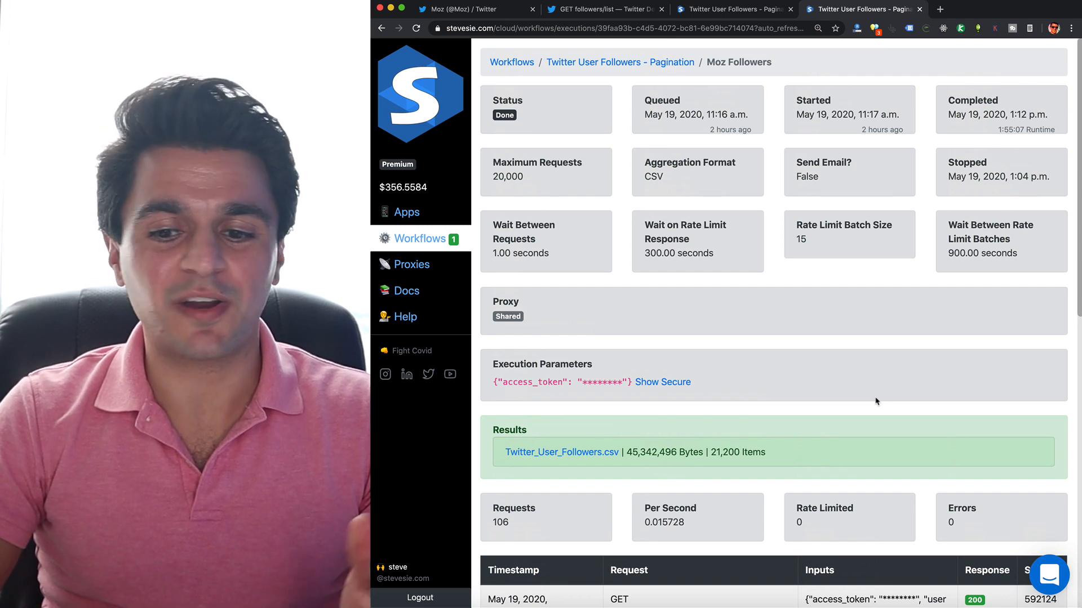
mouse_move(999, 130)
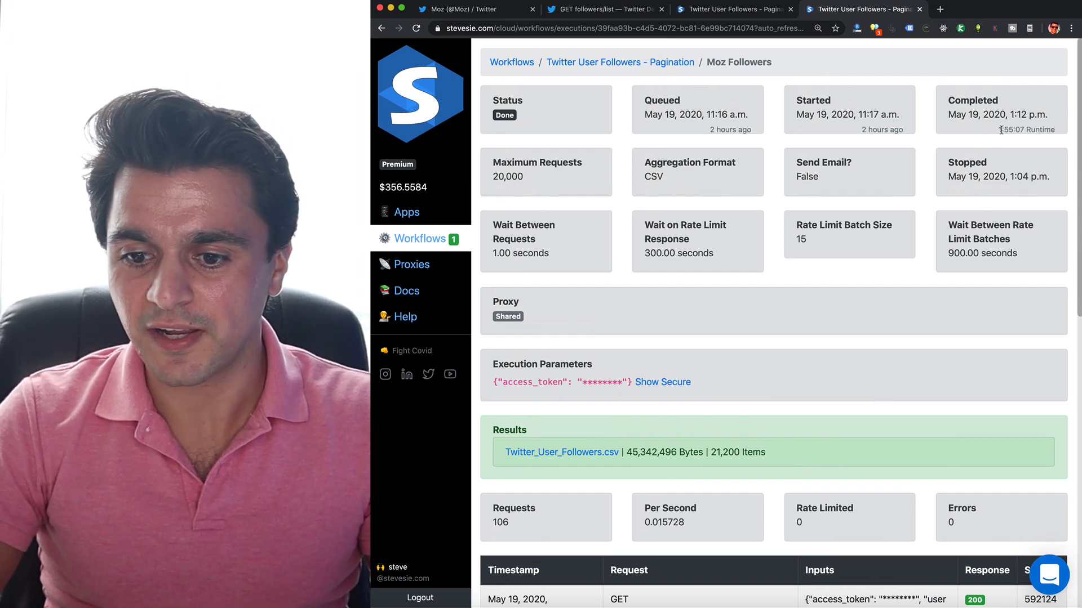
Download Twitter_User_Followers.csv from the run's Results into Excel
scroll(down, 3)
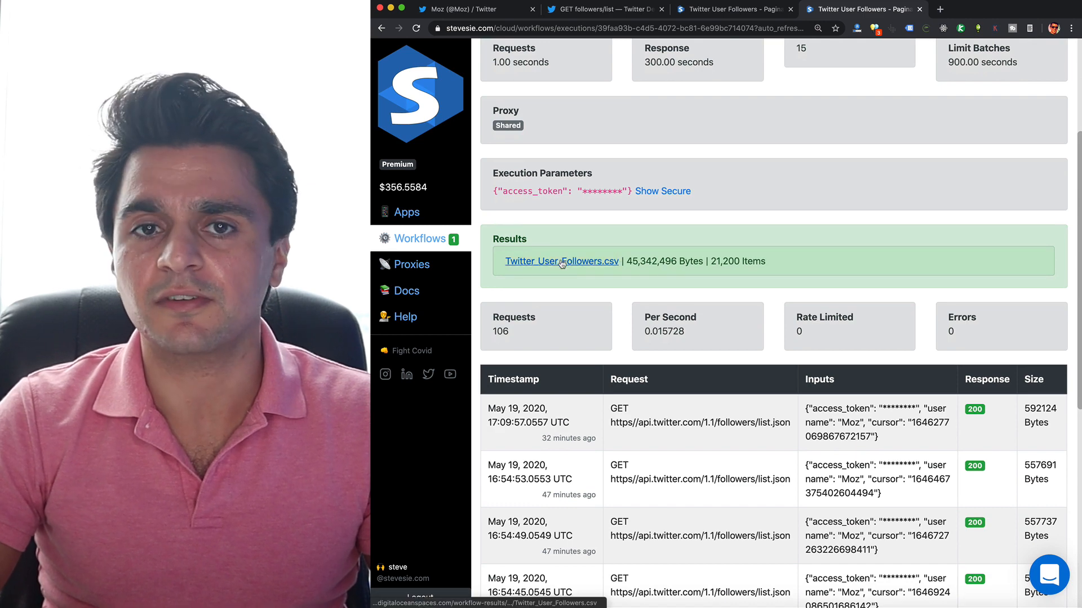
click(561, 261)
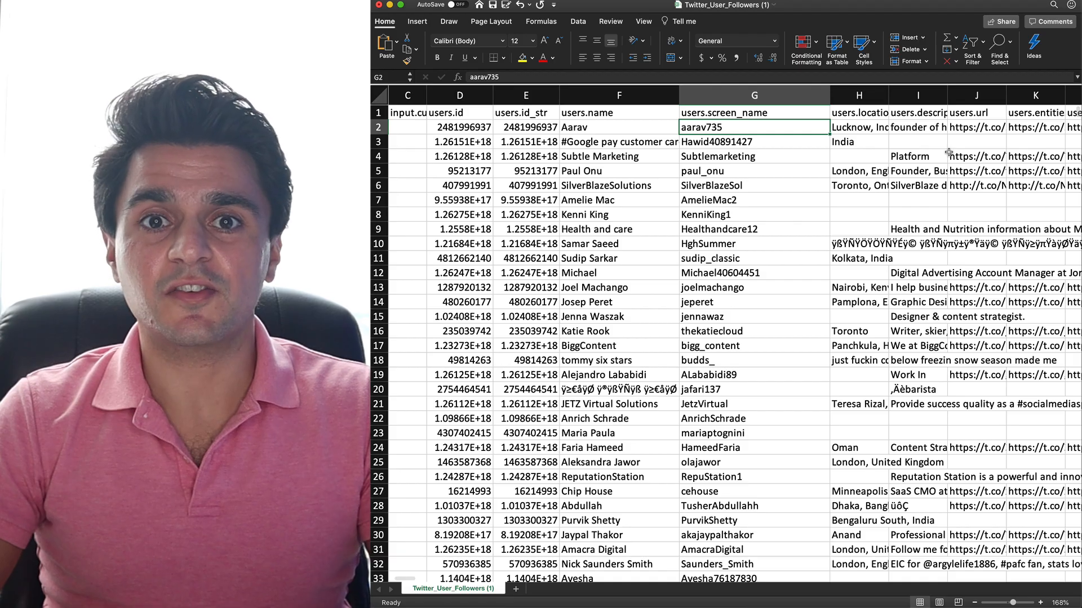
scroll(right, 3)
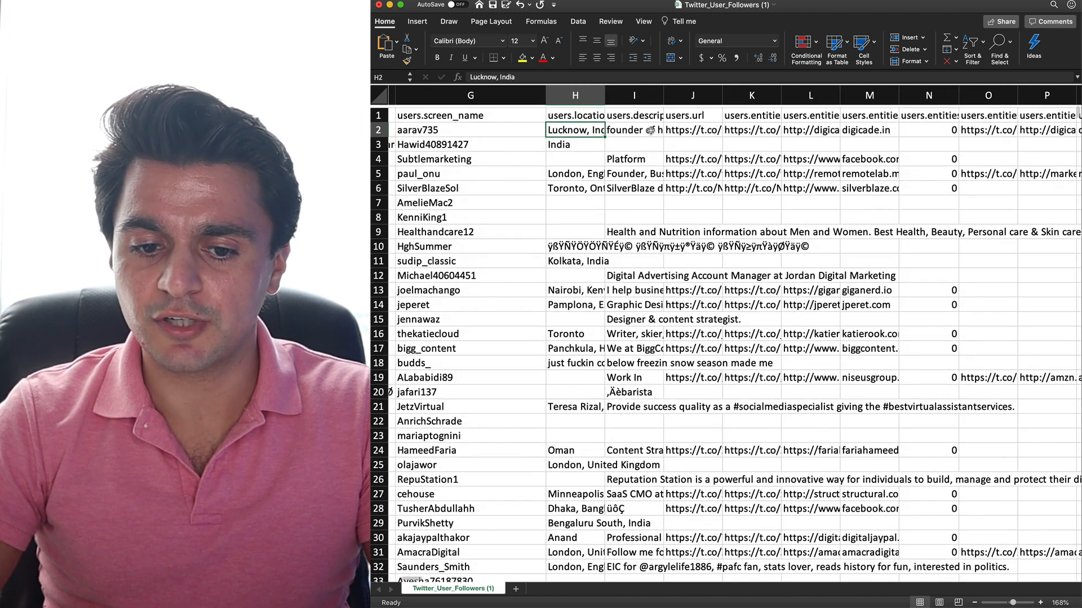
scroll(right, 3)
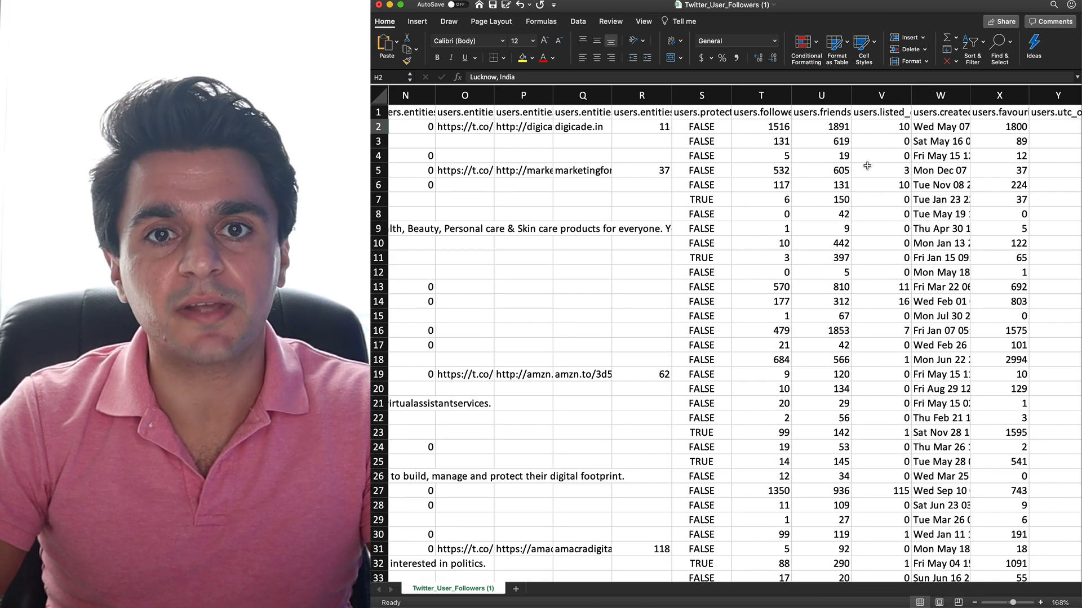
scroll(left, 3)
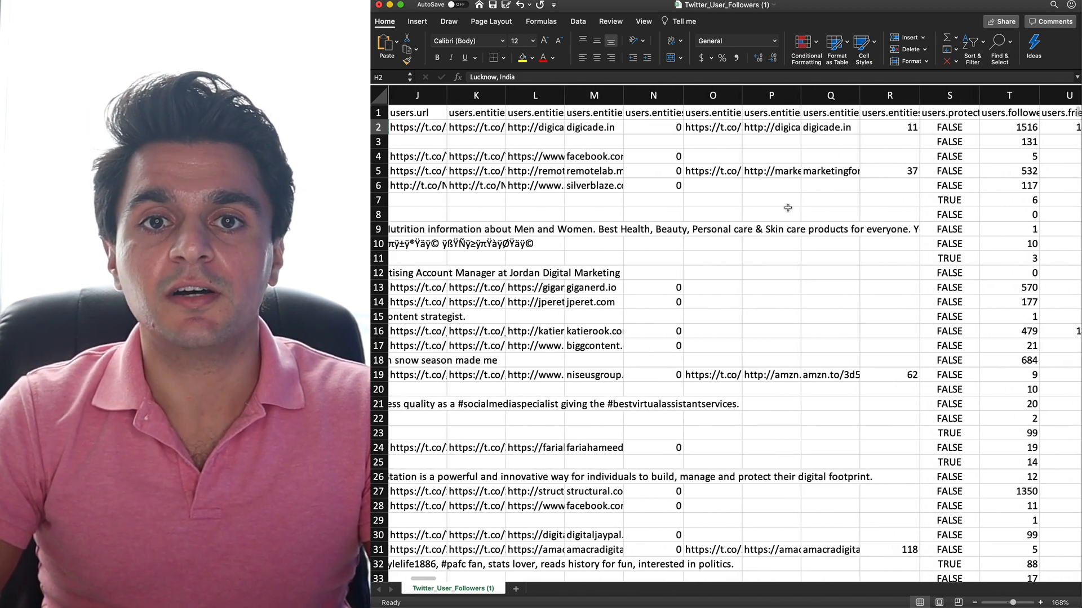
scroll(left, 3)
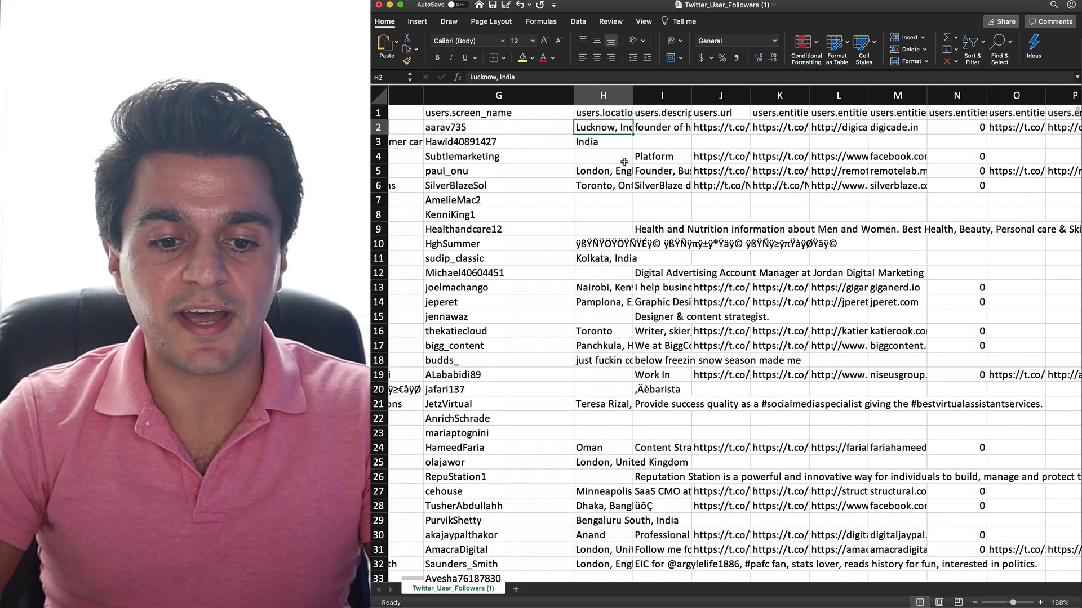
scroll(left, 3)
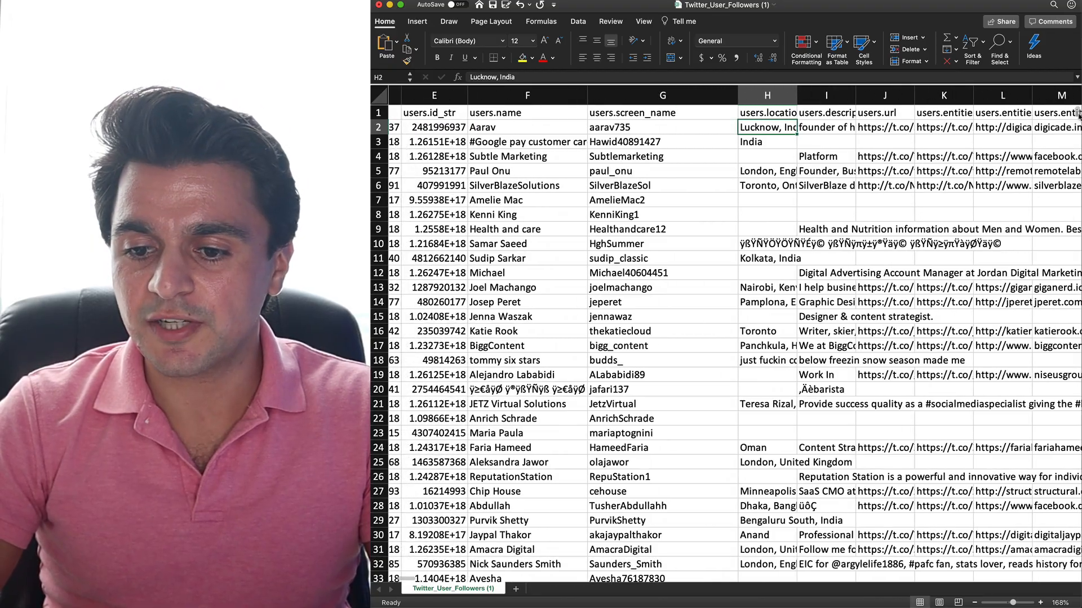
scroll(down, 3)
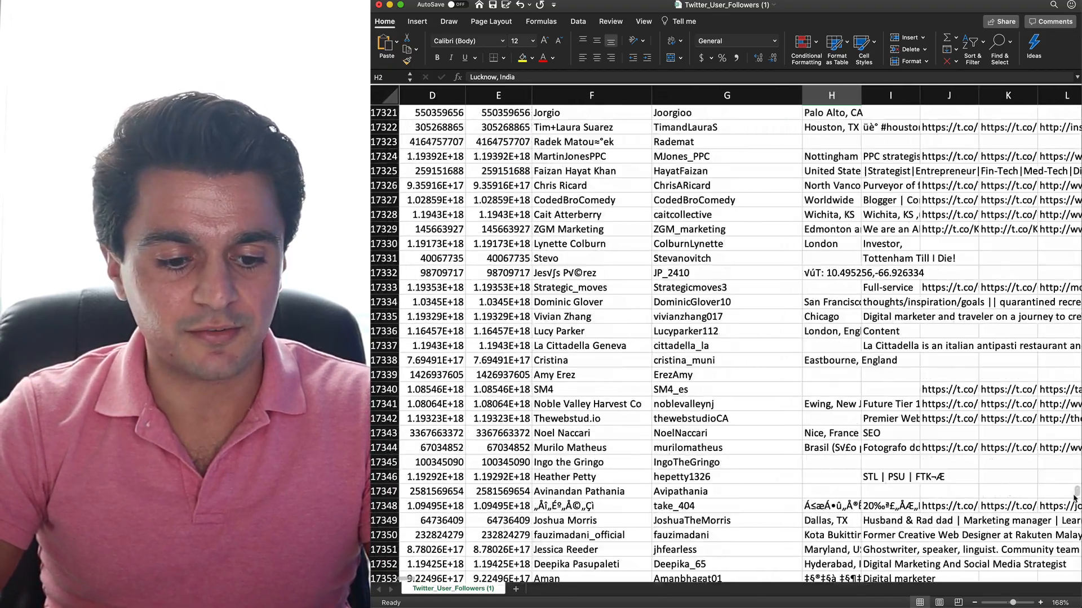
scroll(down, 3)
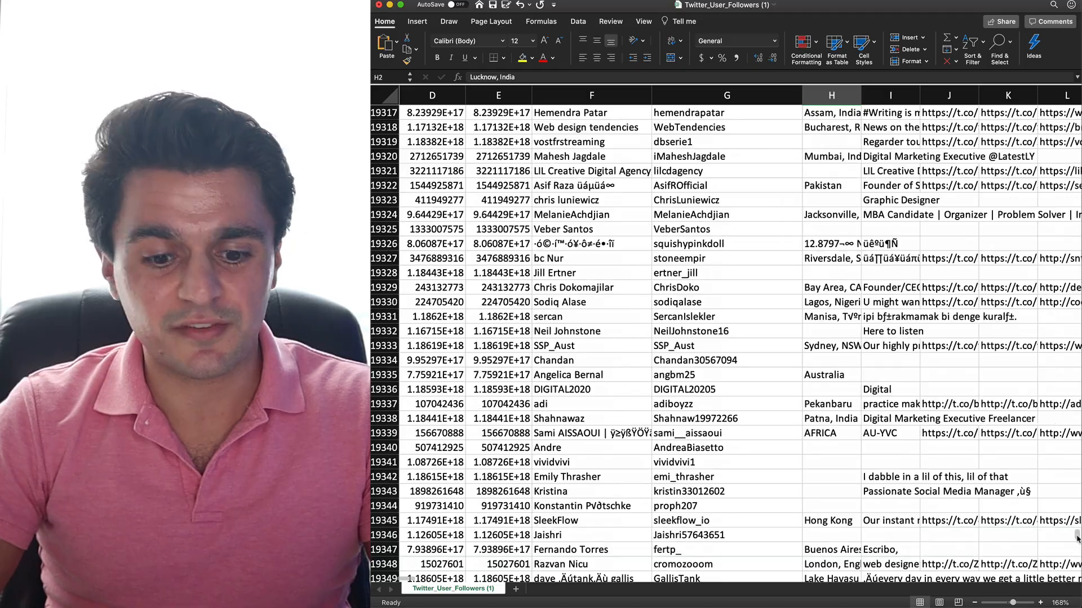
scroll(down, 3)
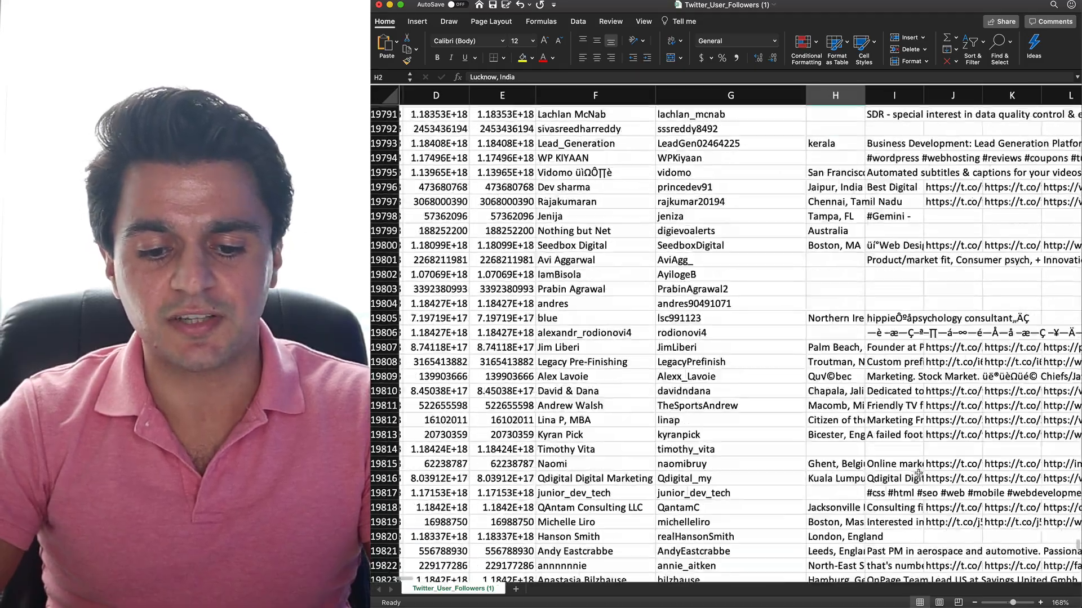
scroll(right, 3)
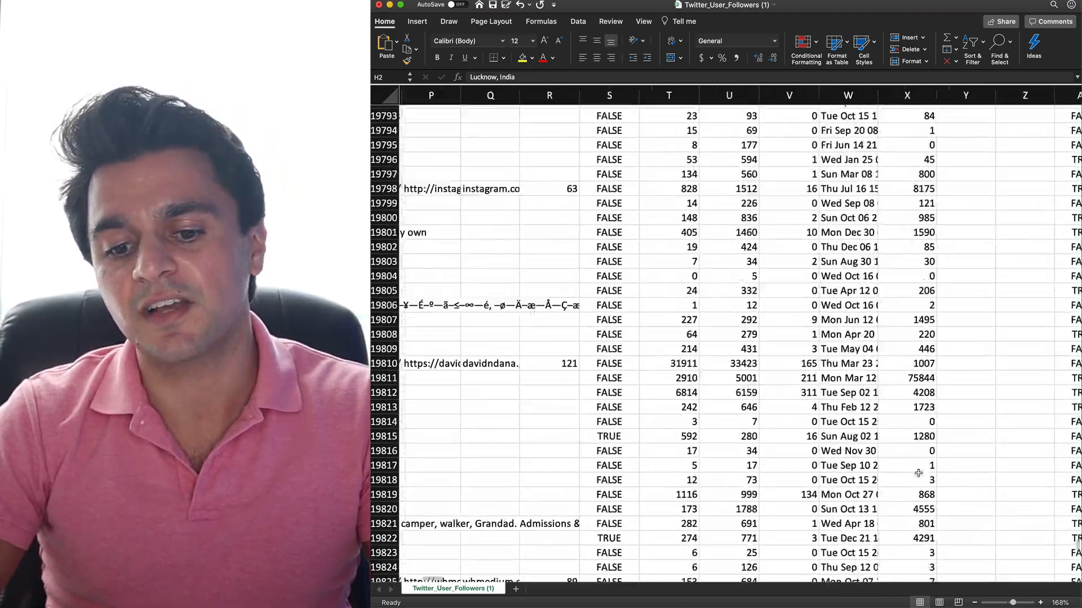
scroll(up, 3)
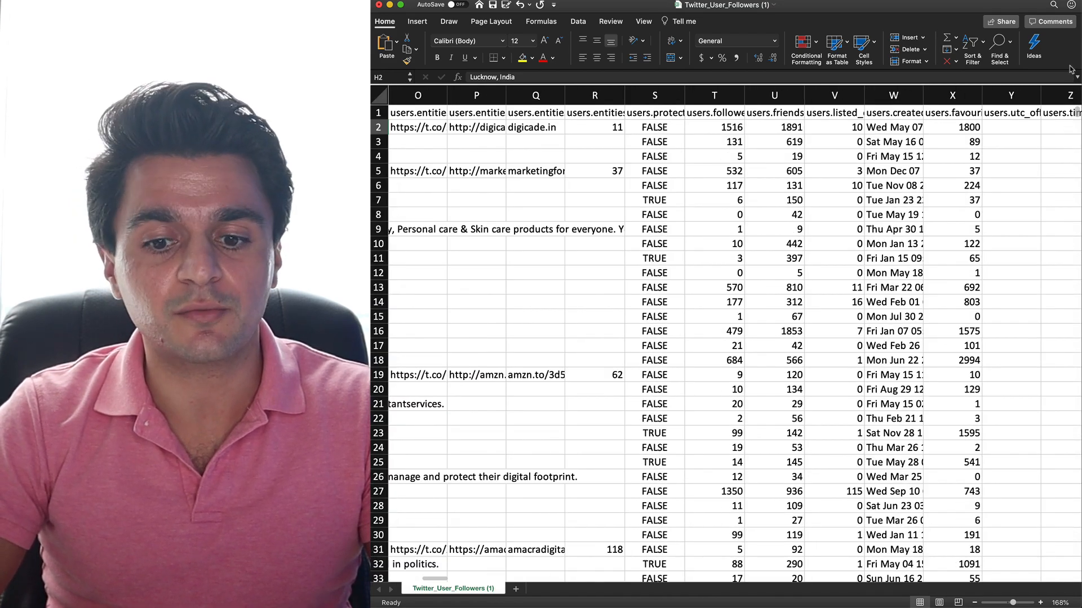
scroll(right, 3)
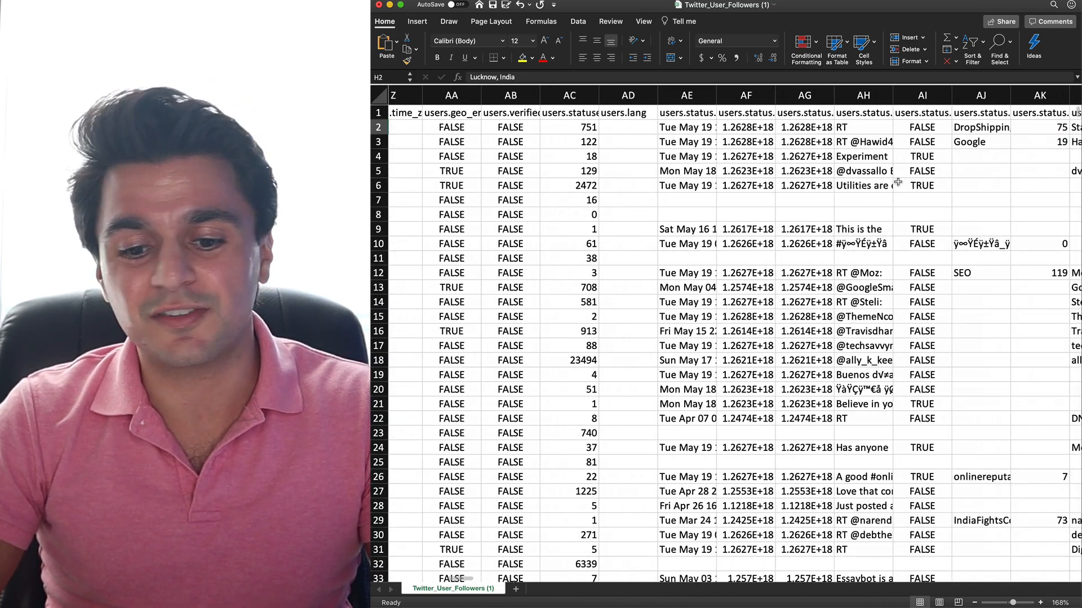
scroll(left, 3)
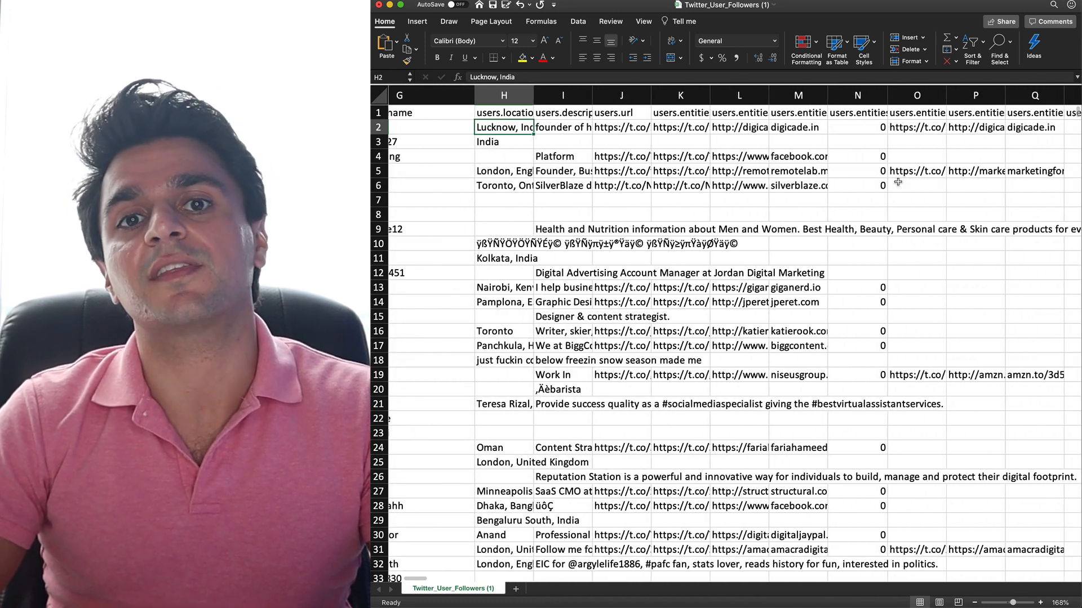